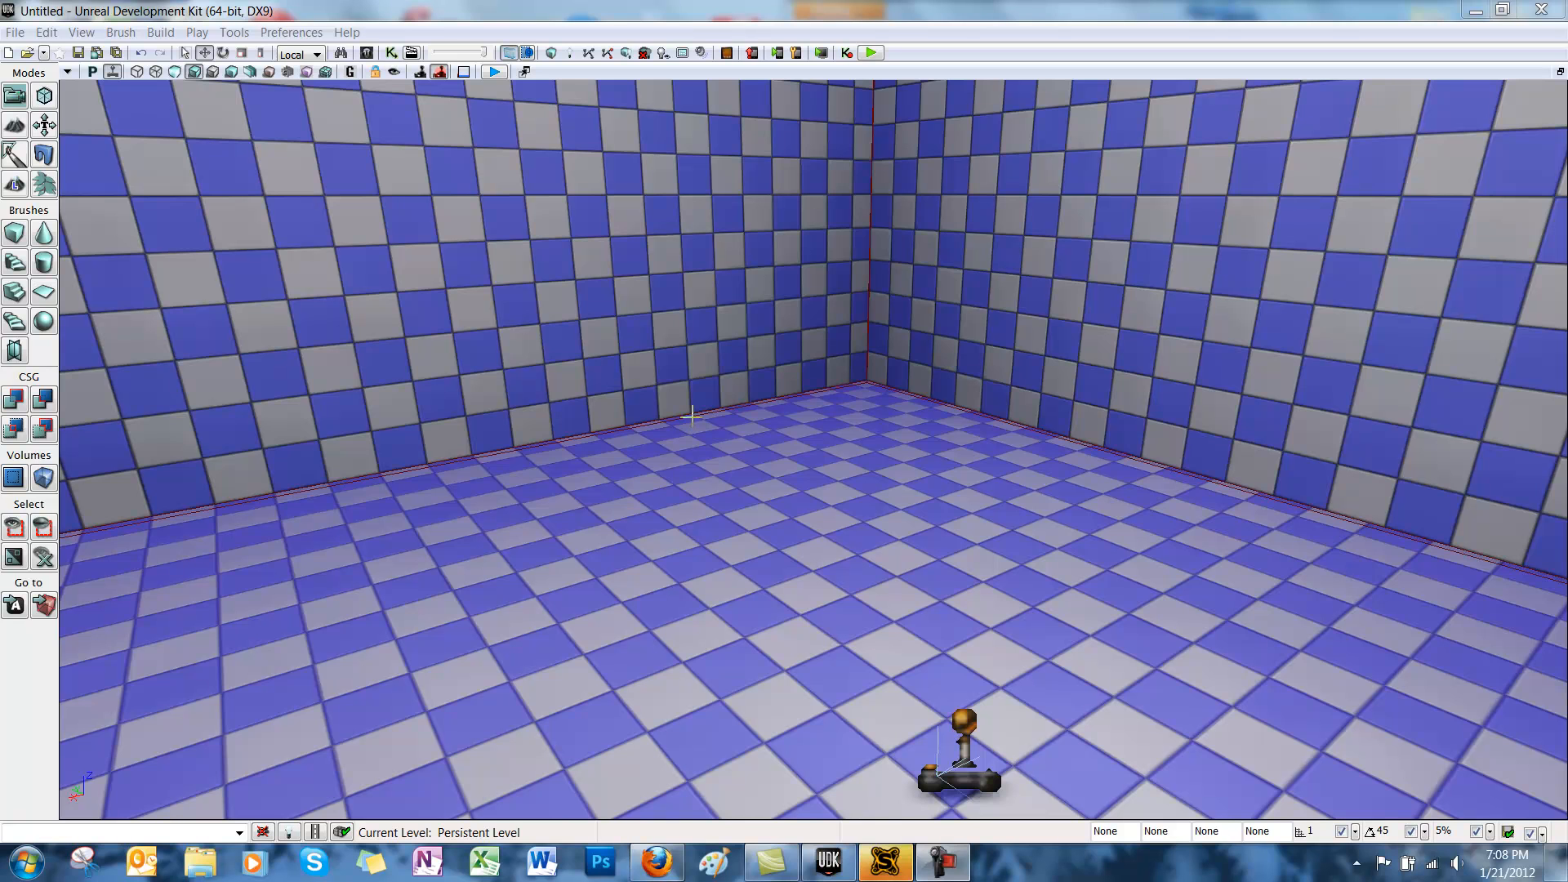
mouse_move(602, 312)
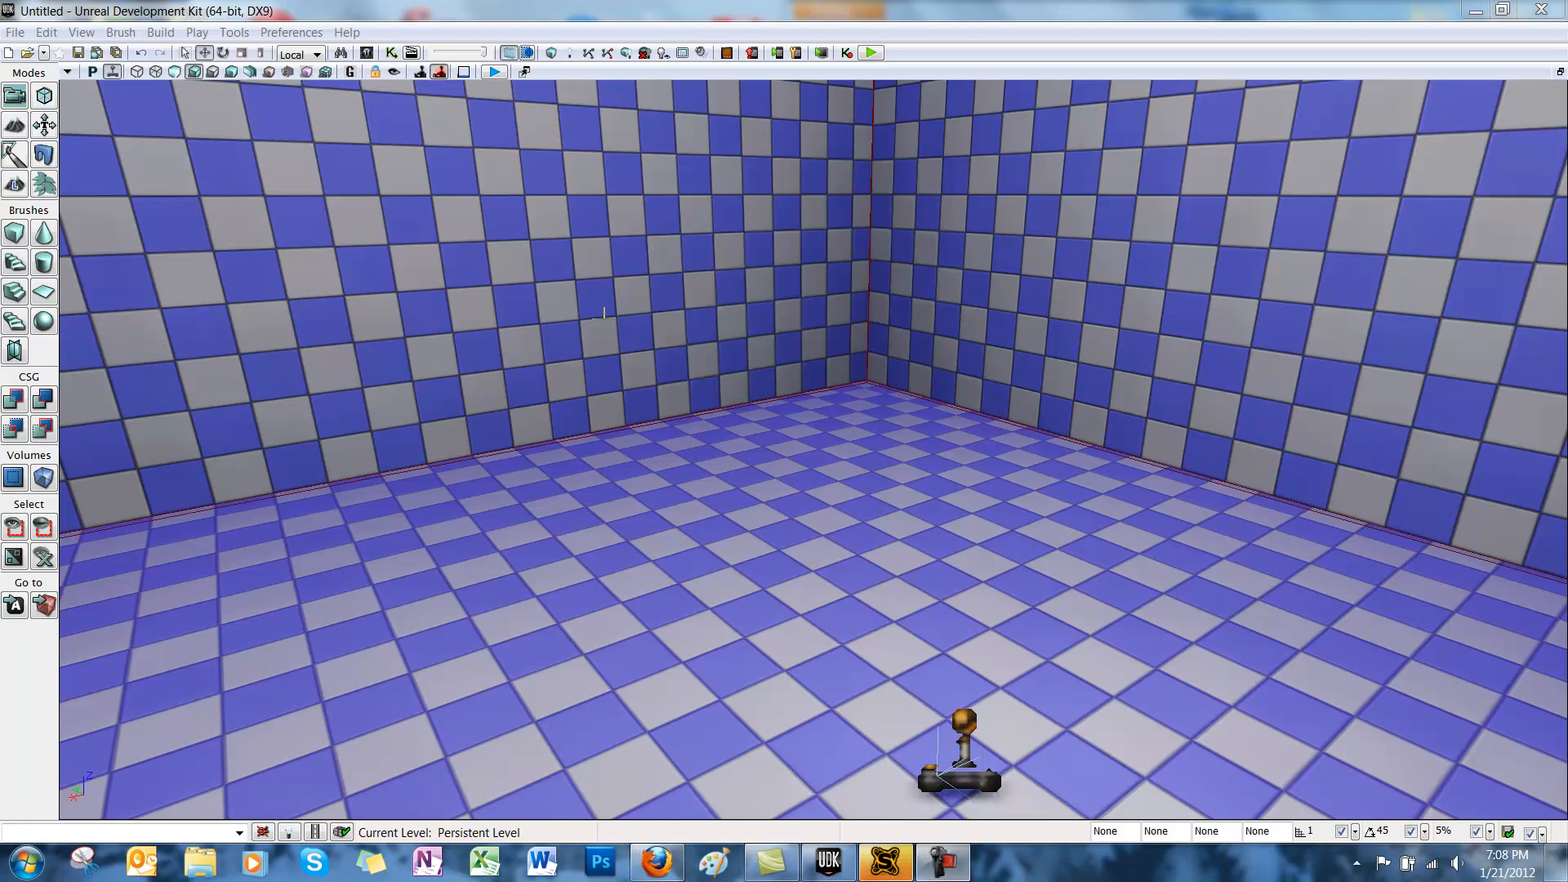
mouse_move(605, 296)
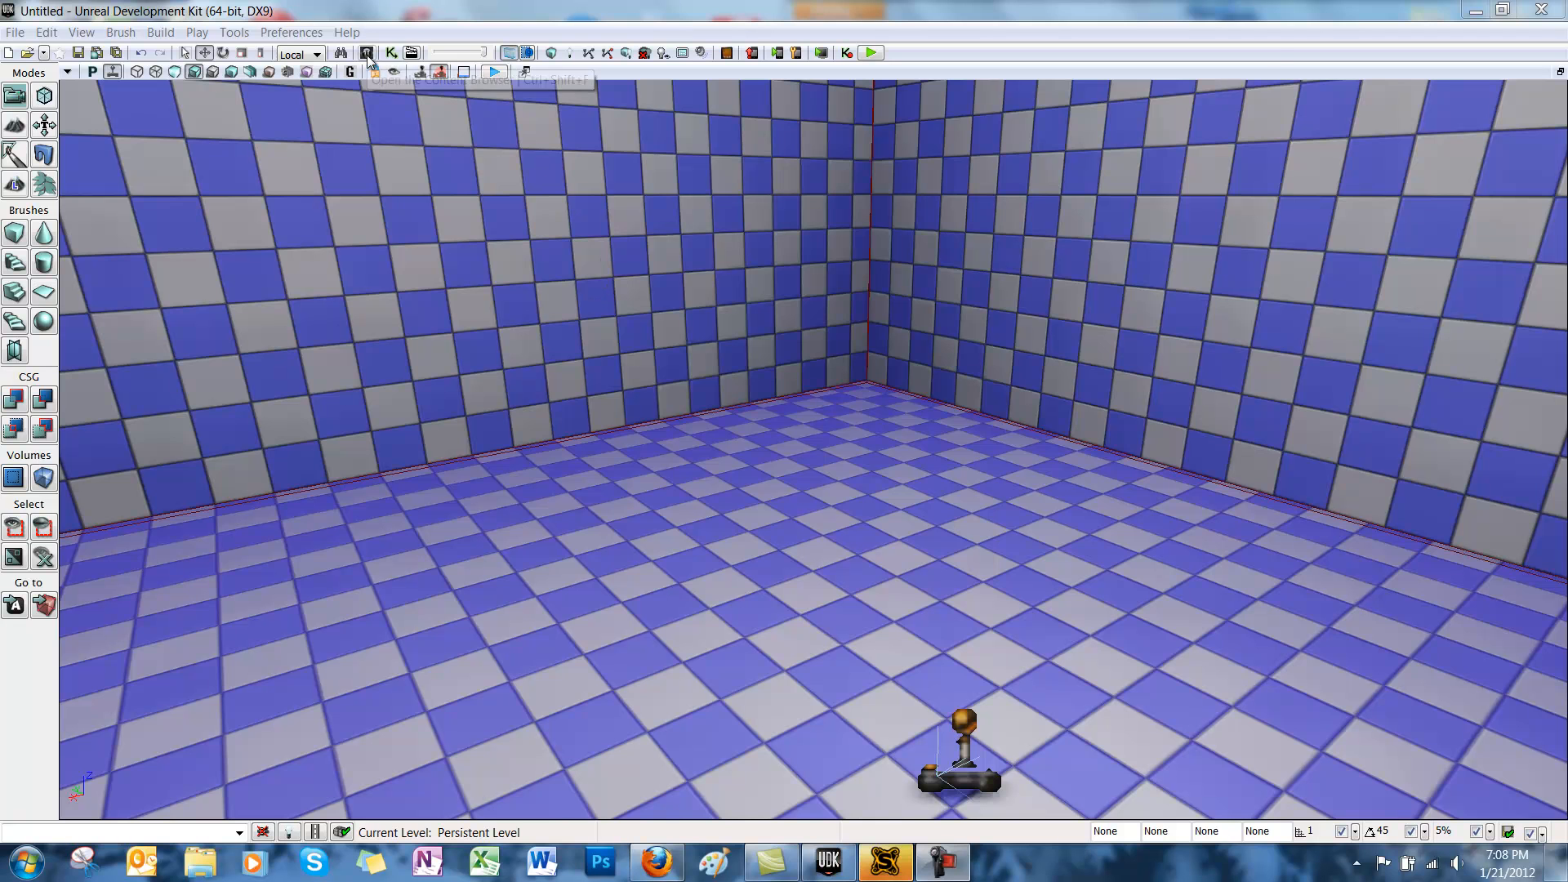
Find the BunkerWallB_STR building mesh in the Content Browser and open it for editing
click(367, 53)
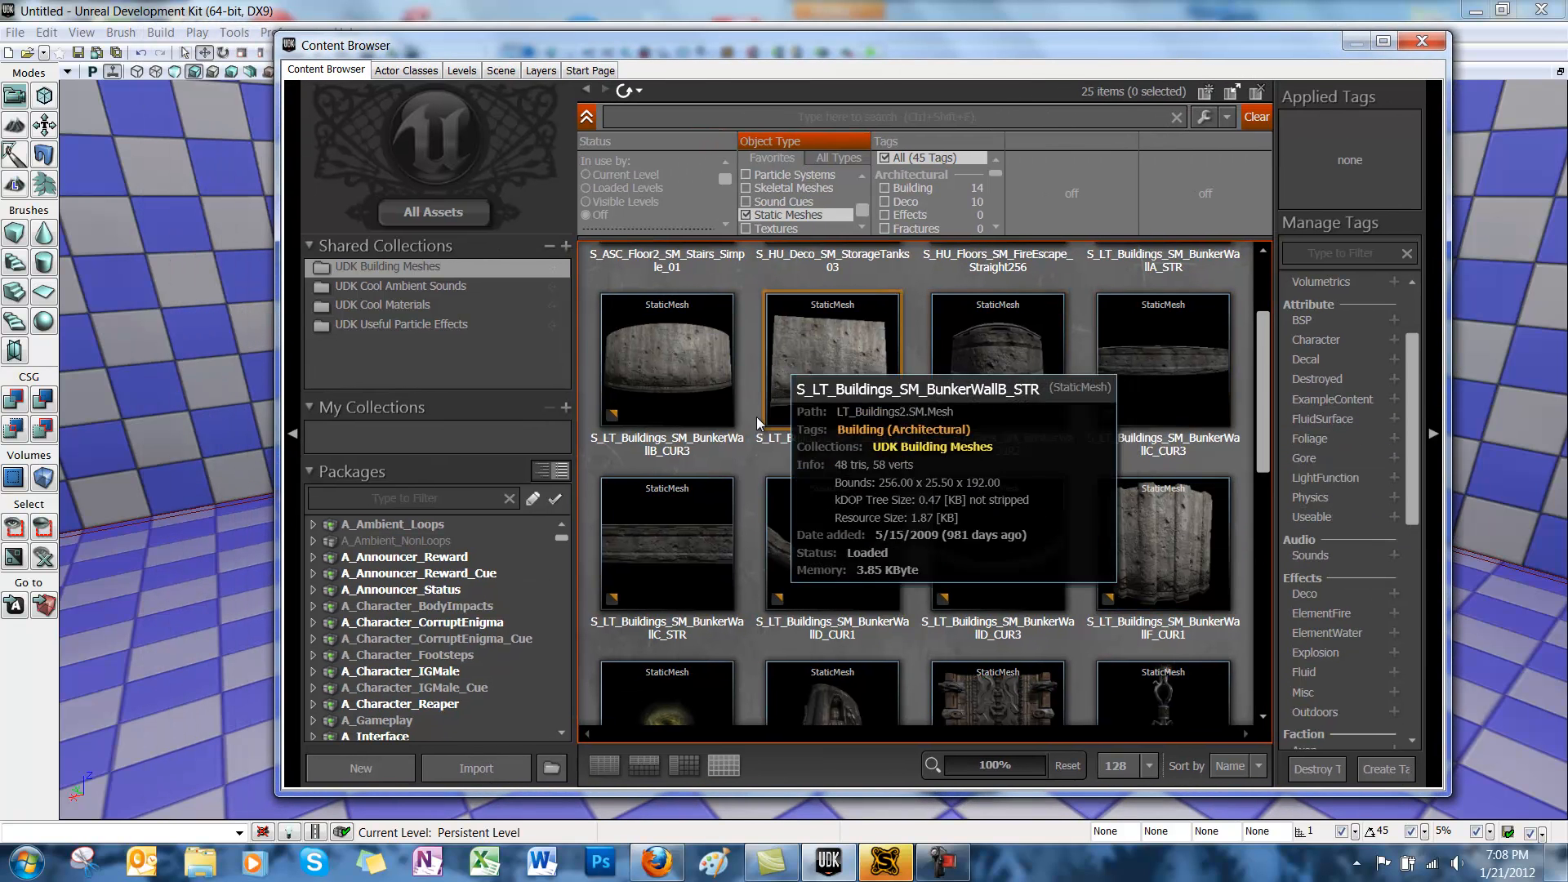
click(832, 360)
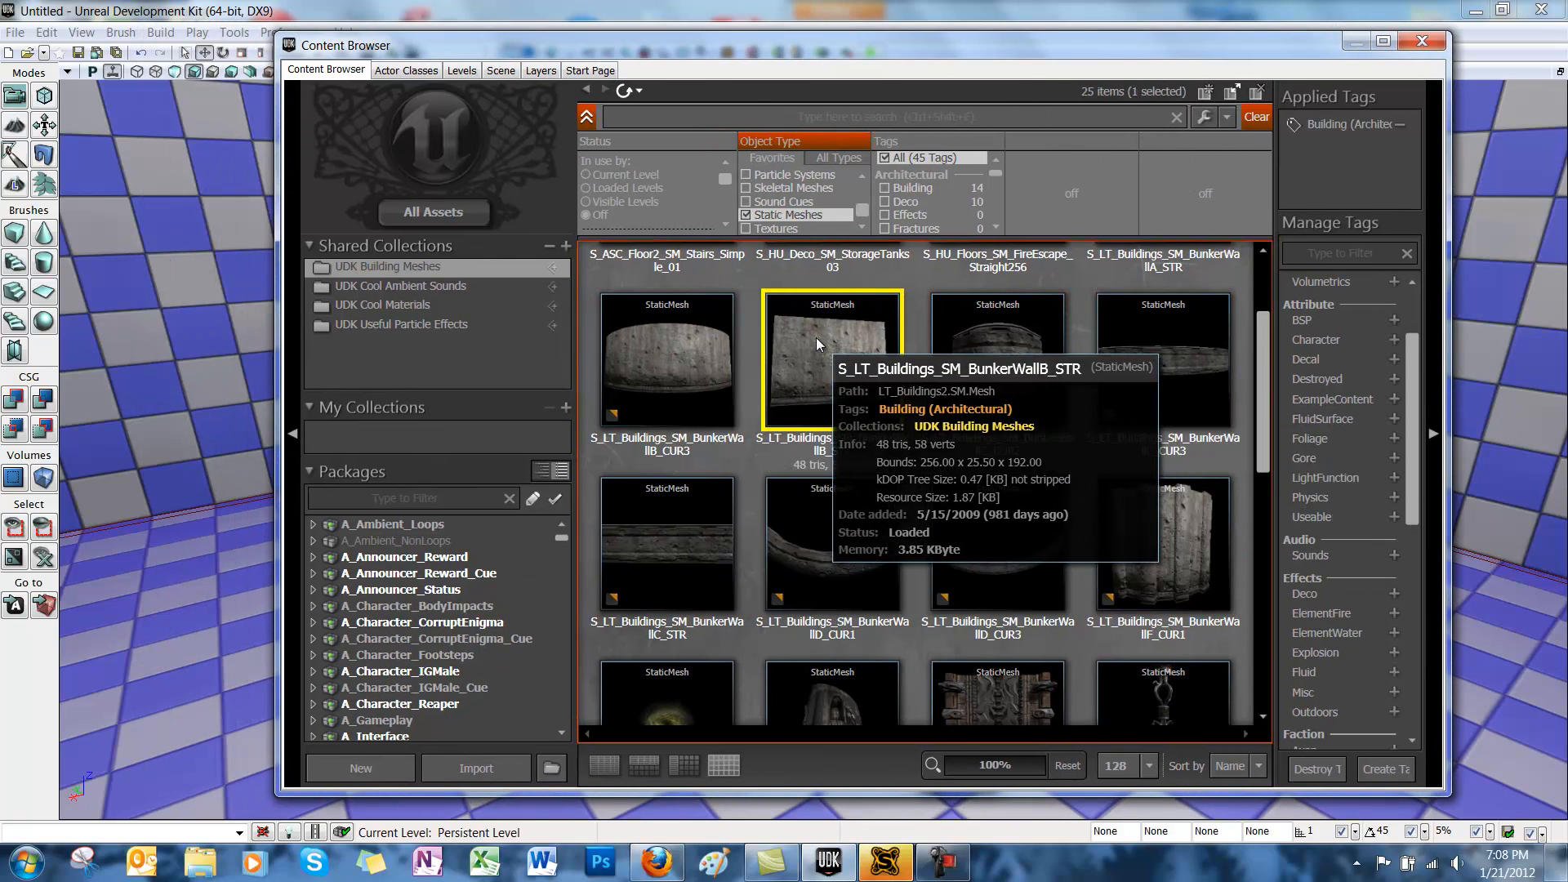
double_click(831, 361)
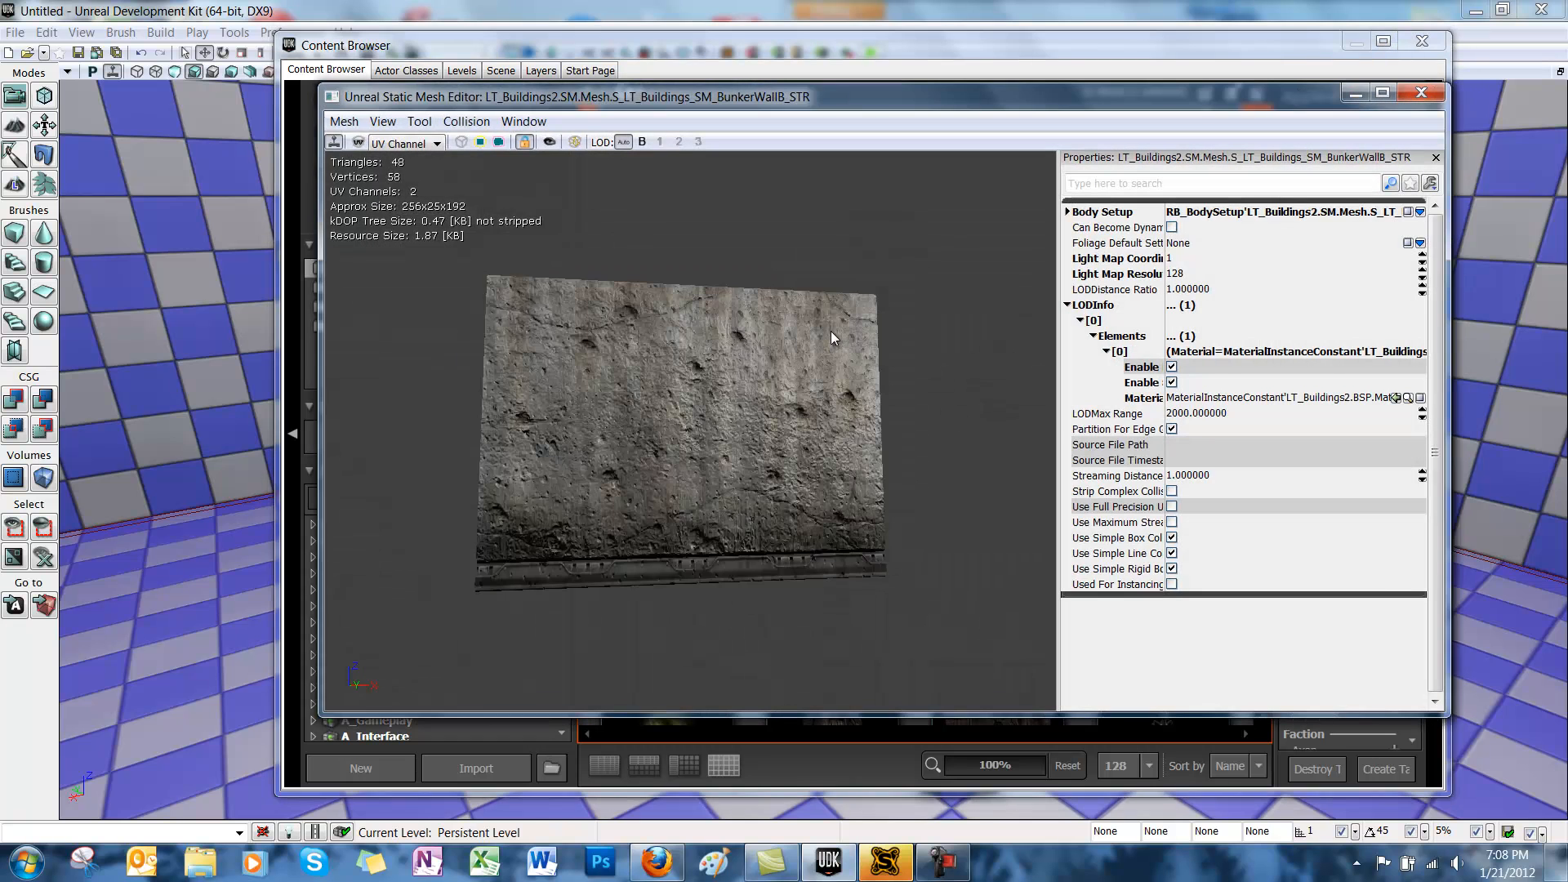
mouse_move(985, 435)
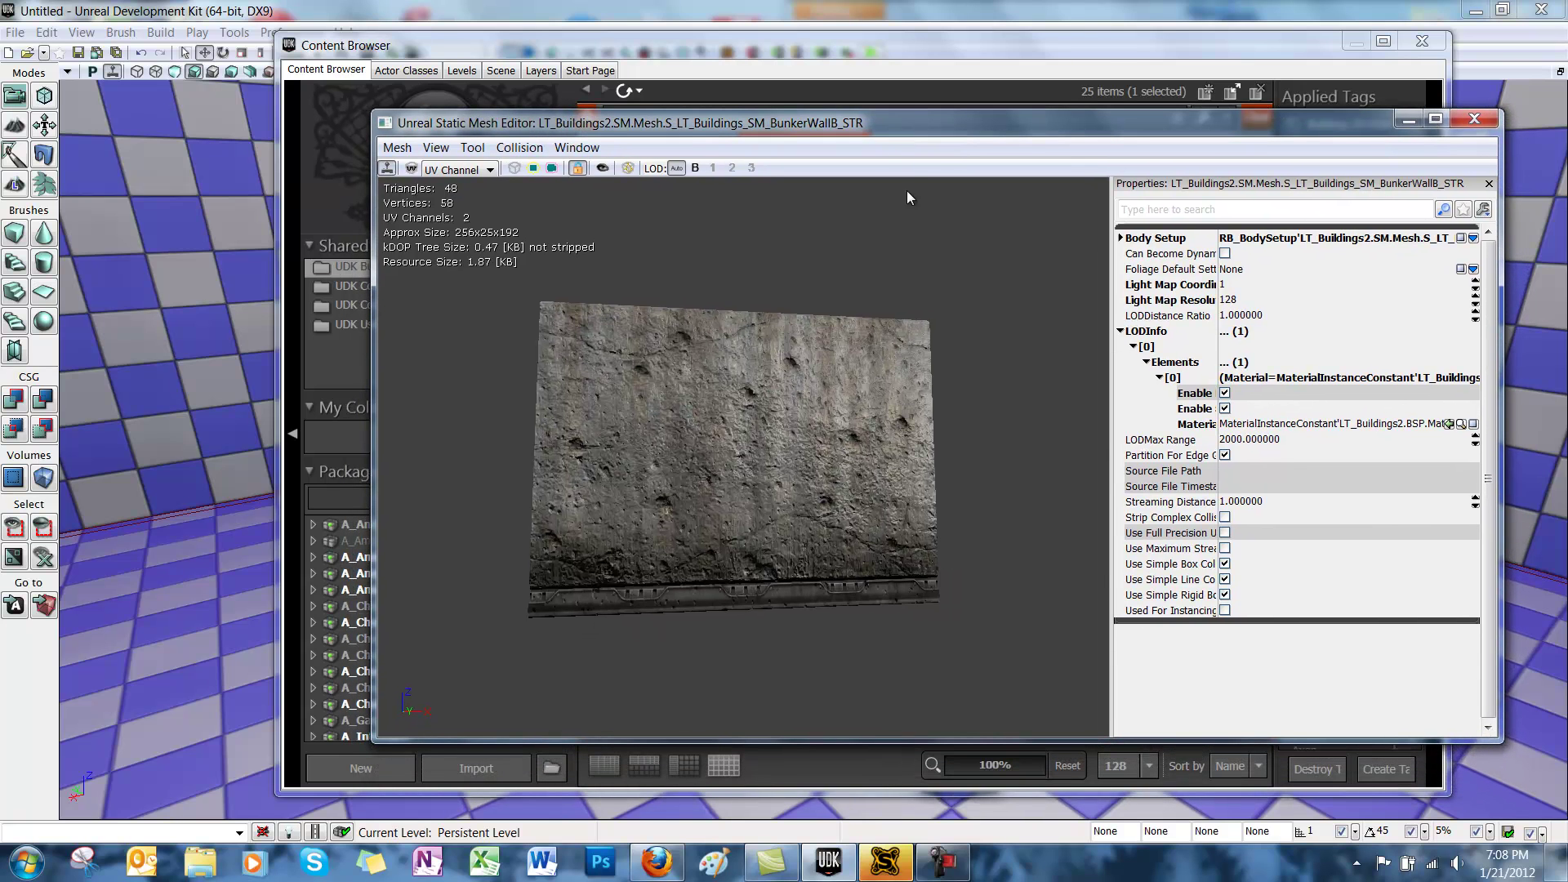
mouse_move(628, 167)
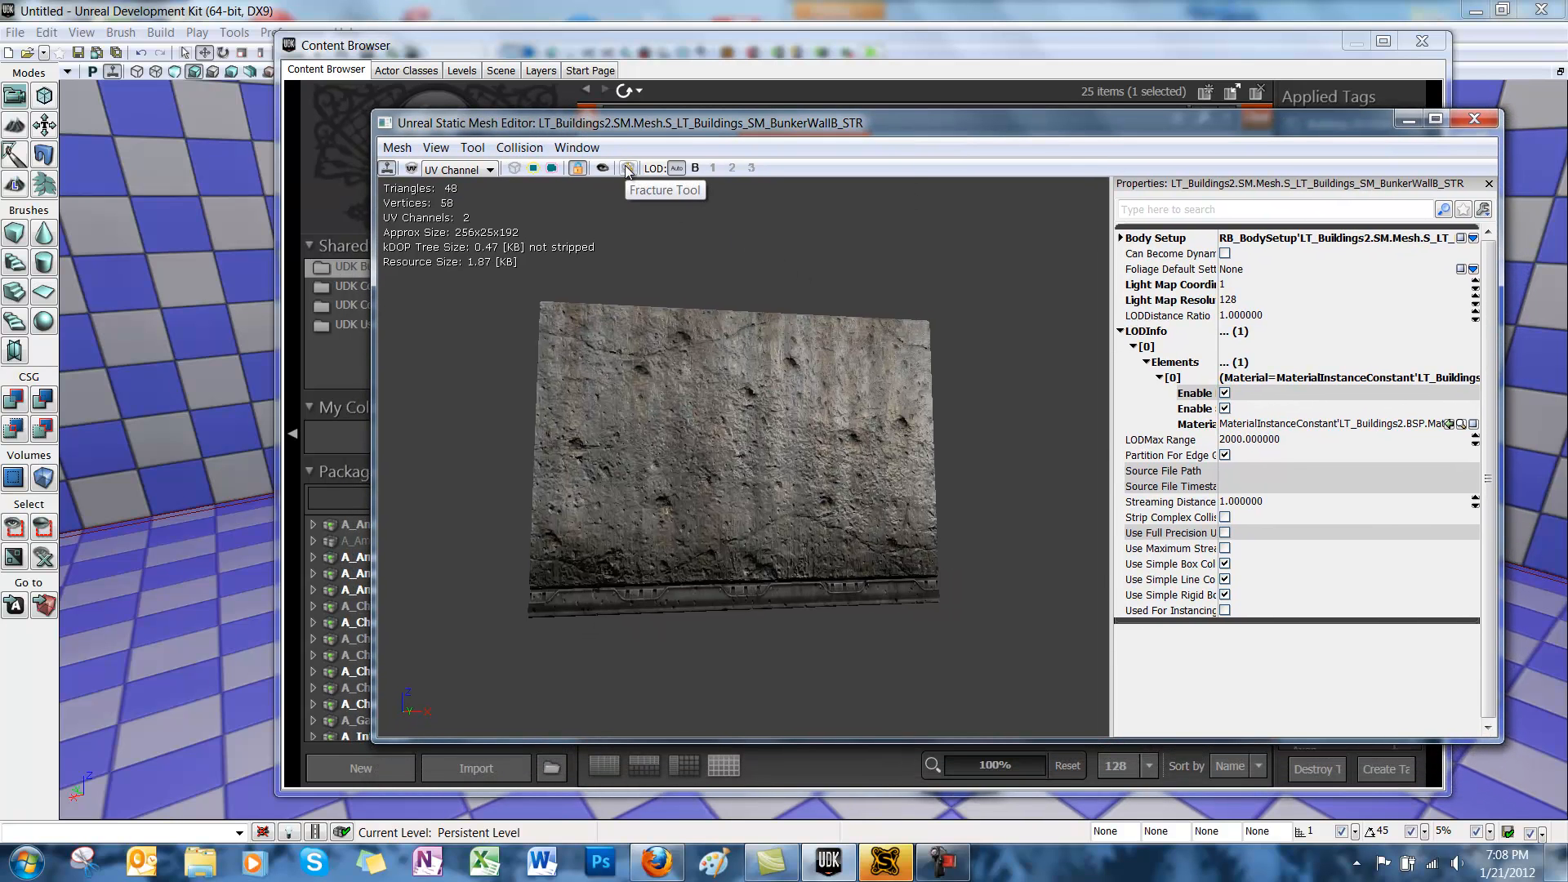
Open the Fracture Tool for the bunker wall and set the chunk count to 12
click(628, 167)
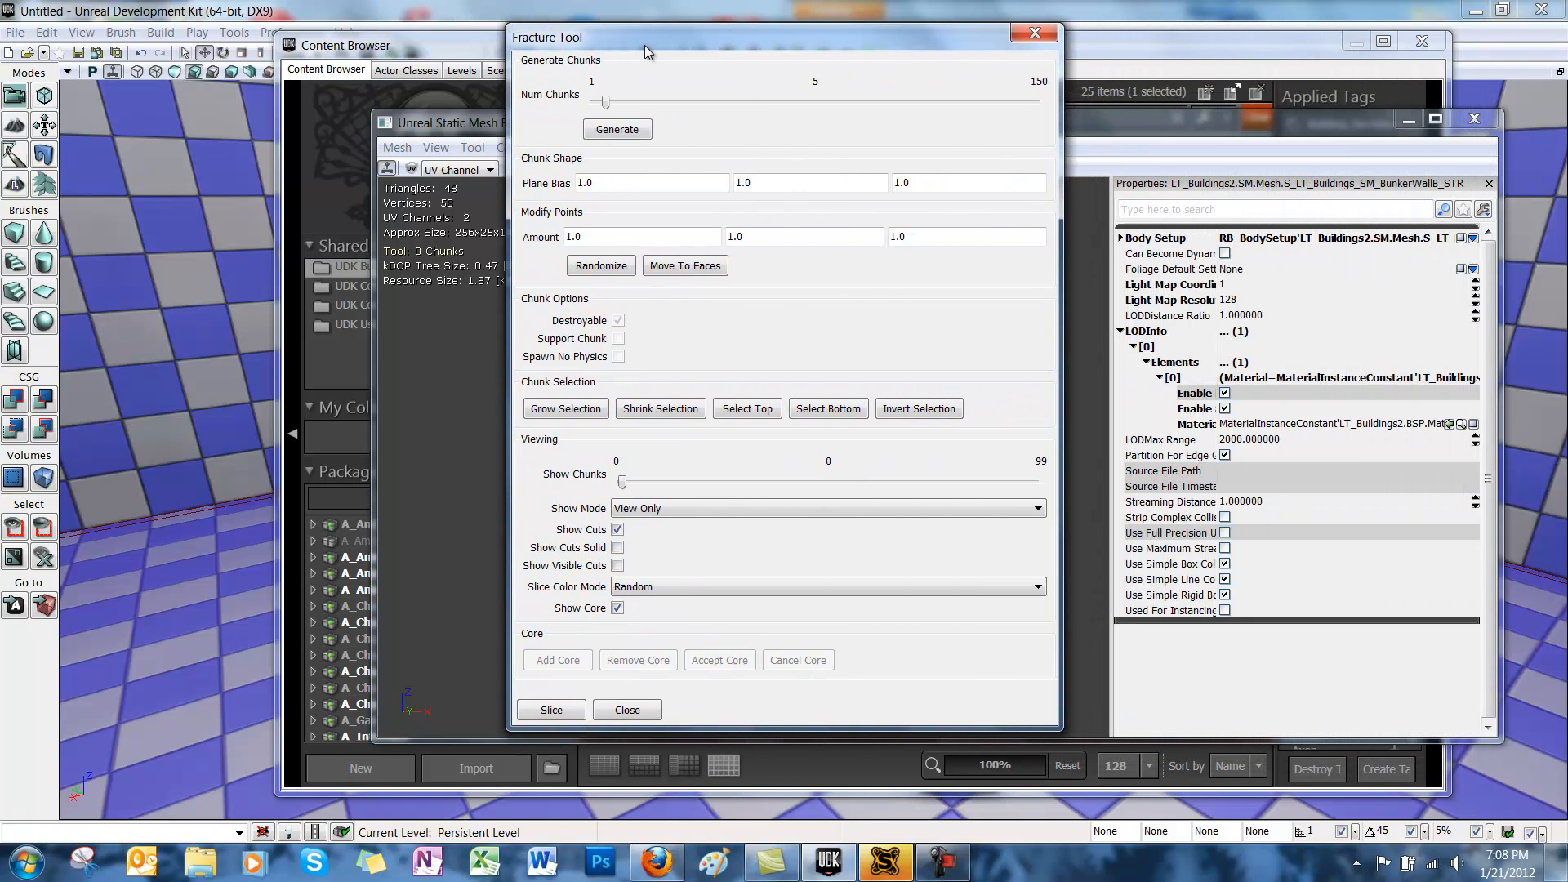
mouse_move(900, 344)
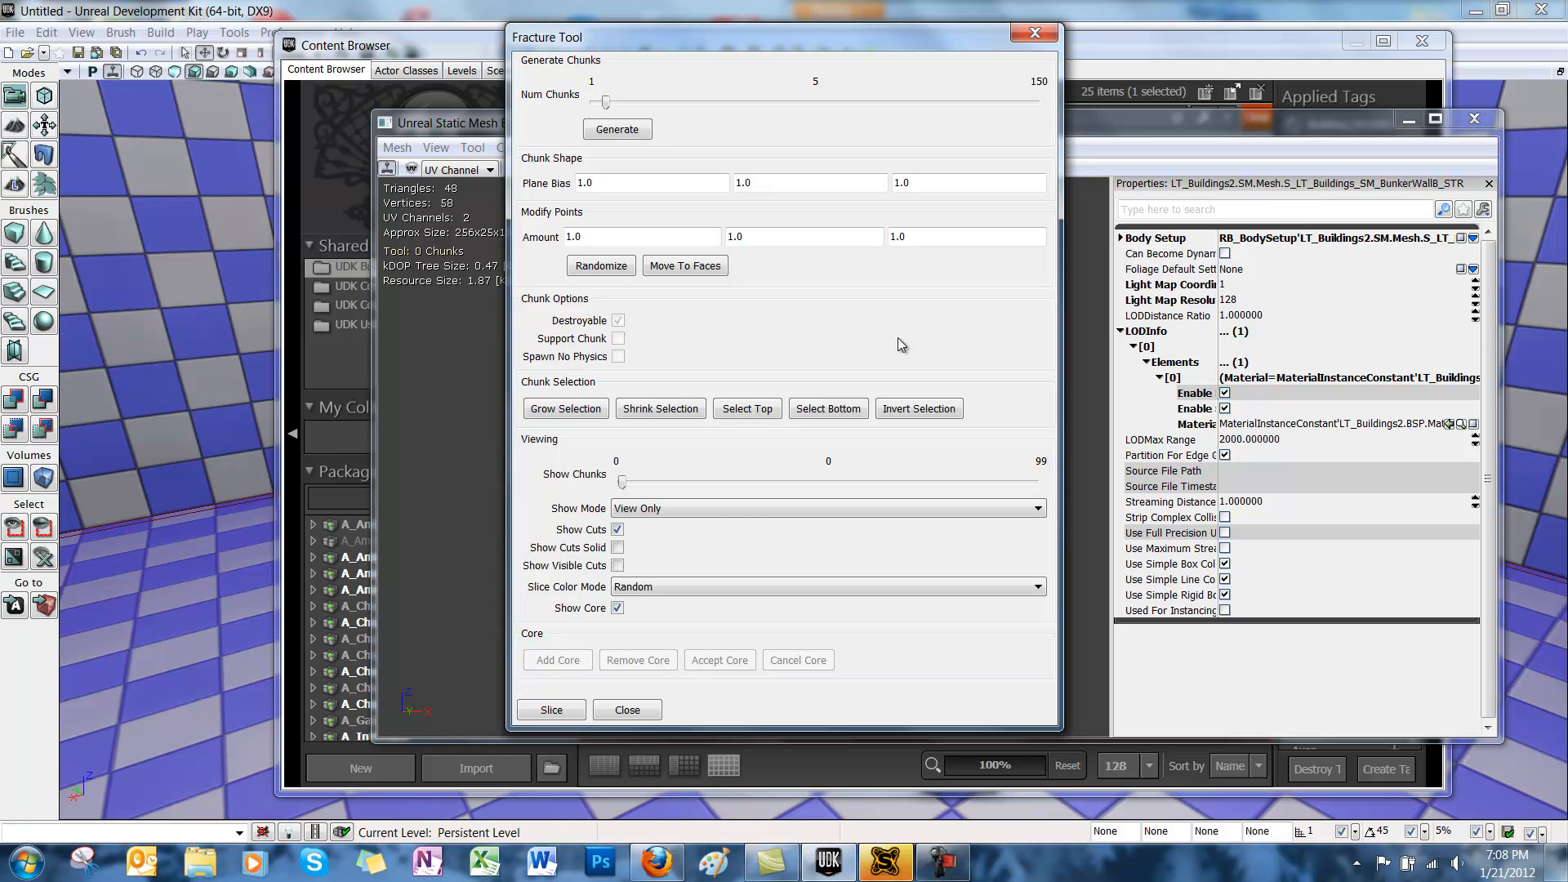
mouse_move(540, 79)
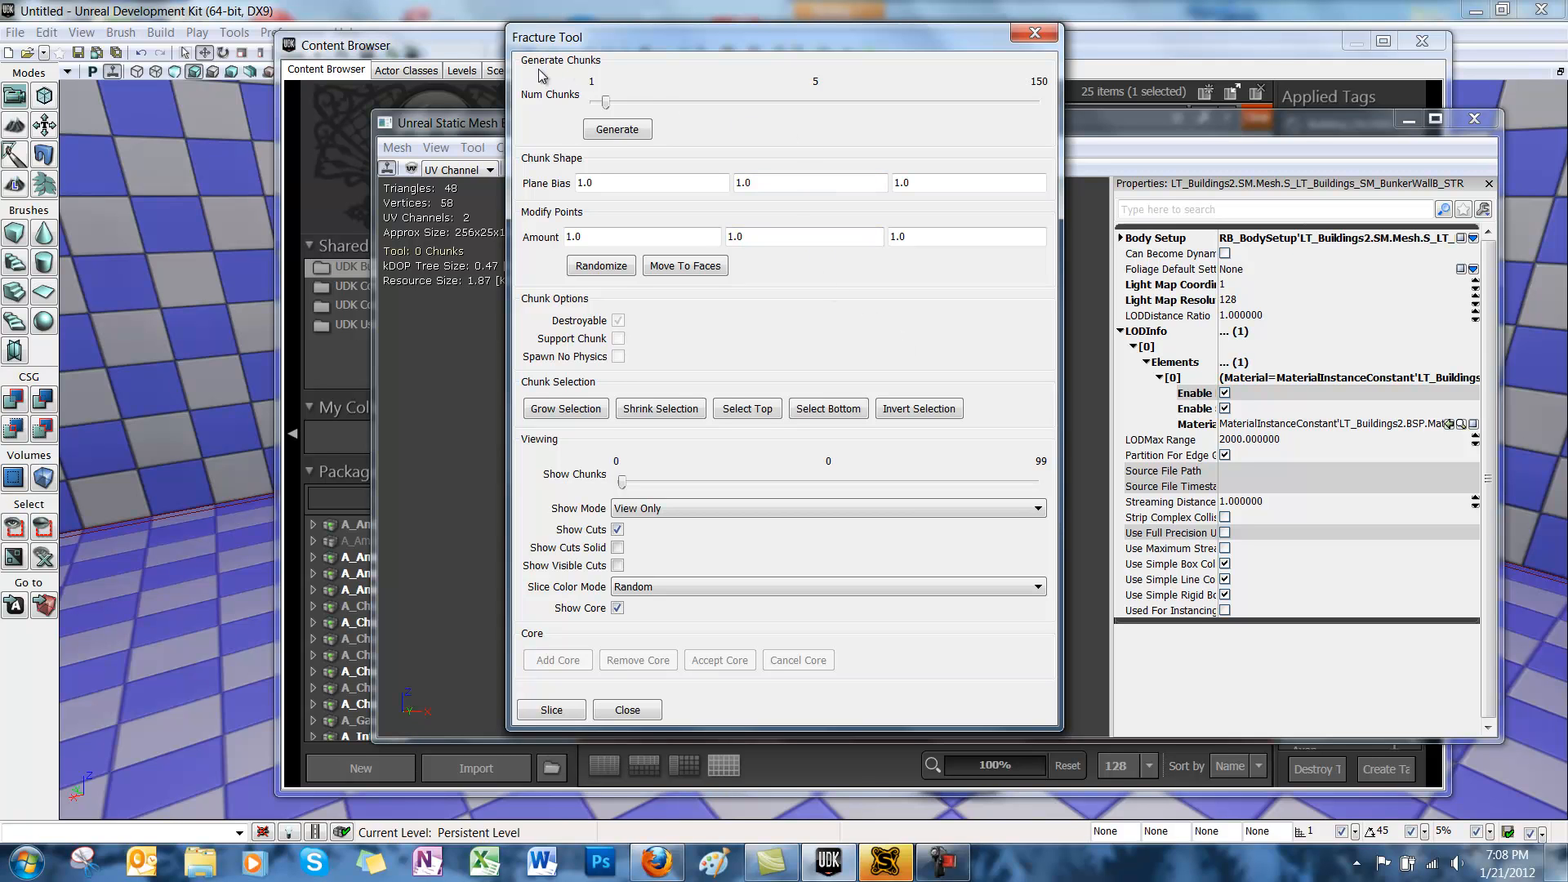
mouse_move(725, 107)
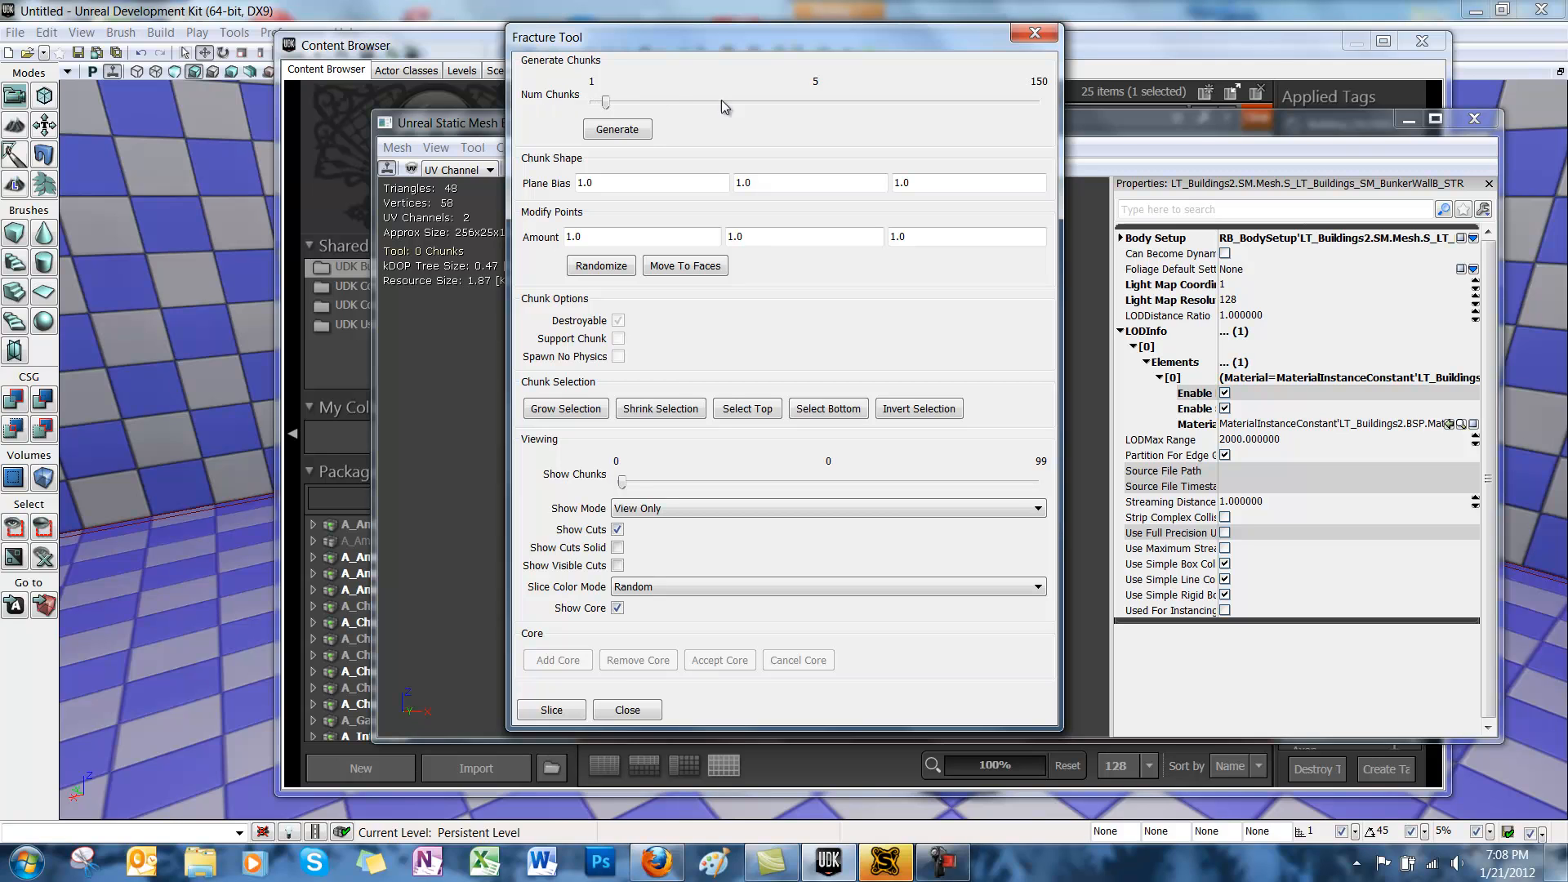
drag(602, 103, 619, 103)
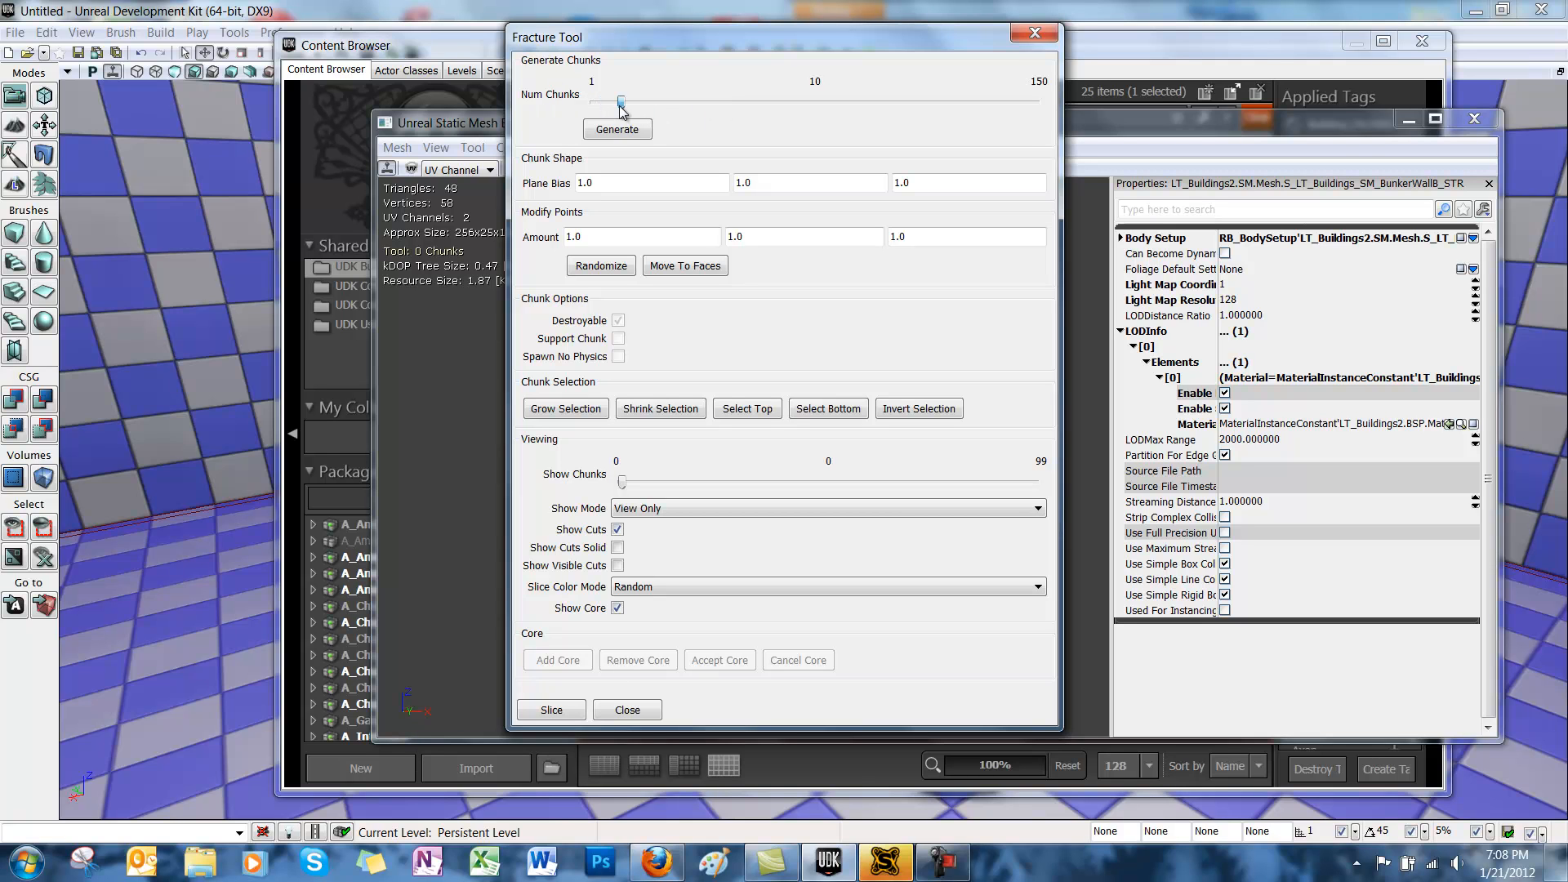
drag(619, 101, 628, 101)
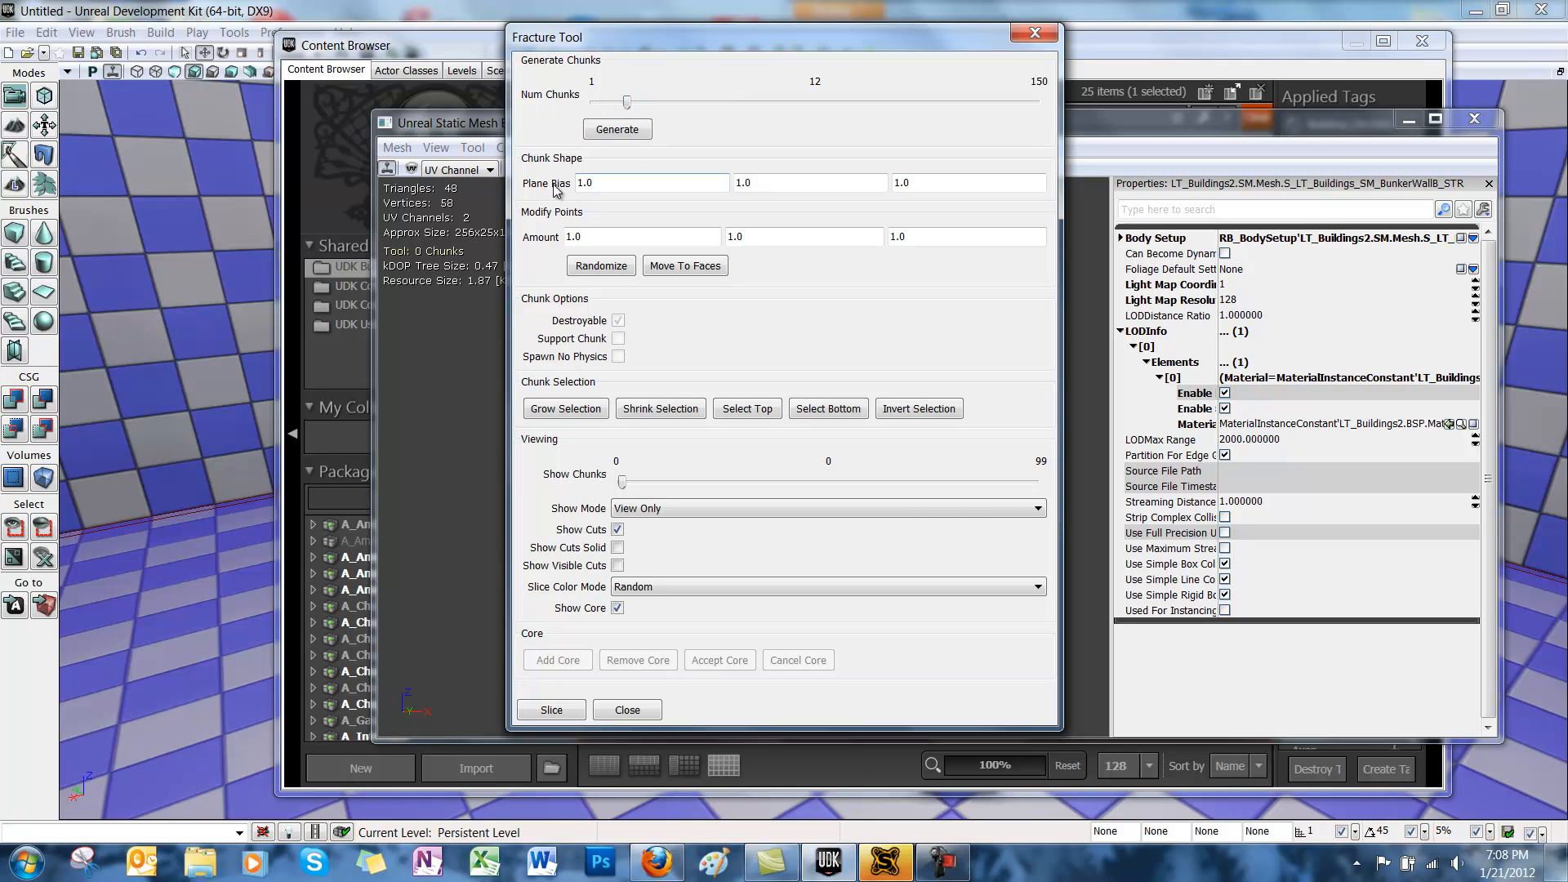
click(966, 182)
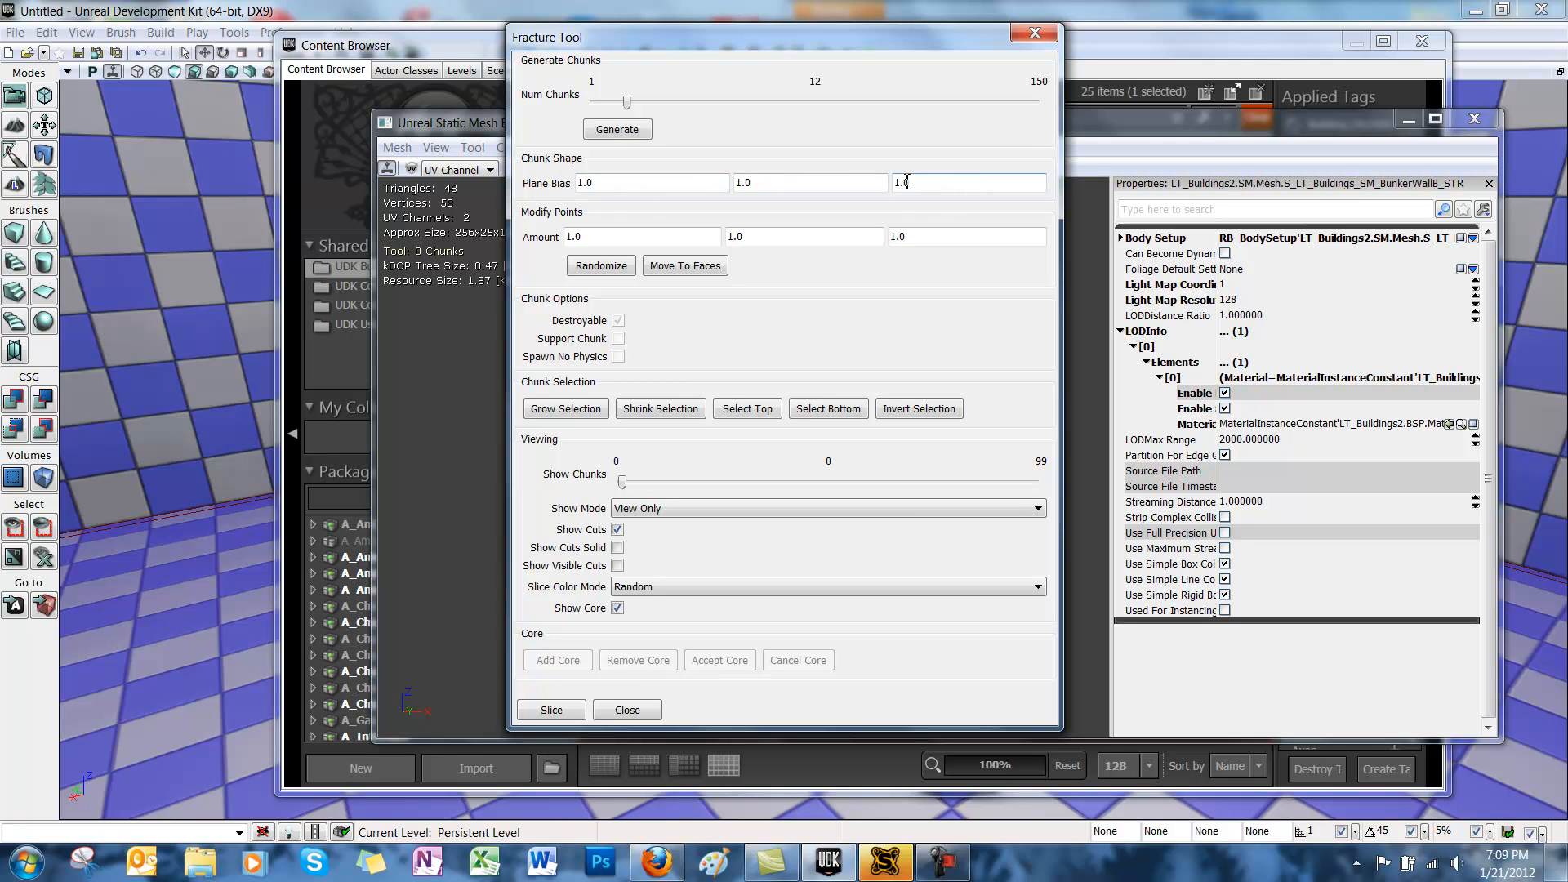
click(650, 183)
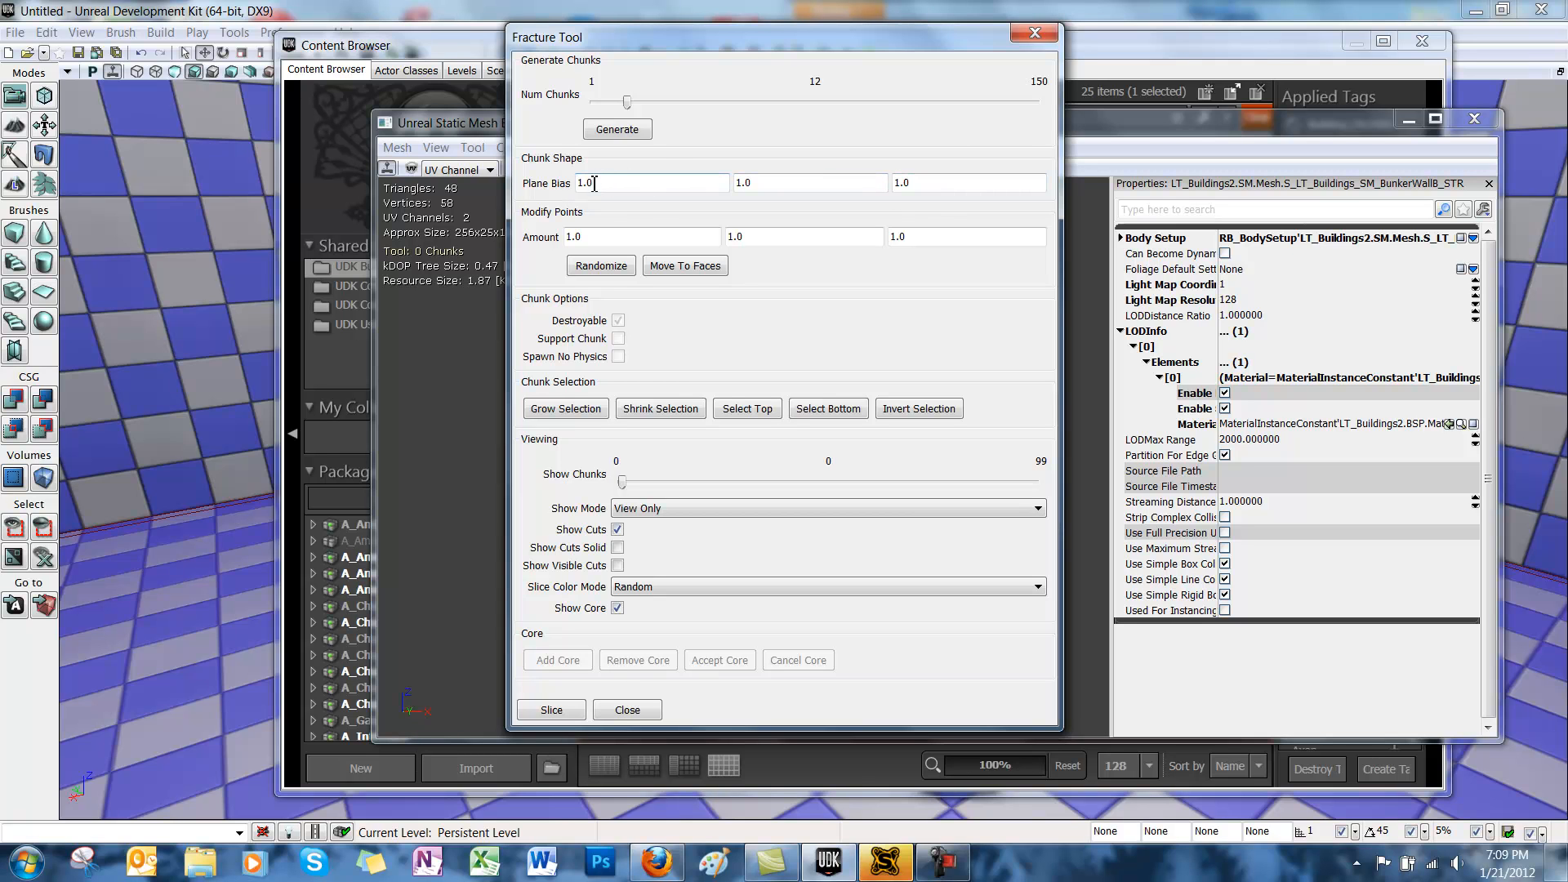
click(640, 237)
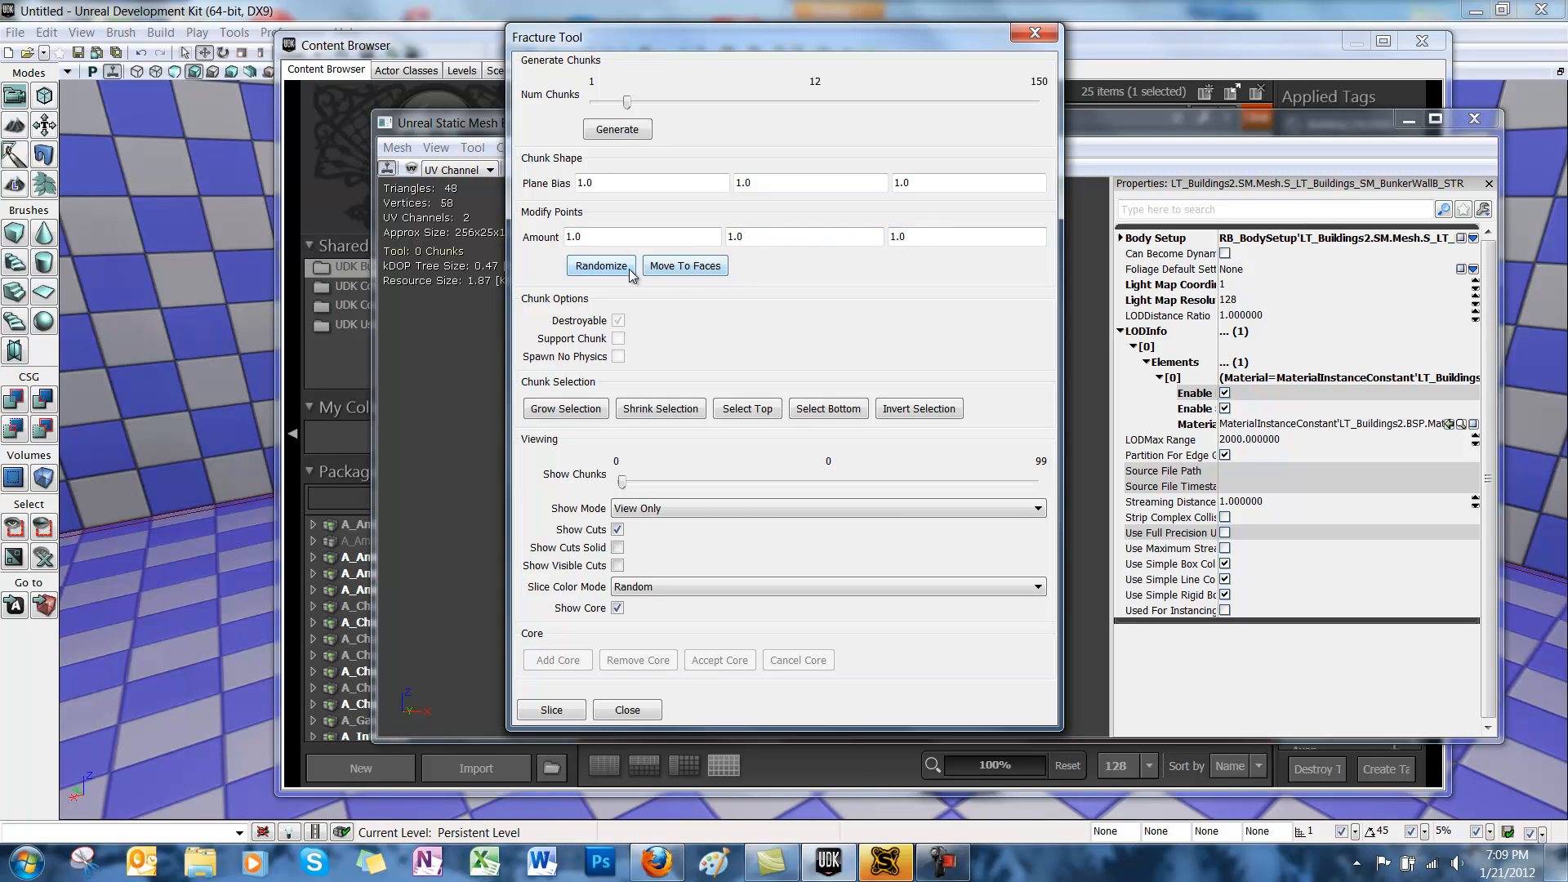
mouse_move(555, 363)
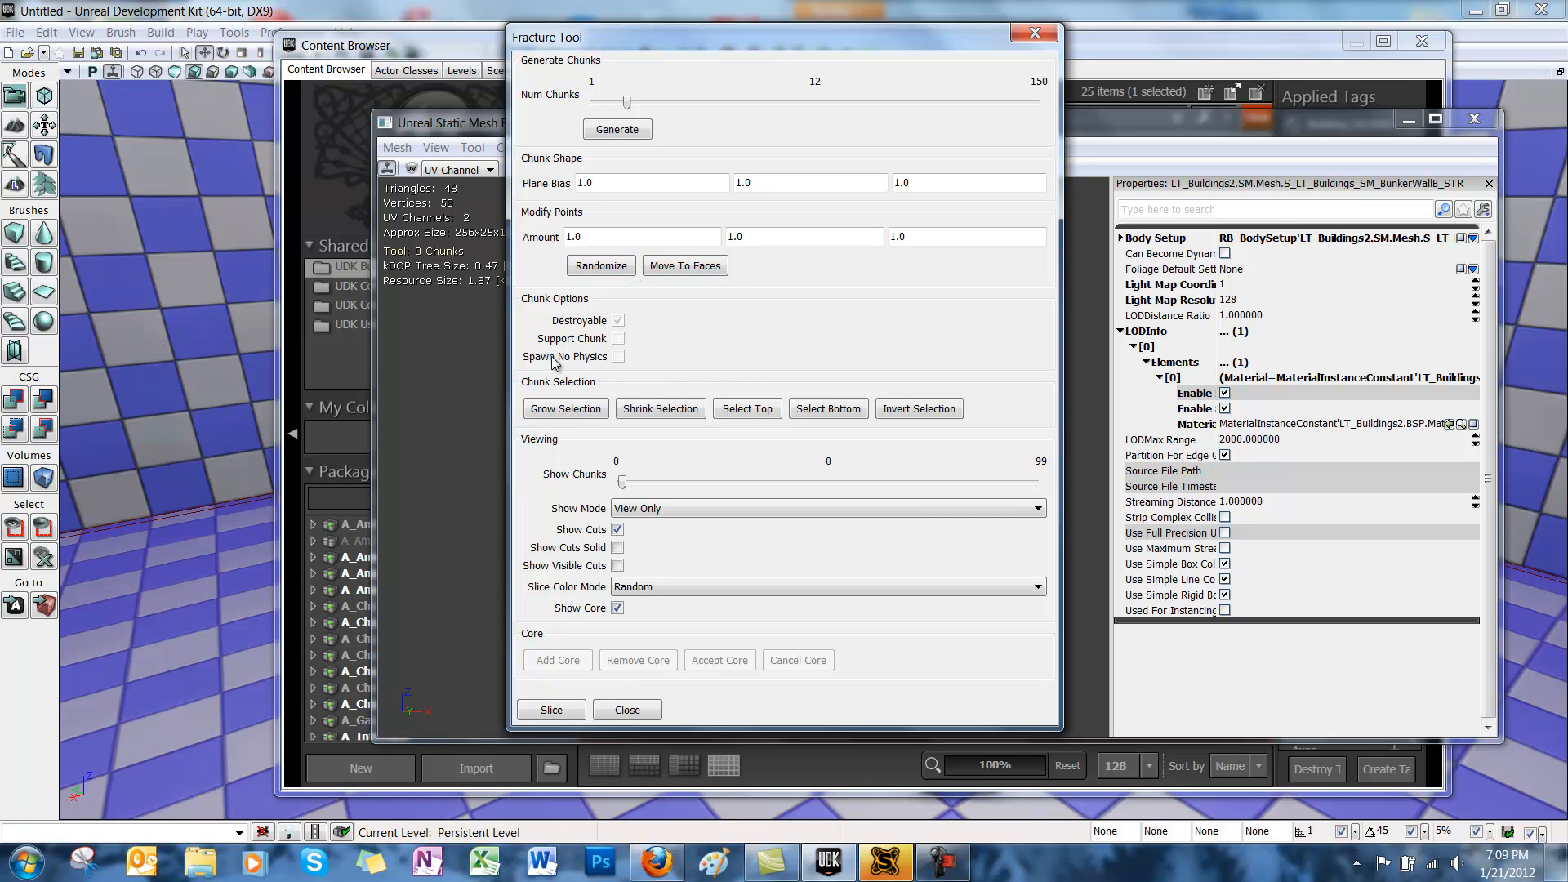
mouse_move(659, 322)
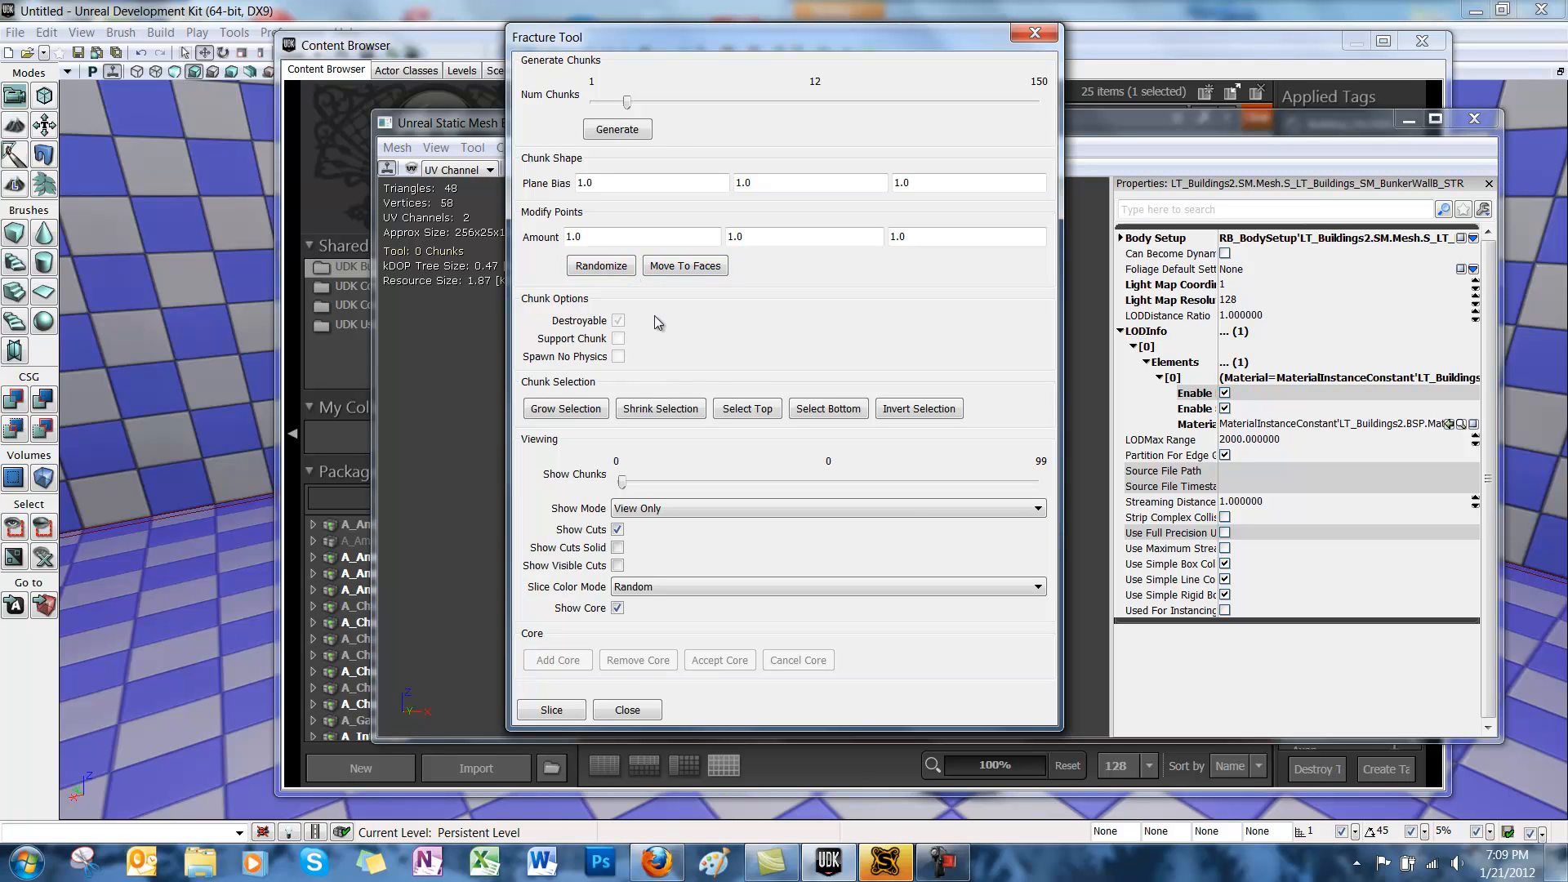
mouse_move(625, 335)
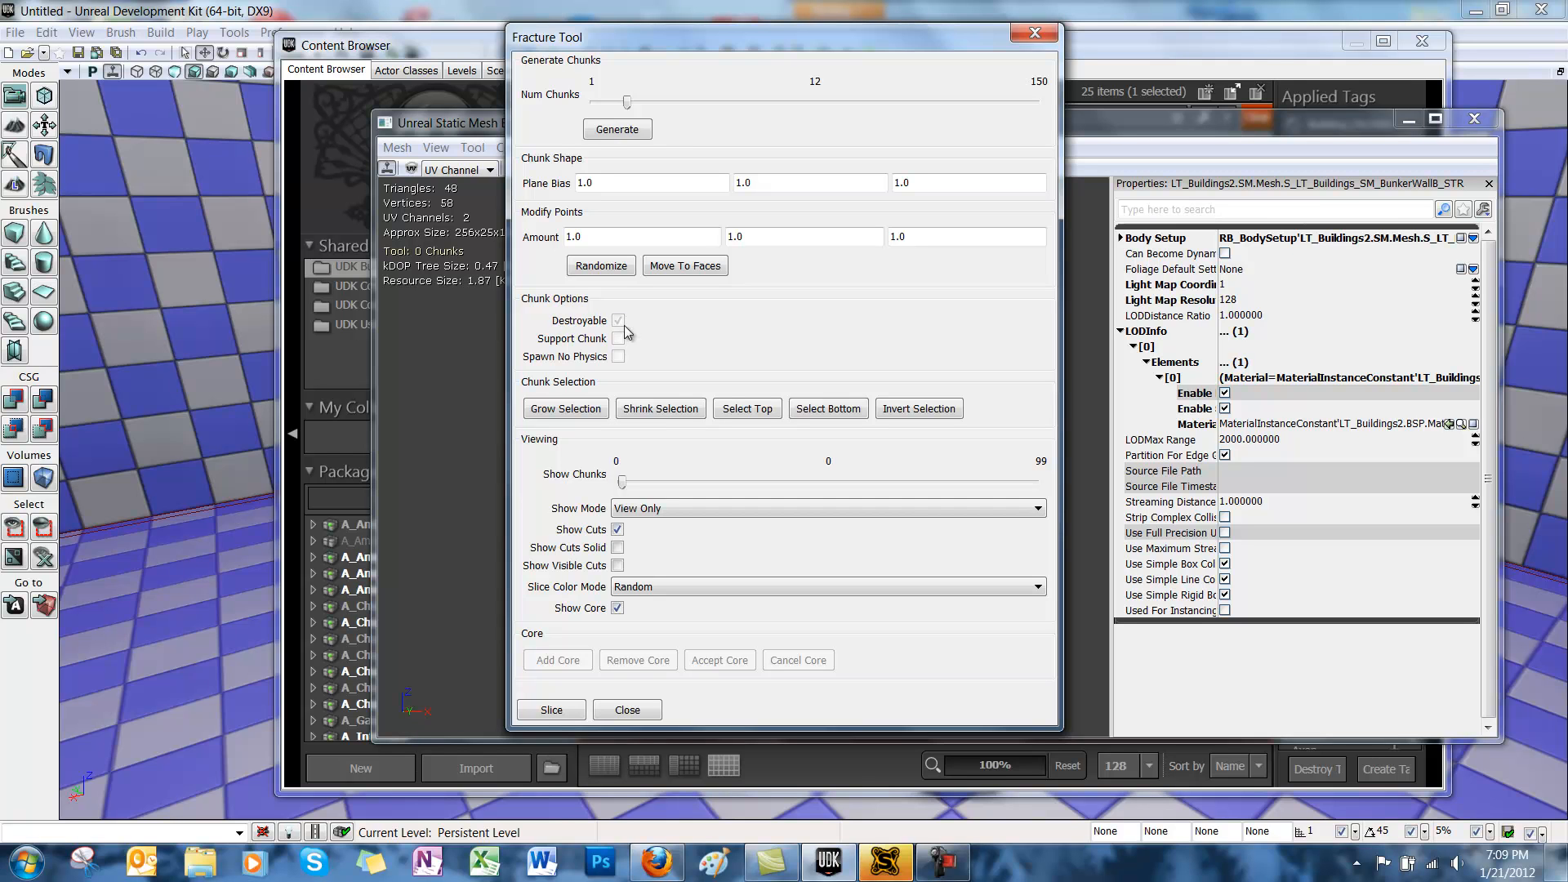
mouse_move(583, 346)
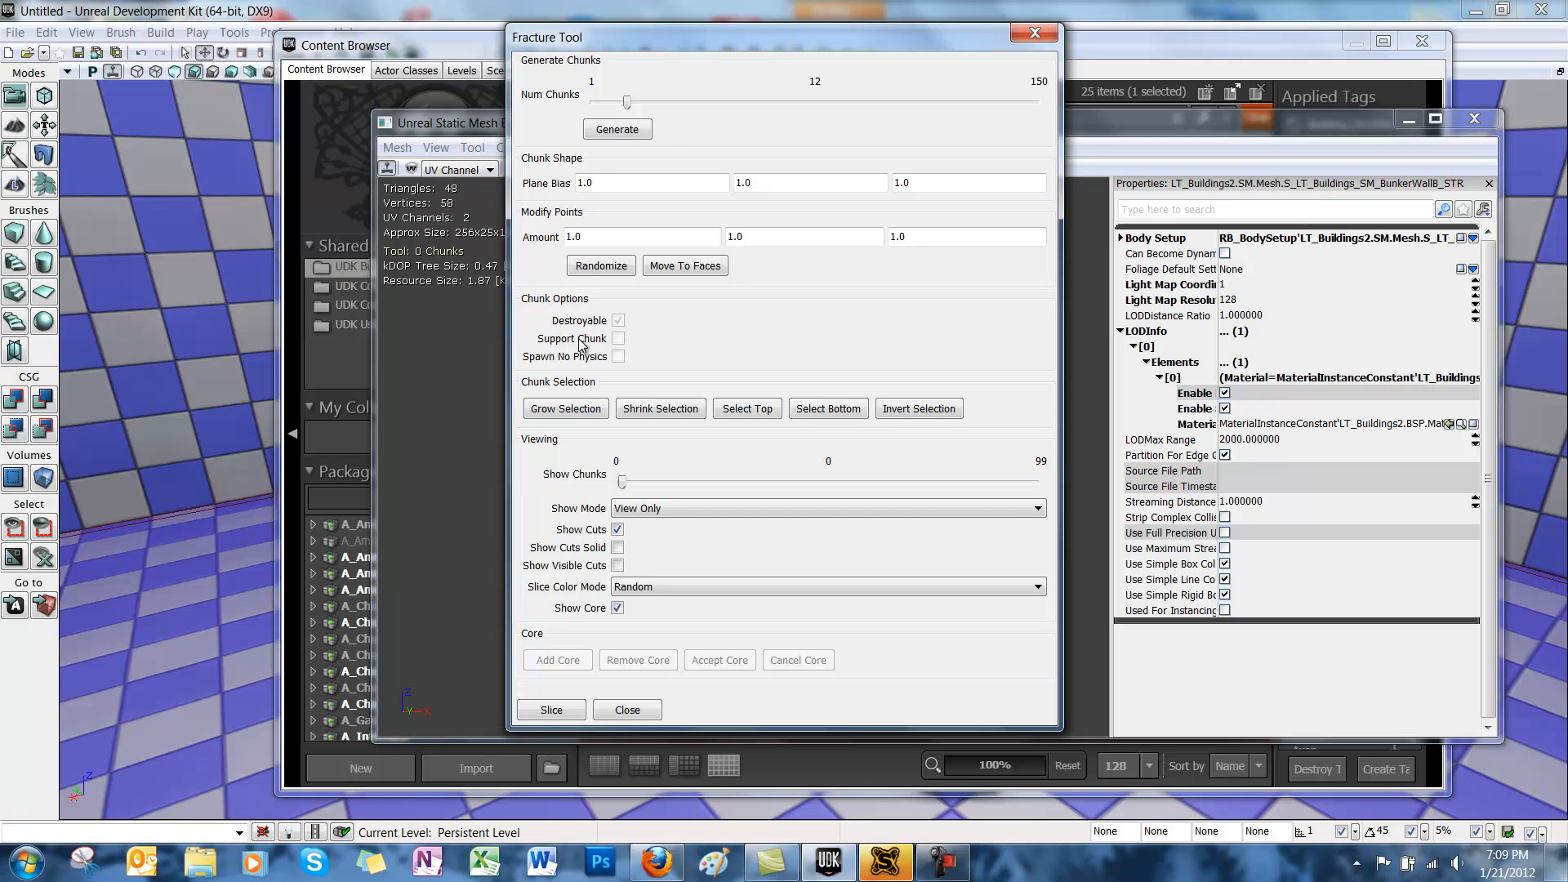
mouse_move(663, 350)
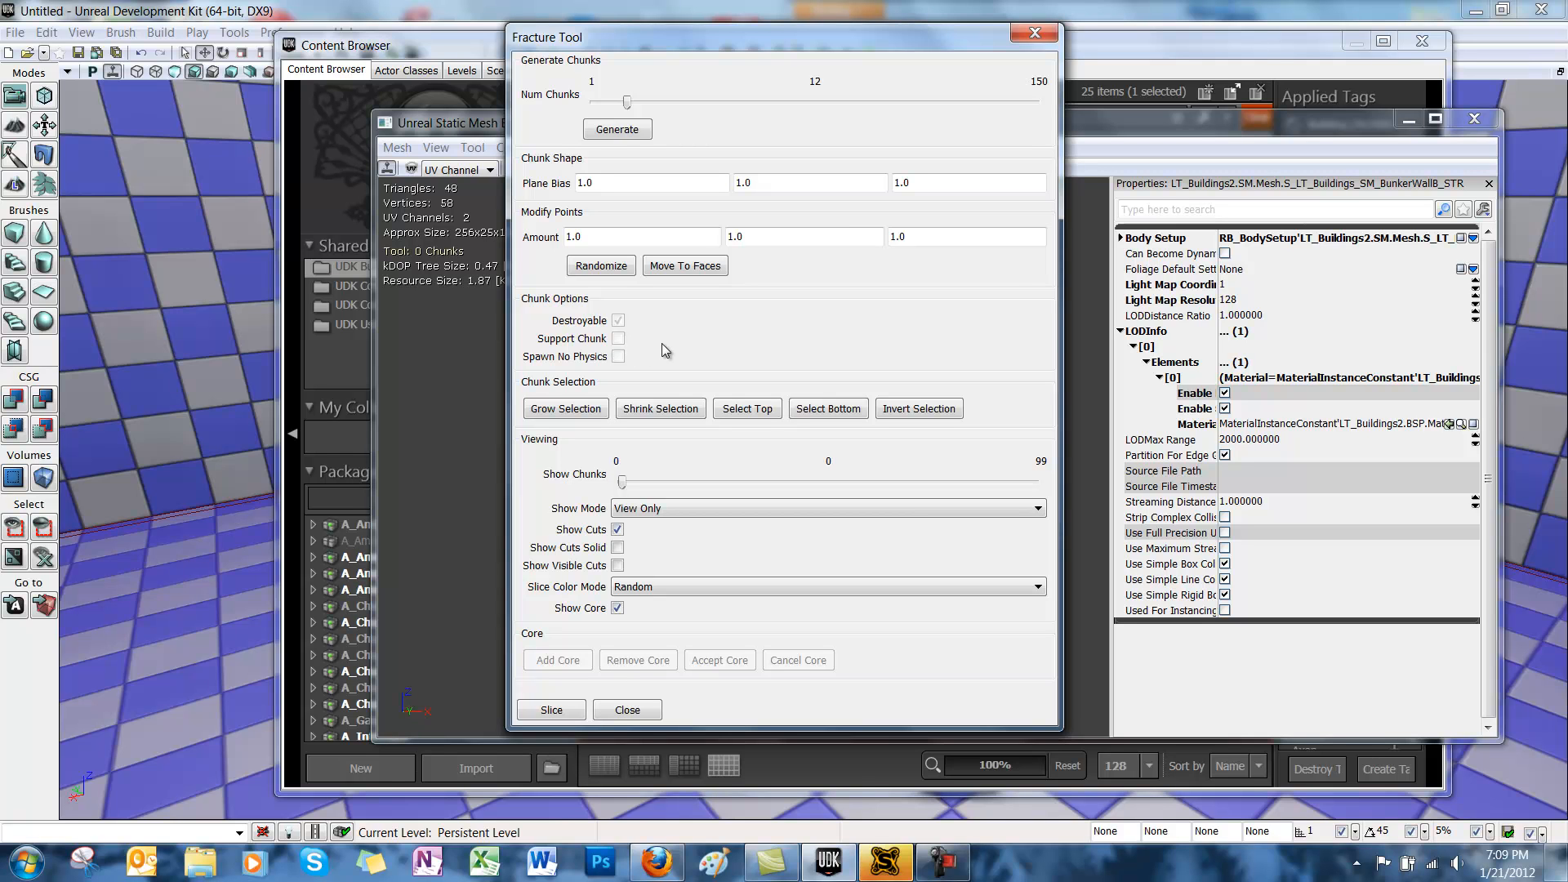
mouse_move(550, 351)
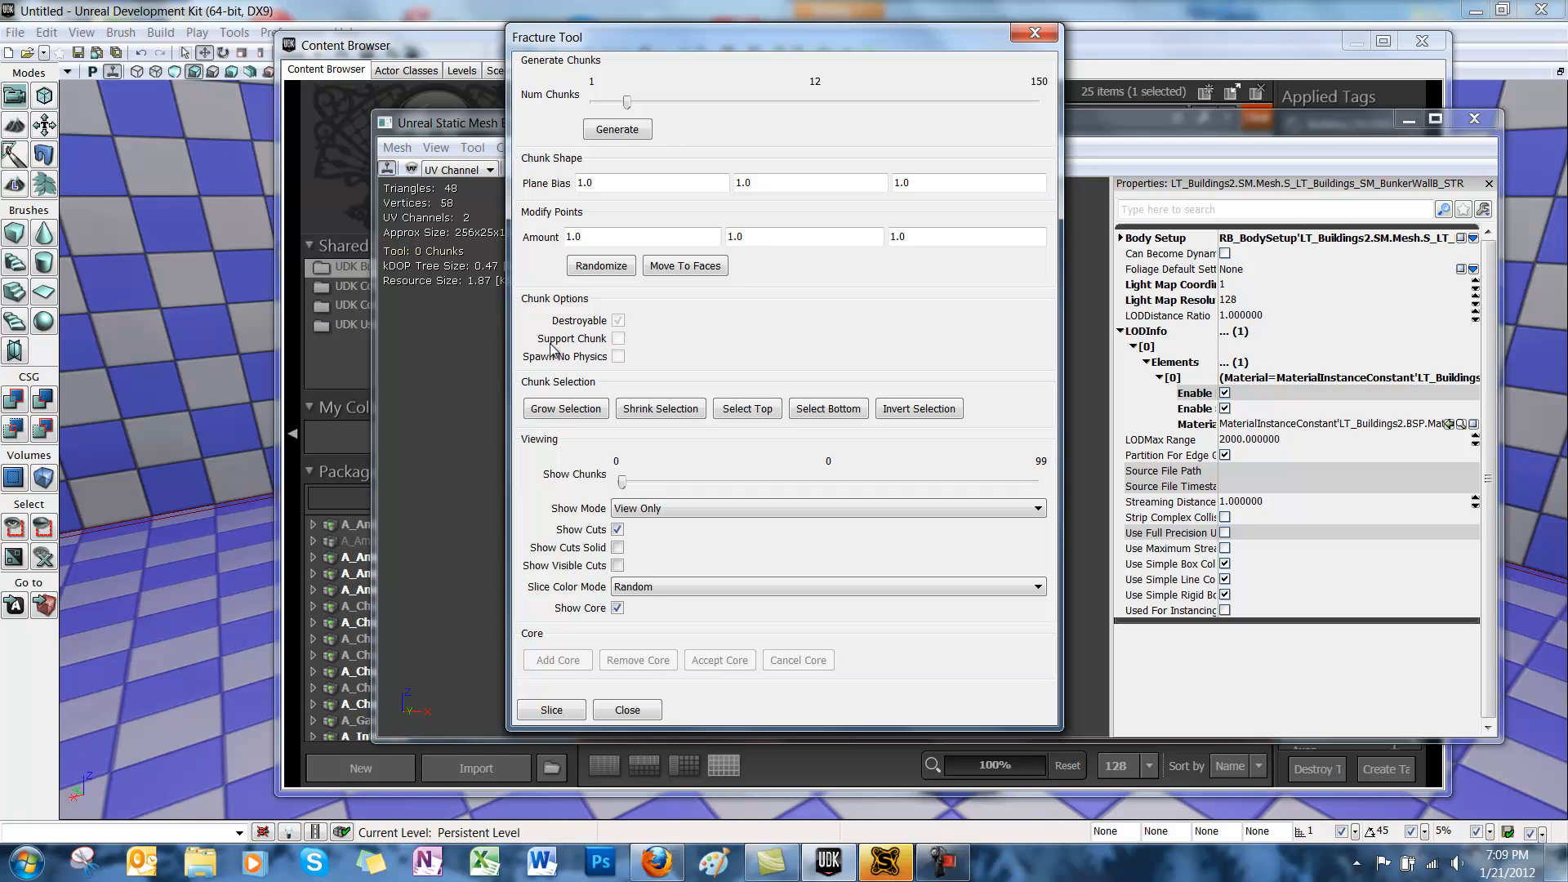
mouse_move(560, 362)
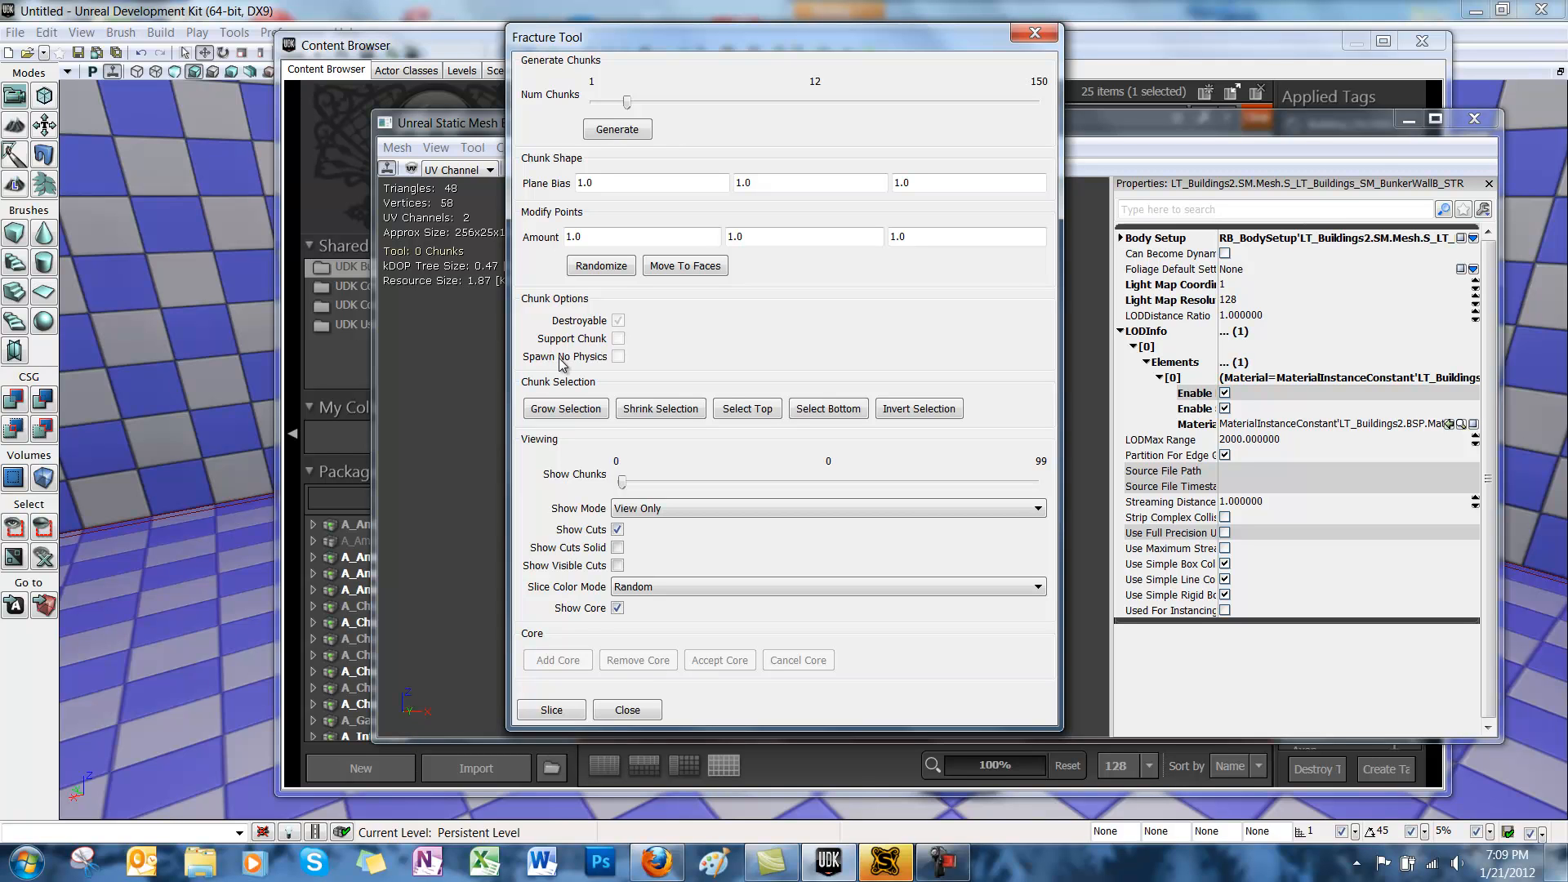
mouse_move(544, 347)
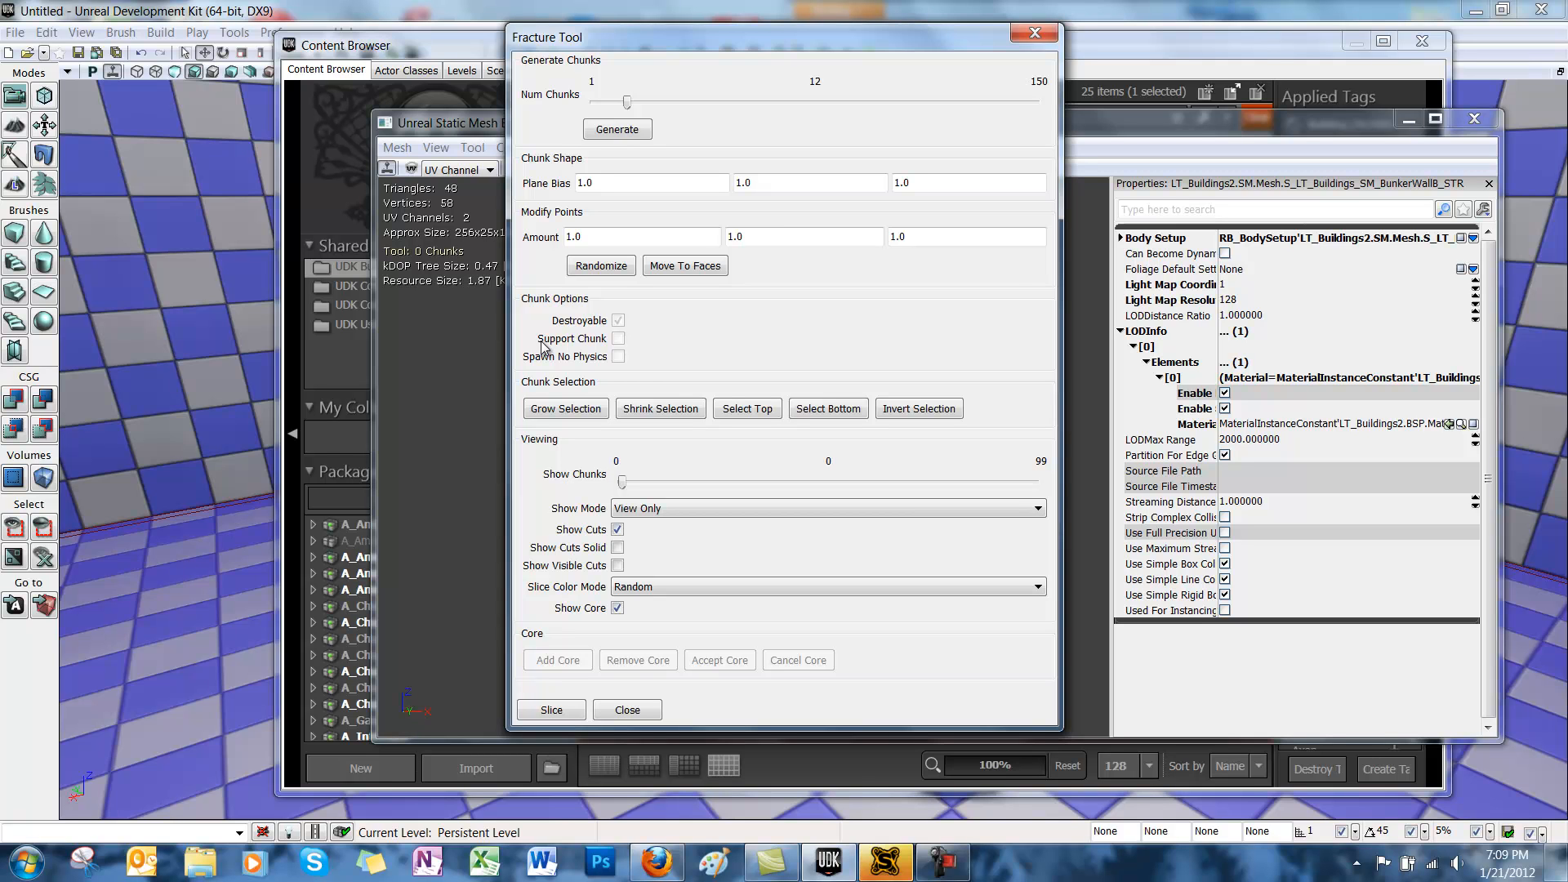
mouse_move(573, 388)
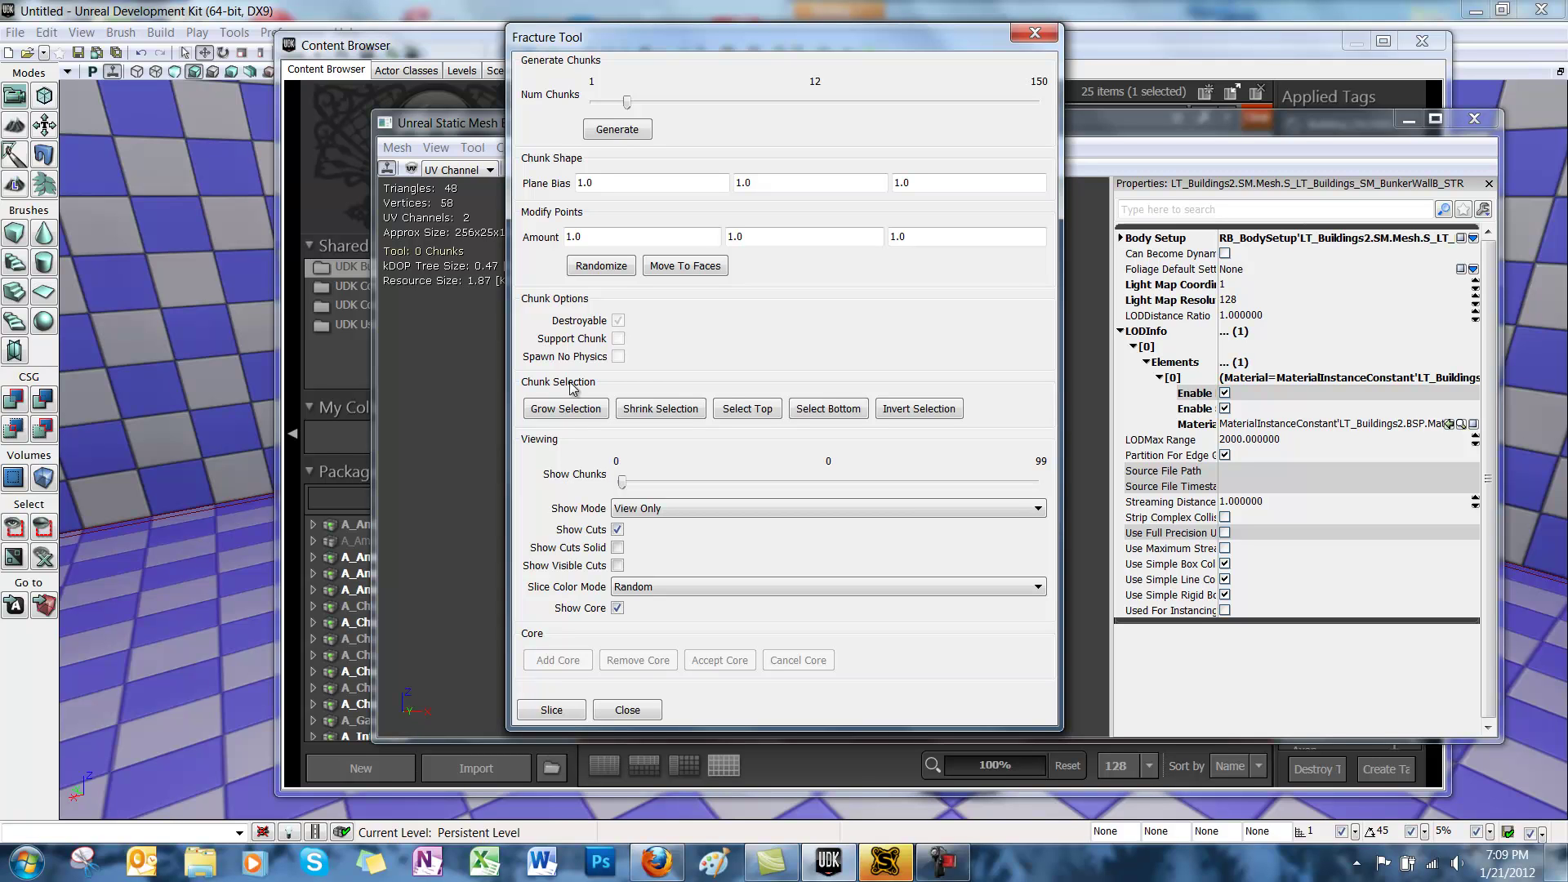
mouse_move(695, 618)
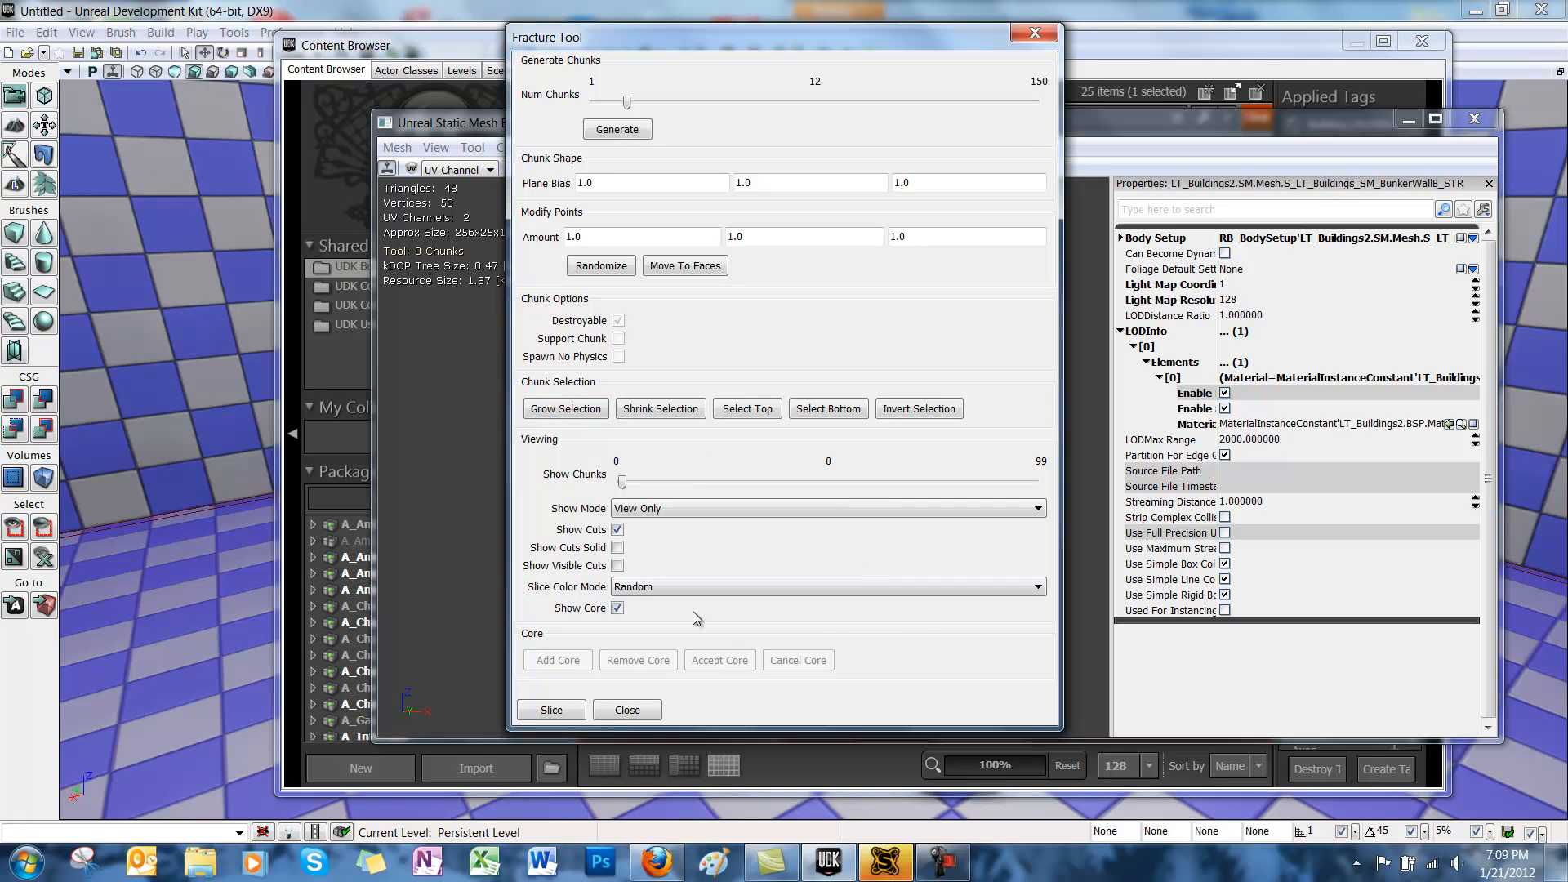
mouse_move(690, 464)
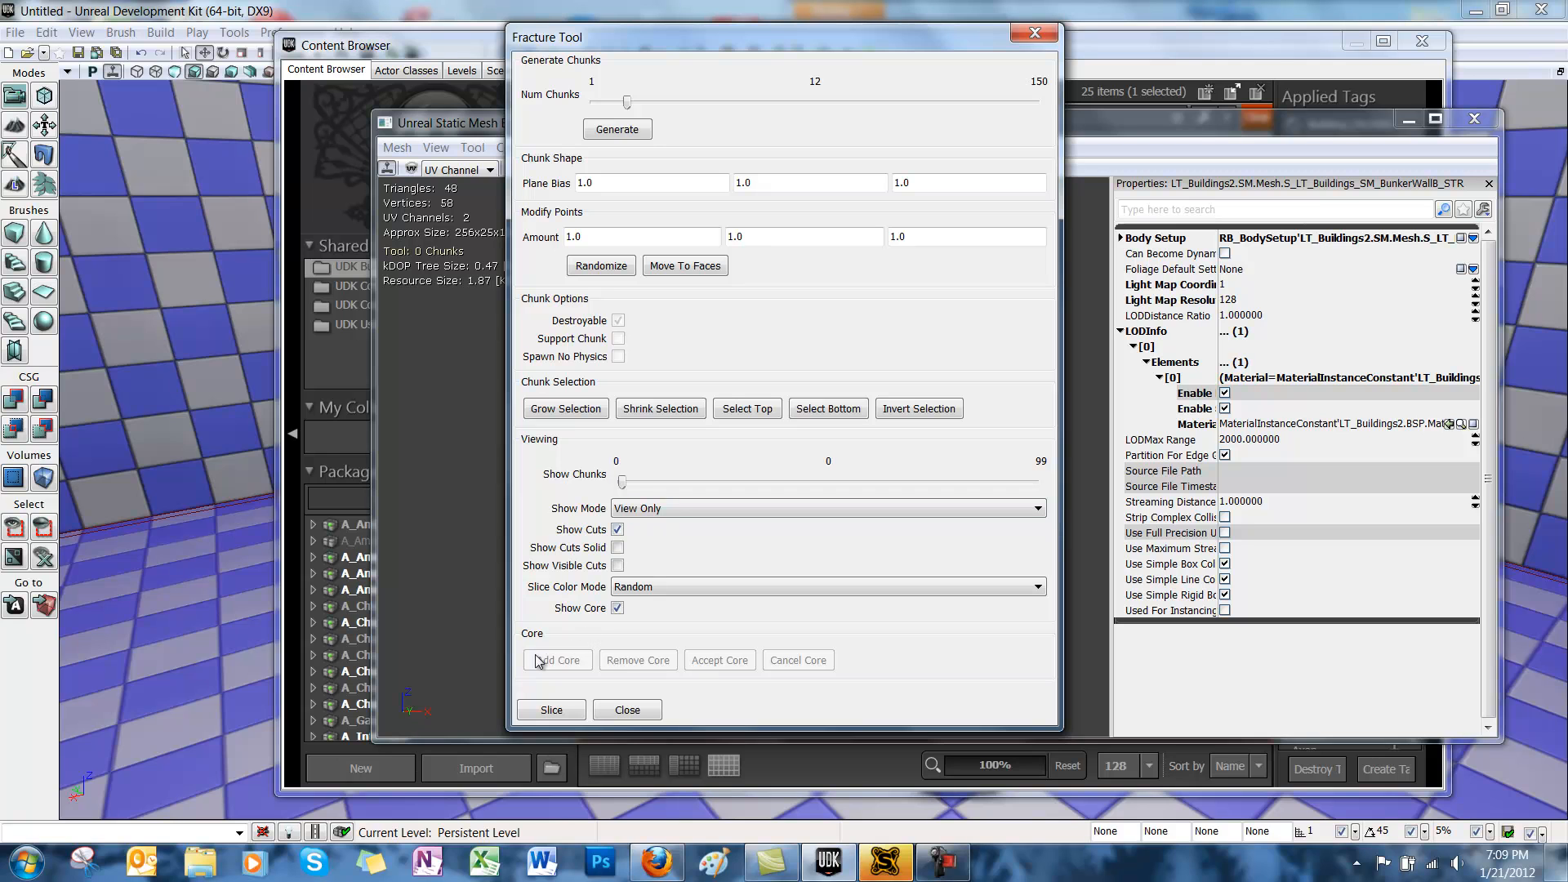
mouse_move(819, 668)
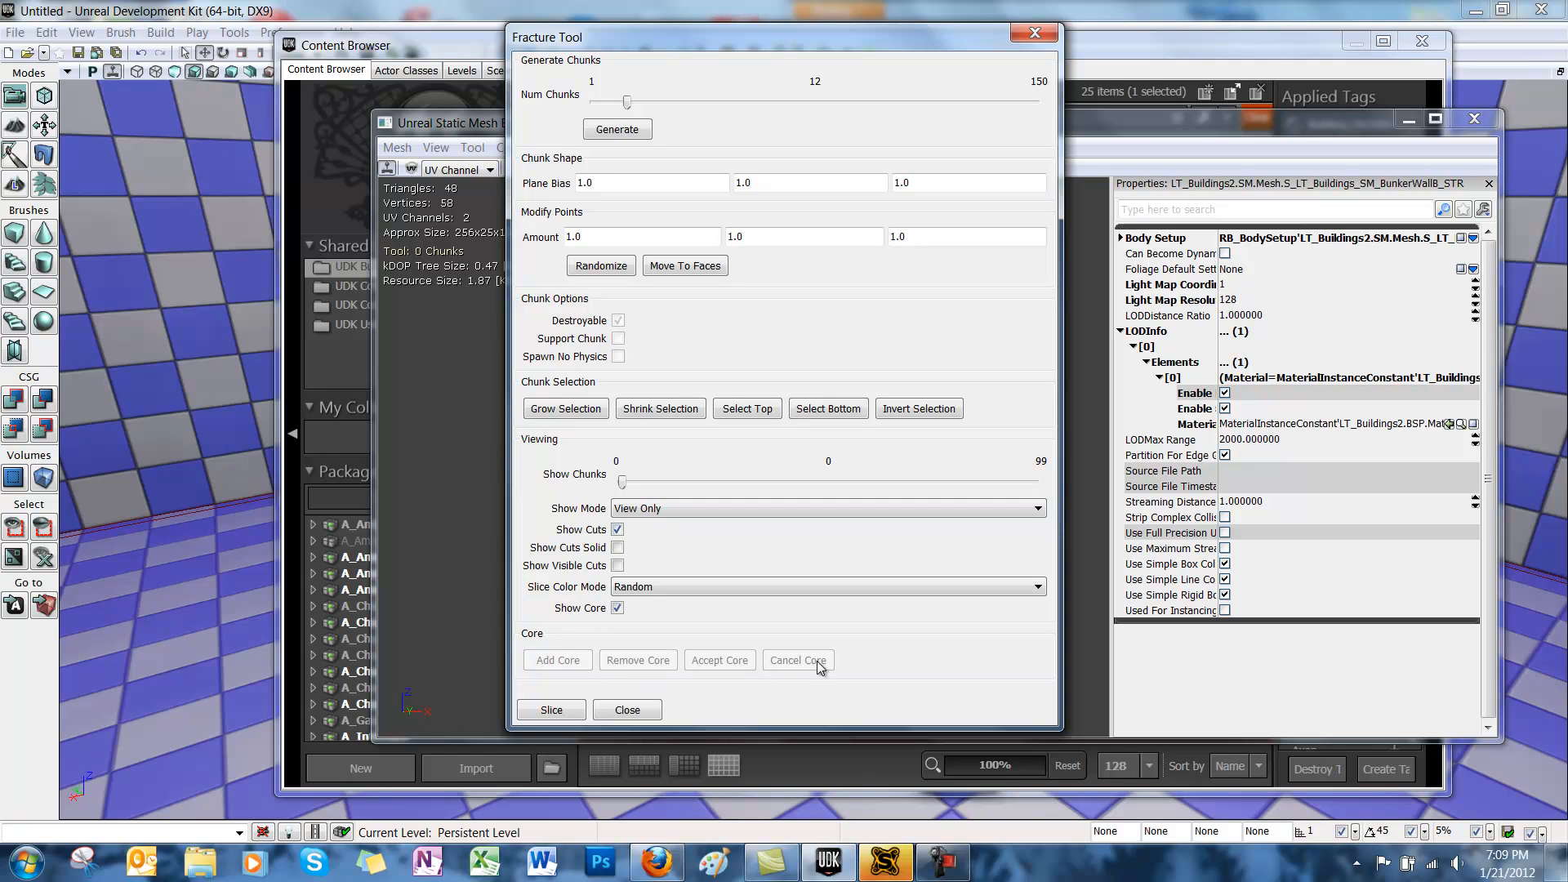
mouse_move(887, 672)
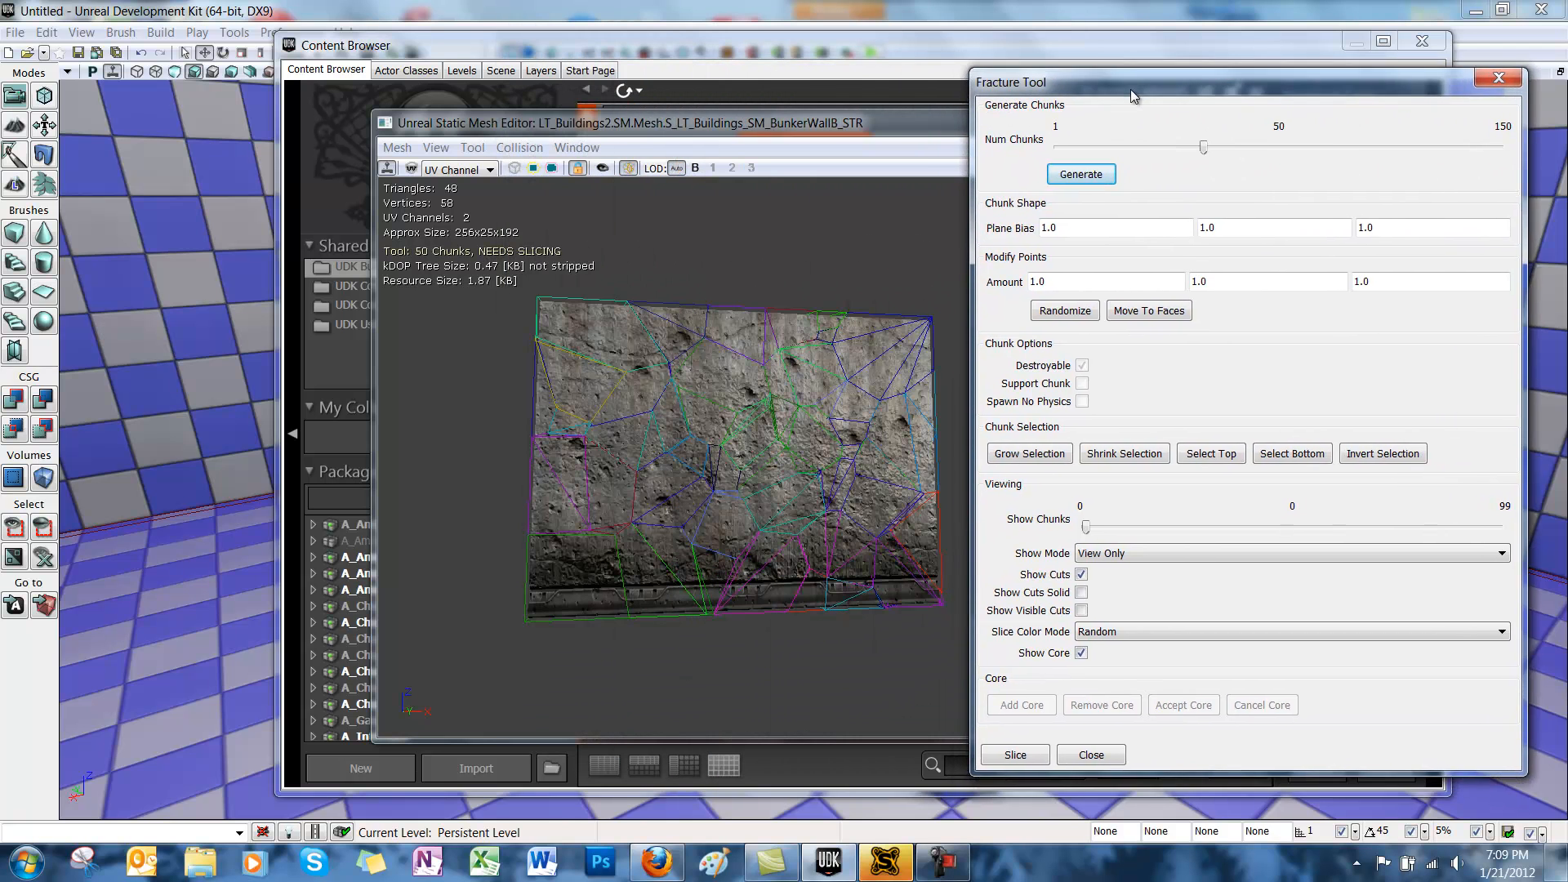
Slice the wall into a 50-chunk fractured mesh saved in the 'dest' package
click(1012, 753)
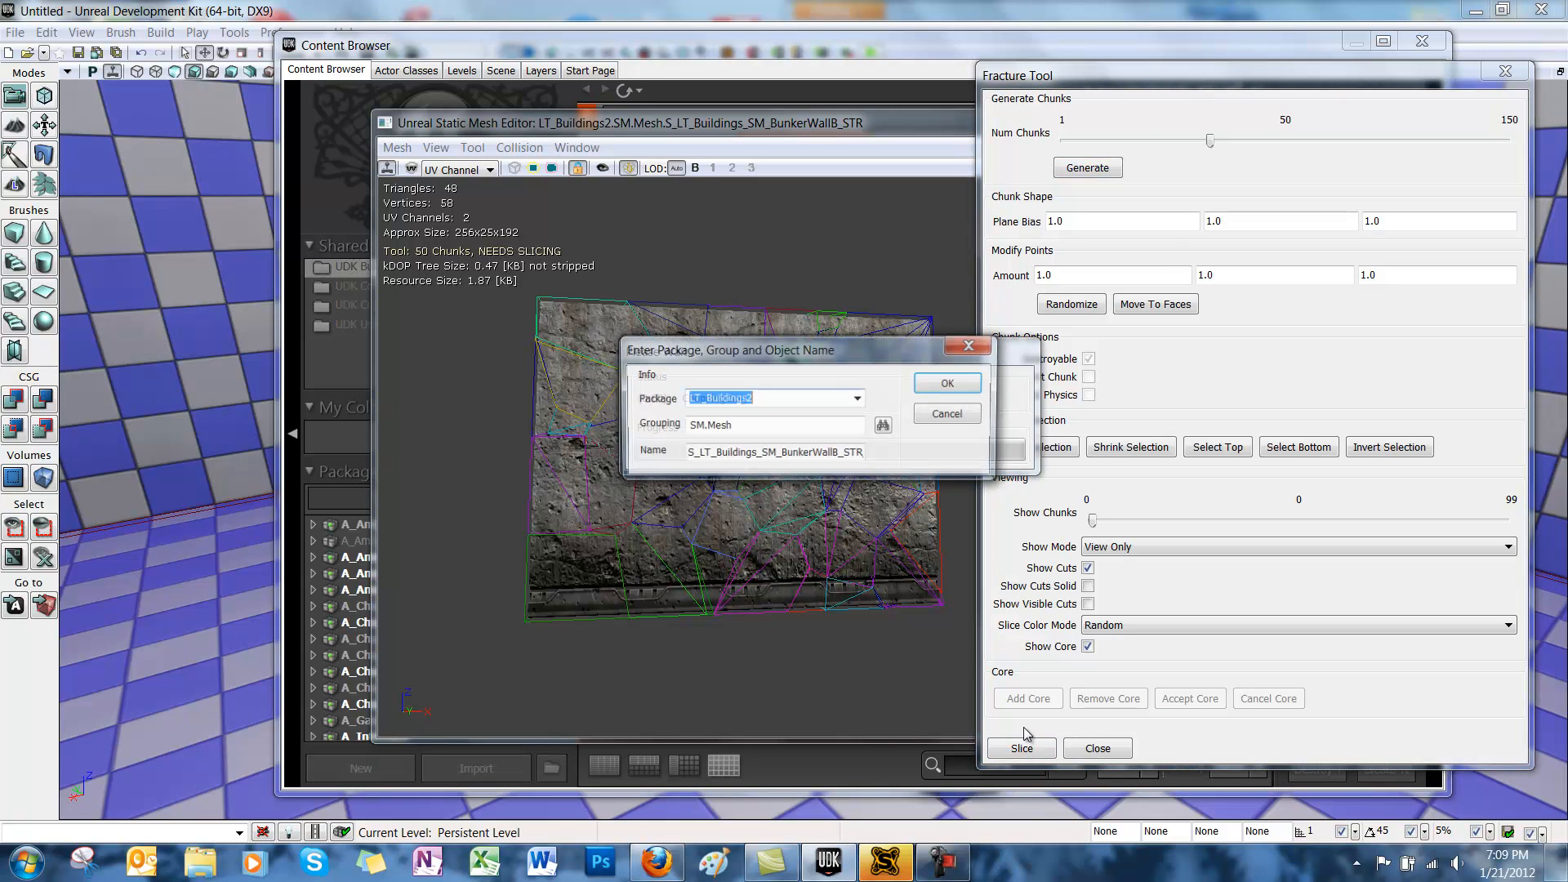
text(dest)
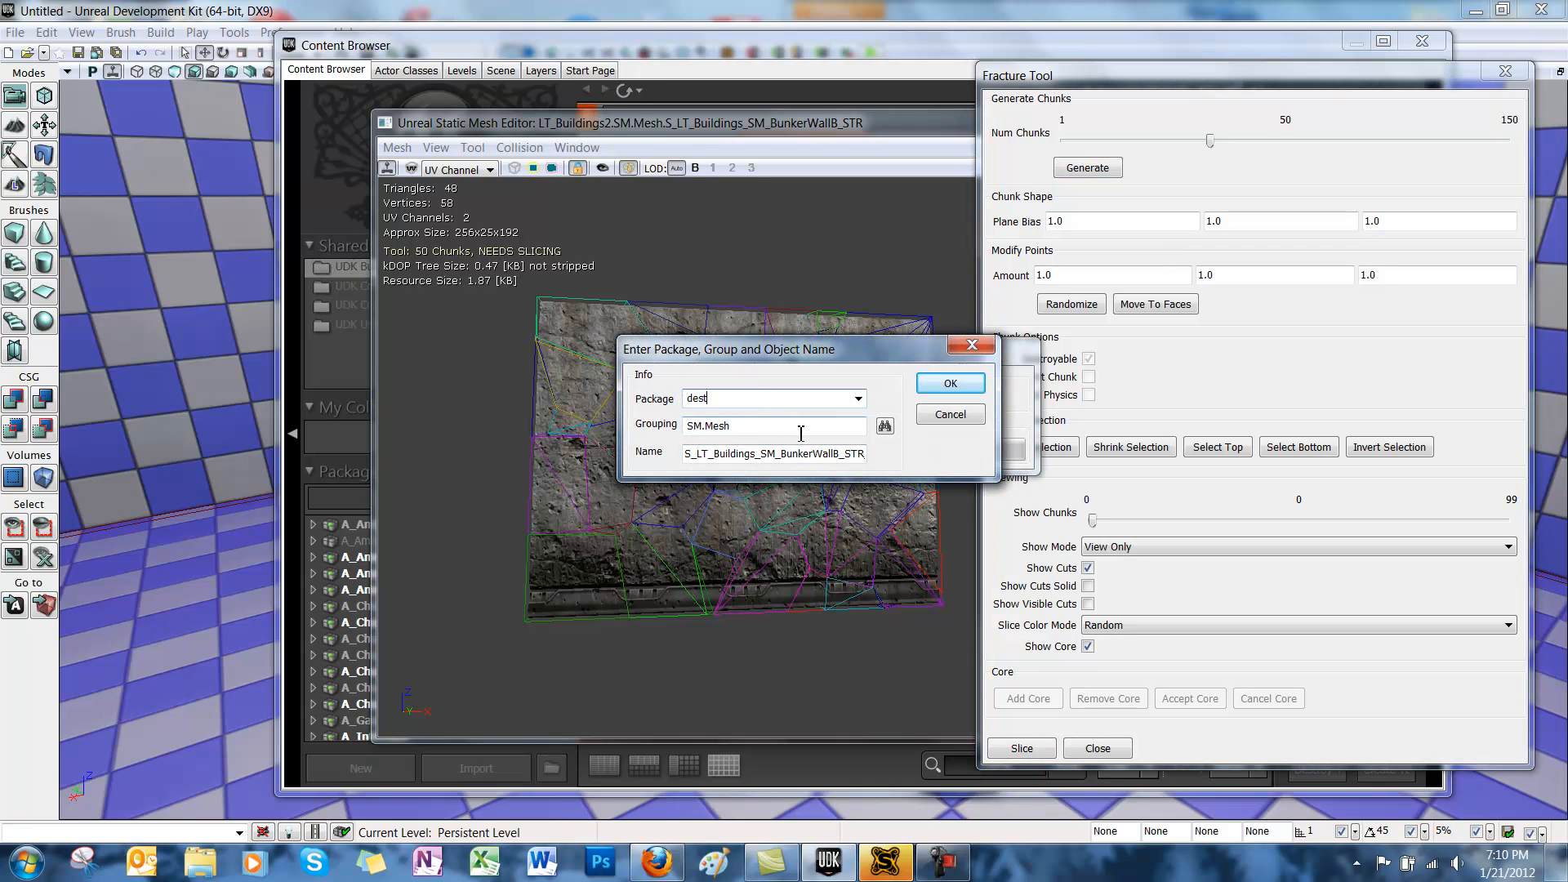
click(947, 383)
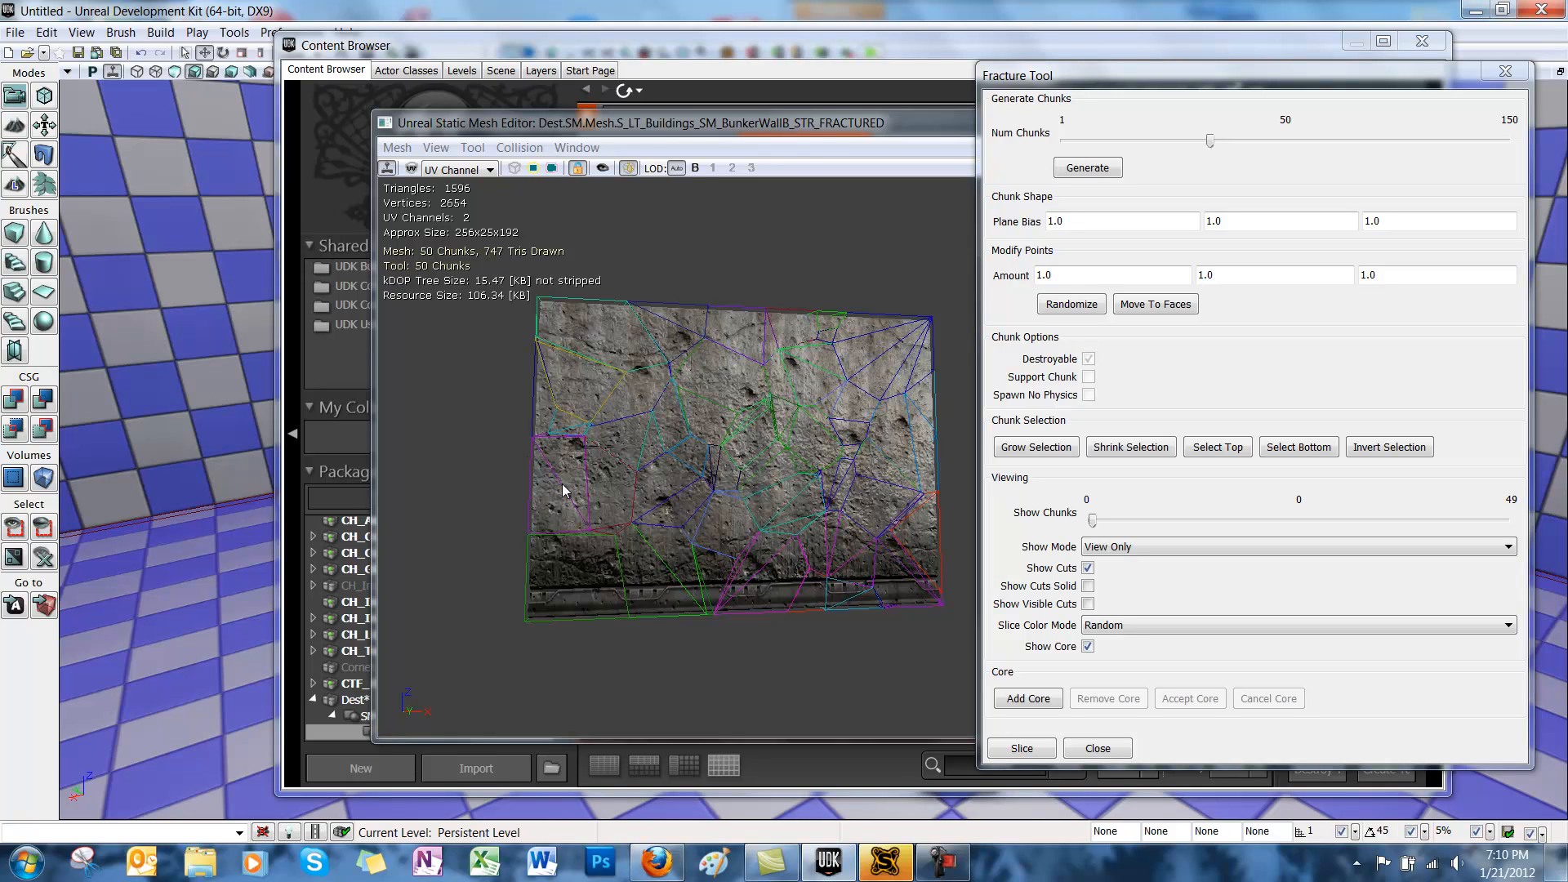
click(665, 489)
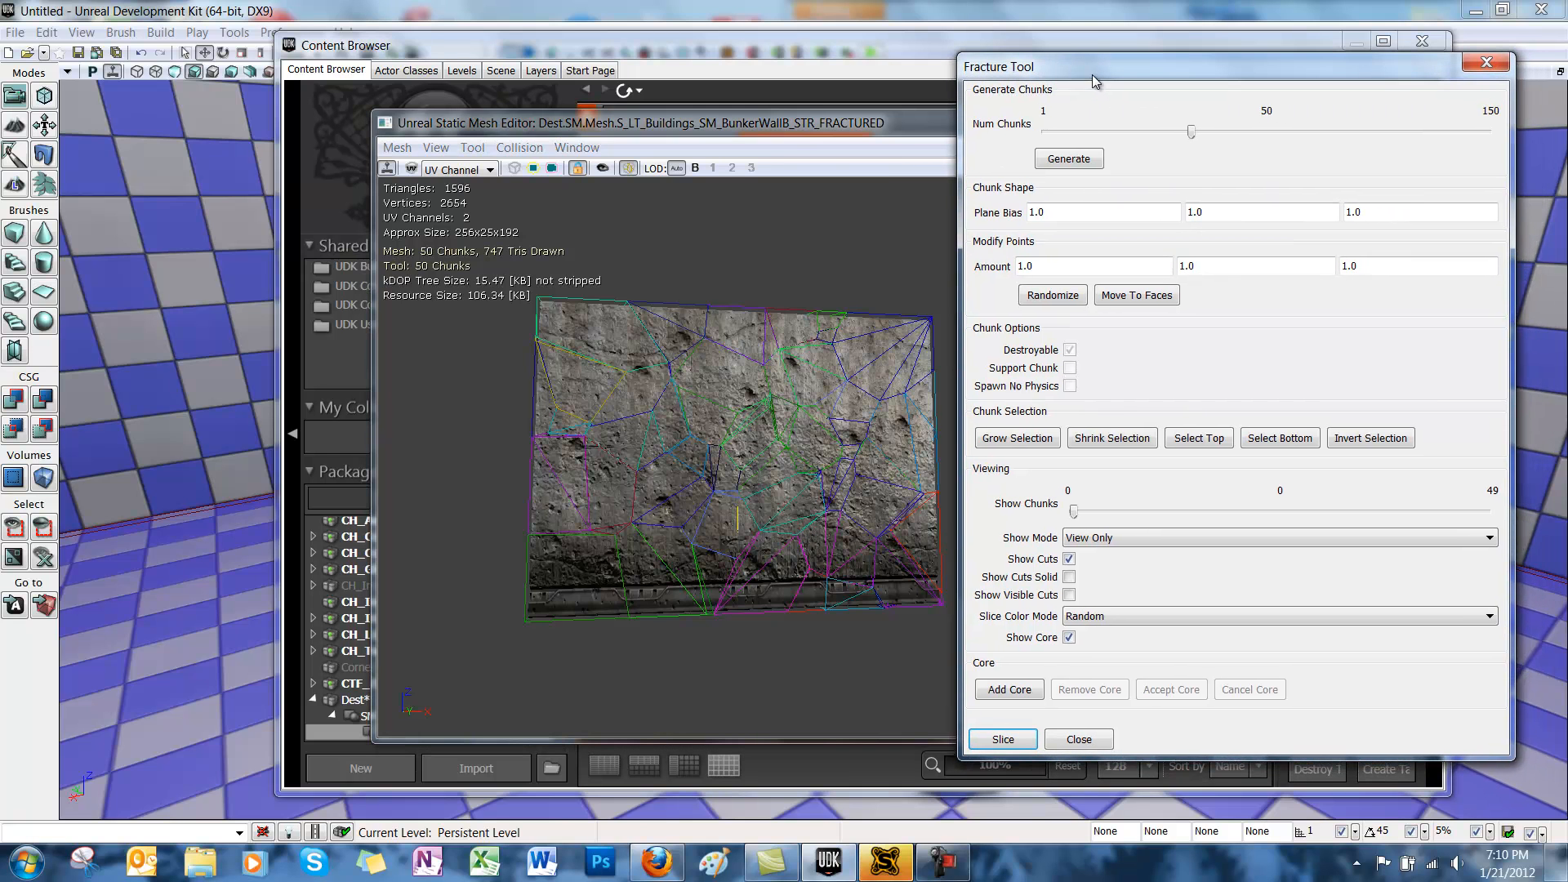
mouse_move(1147, 601)
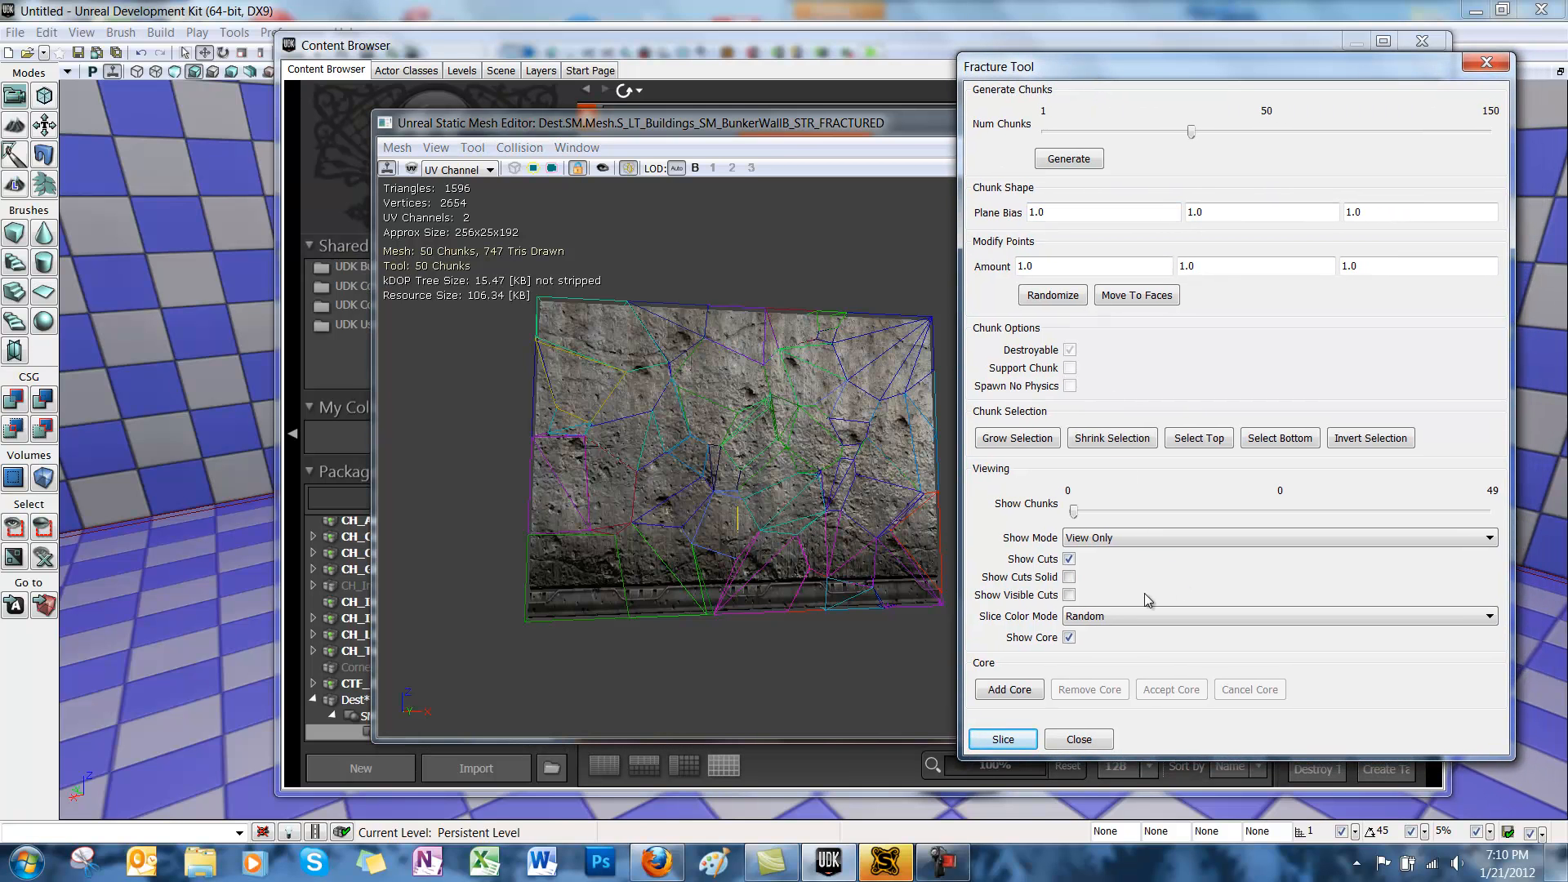
mouse_move(1211, 501)
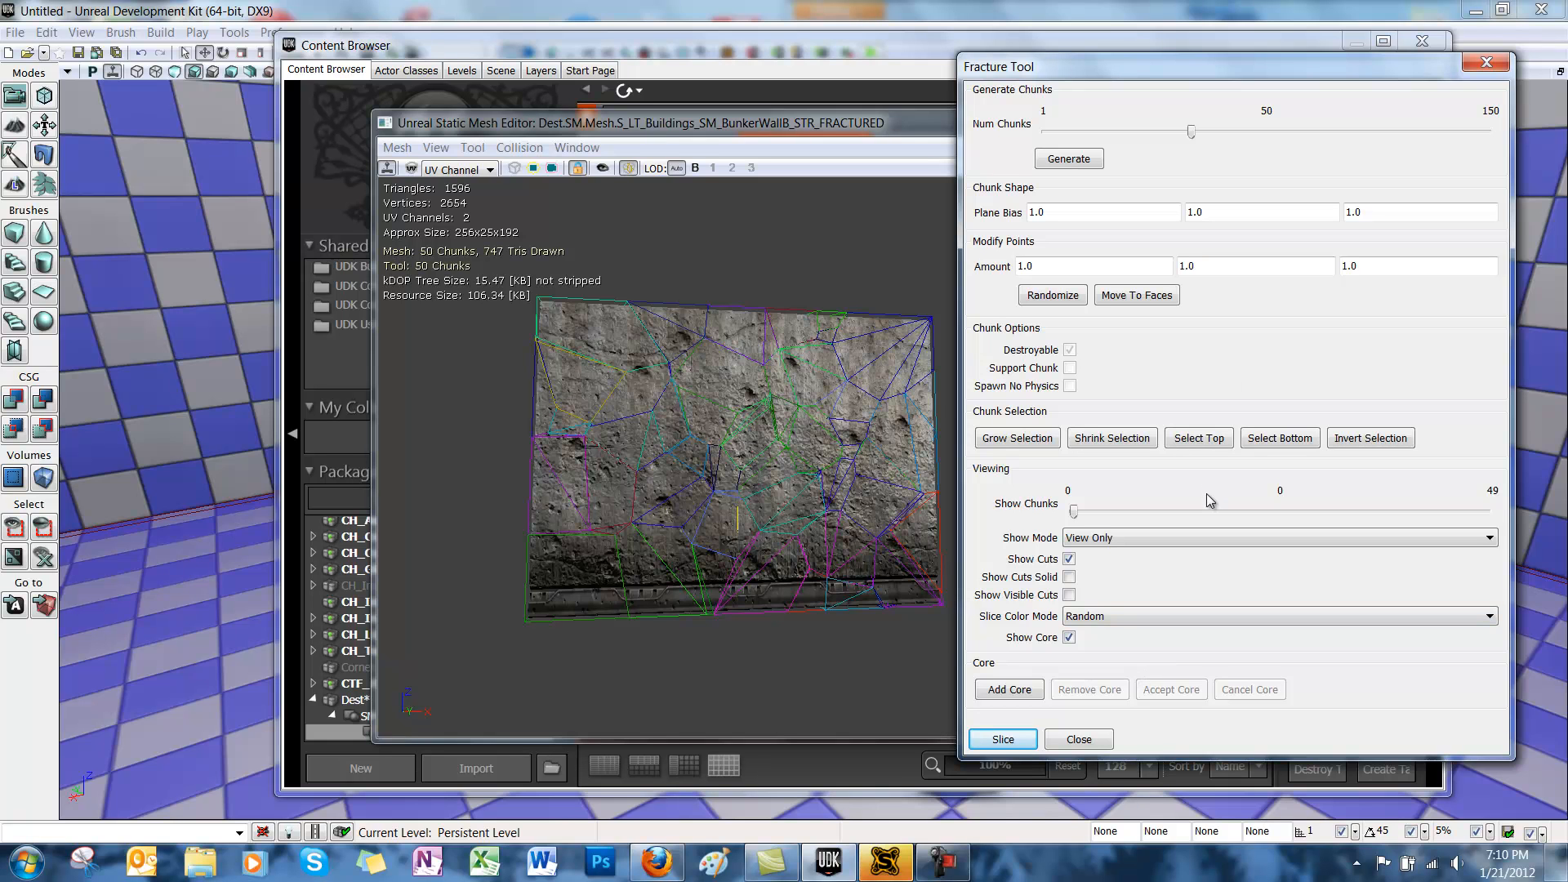
mouse_move(1078, 739)
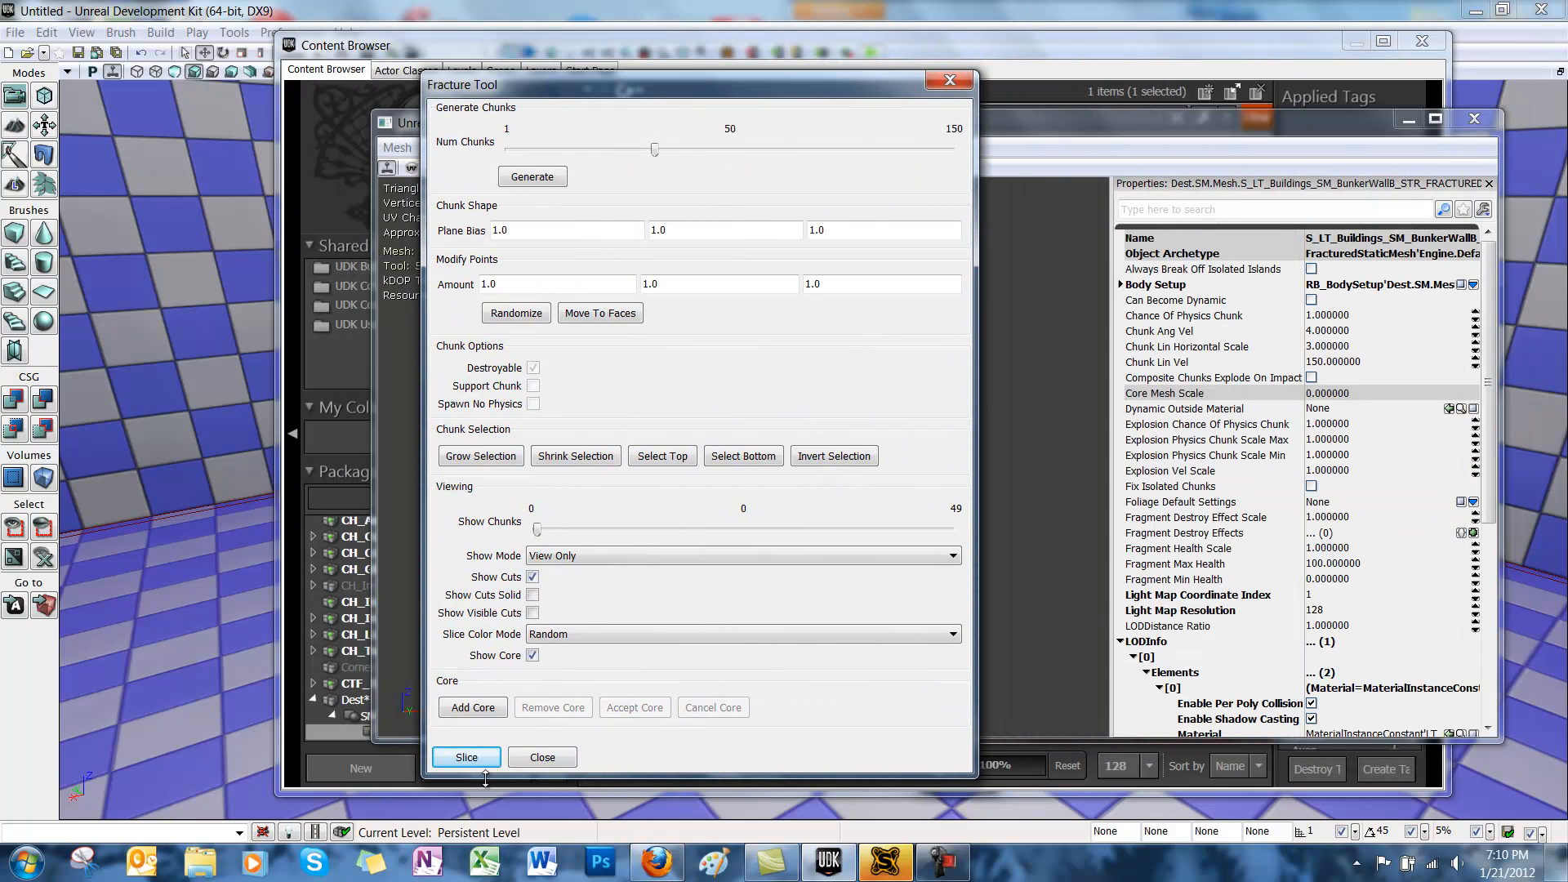
Close the Fracture Tool, returning to the fractured wall's mesh properties
click(542, 757)
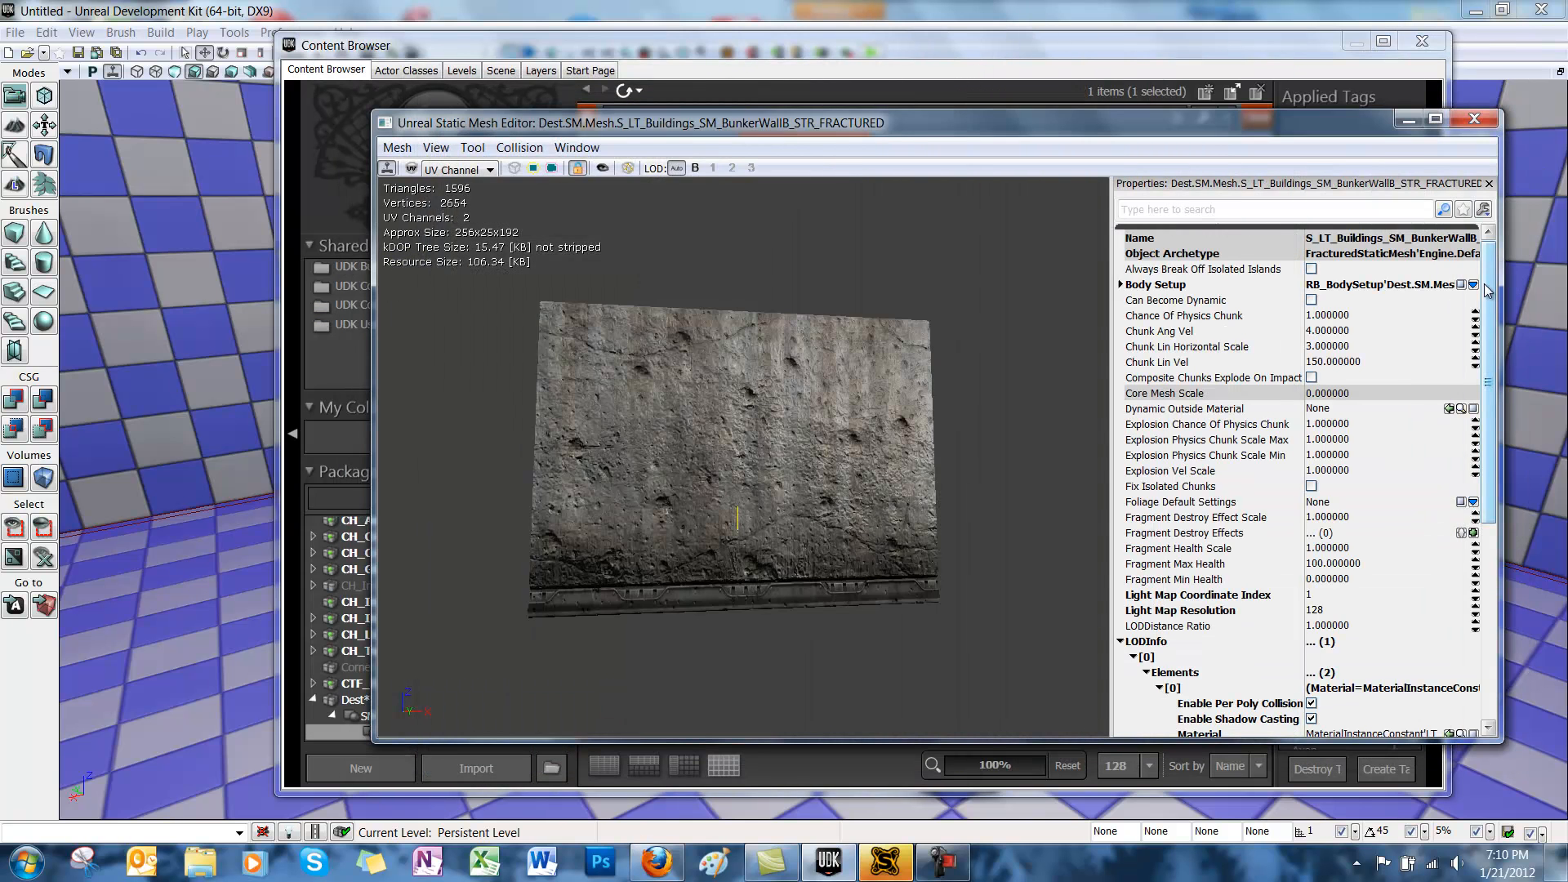
Assign the copied wall material to the fractured mesh's second material element
scroll(down, 3)
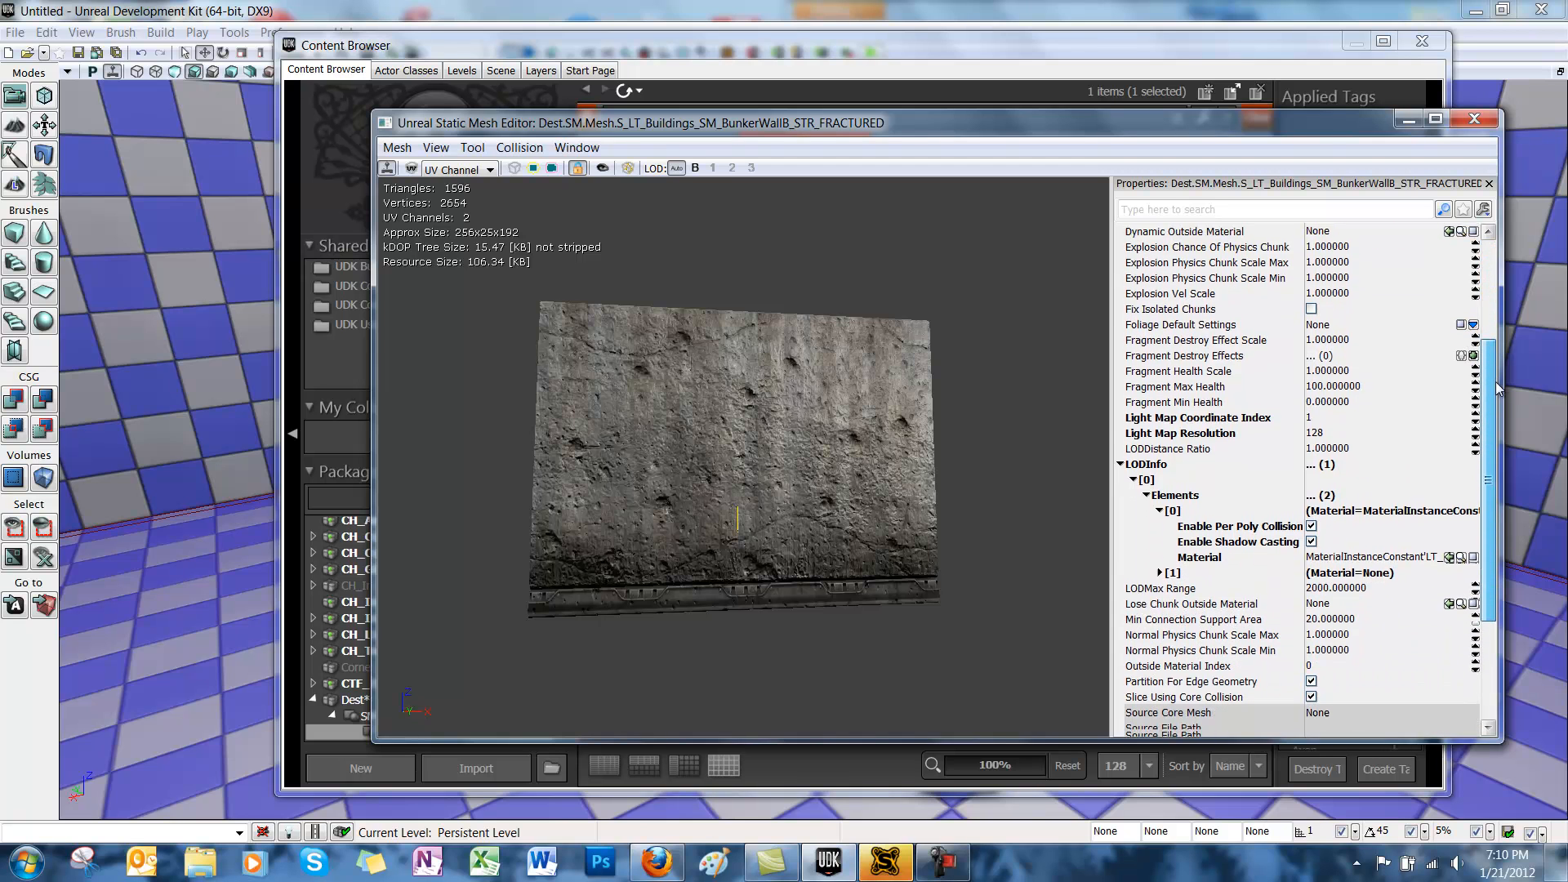
scroll(down, 3)
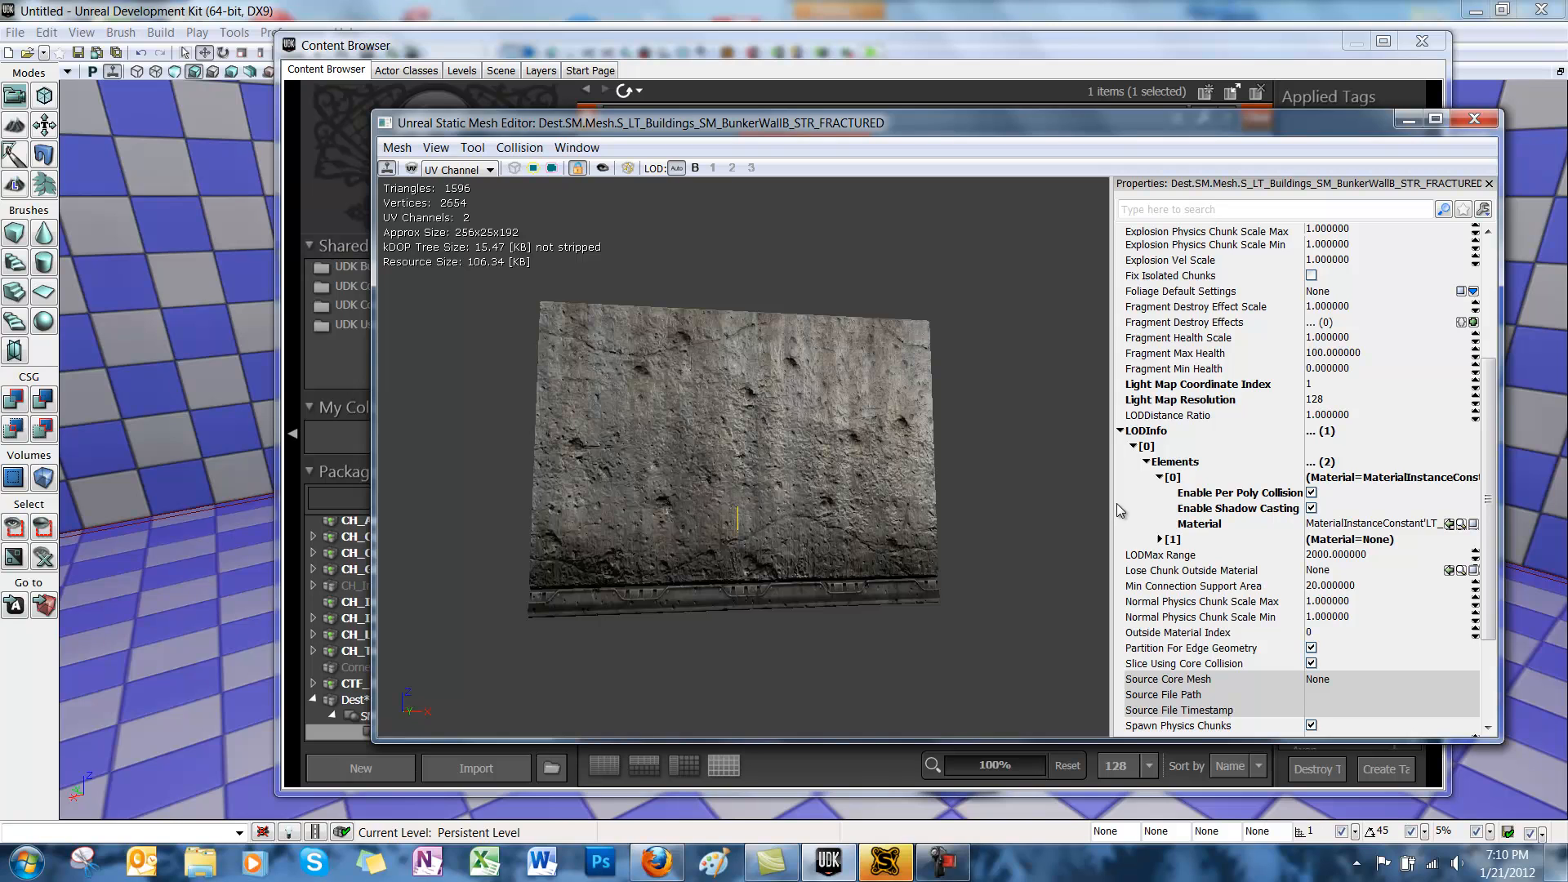
mouse_move(1145, 531)
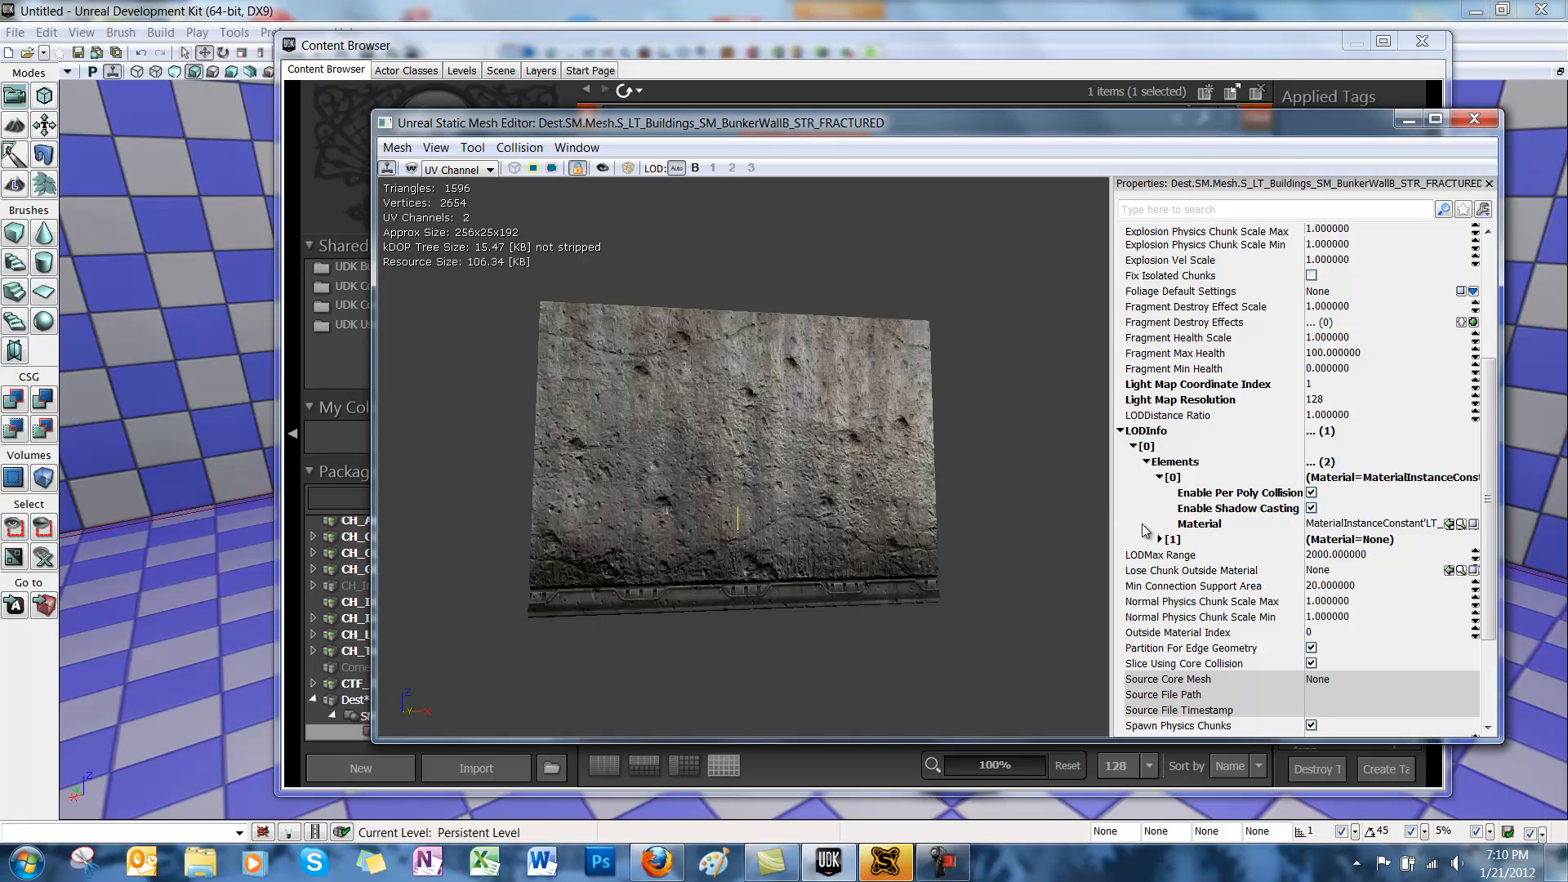
mouse_move(1128, 538)
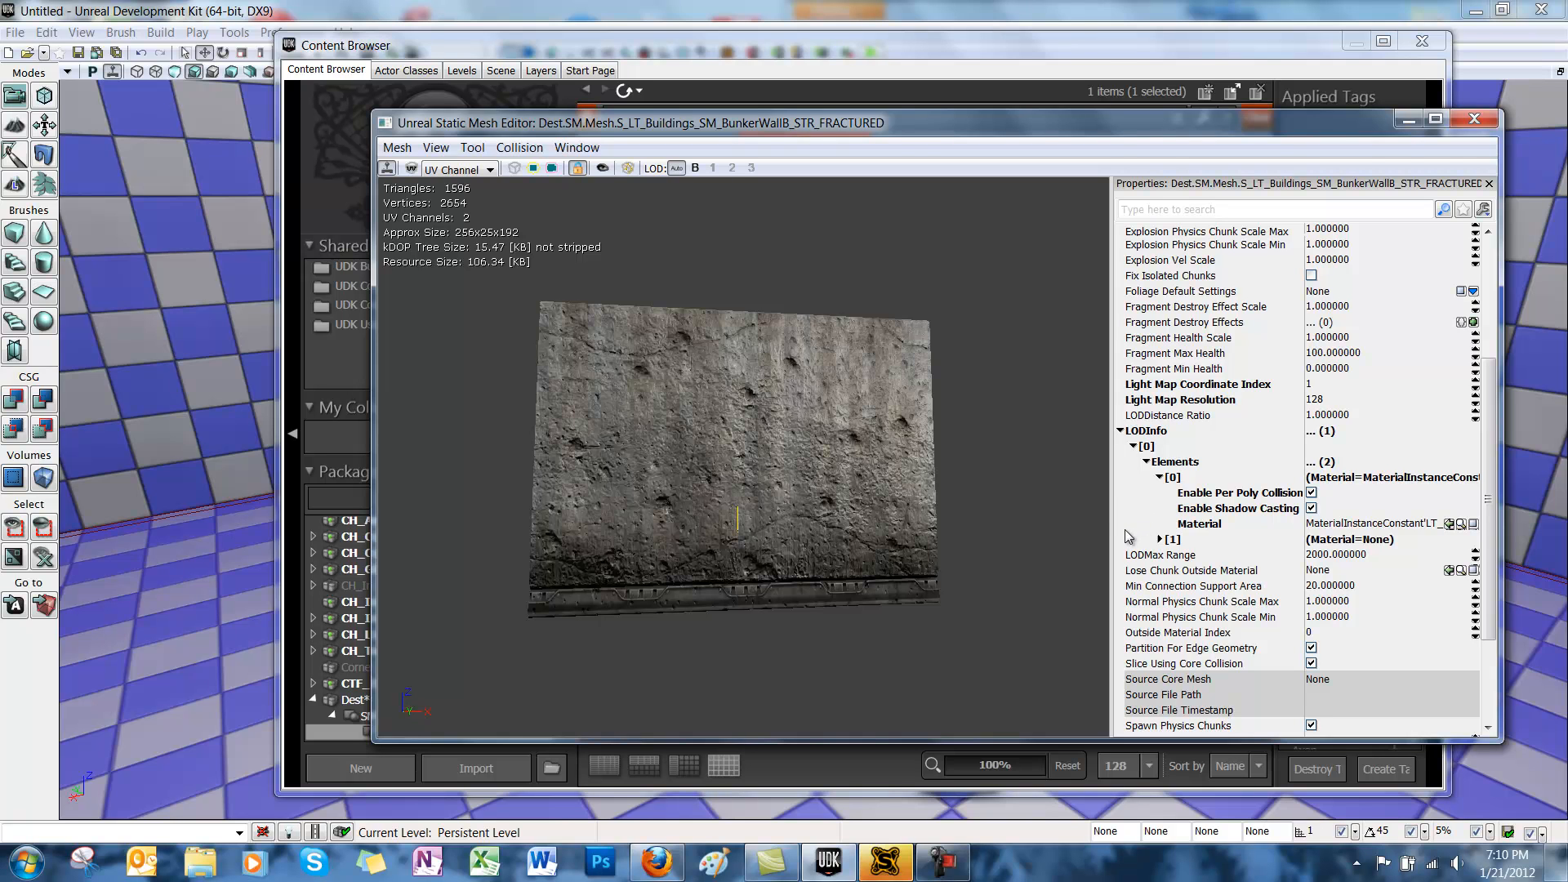
mouse_move(1150, 449)
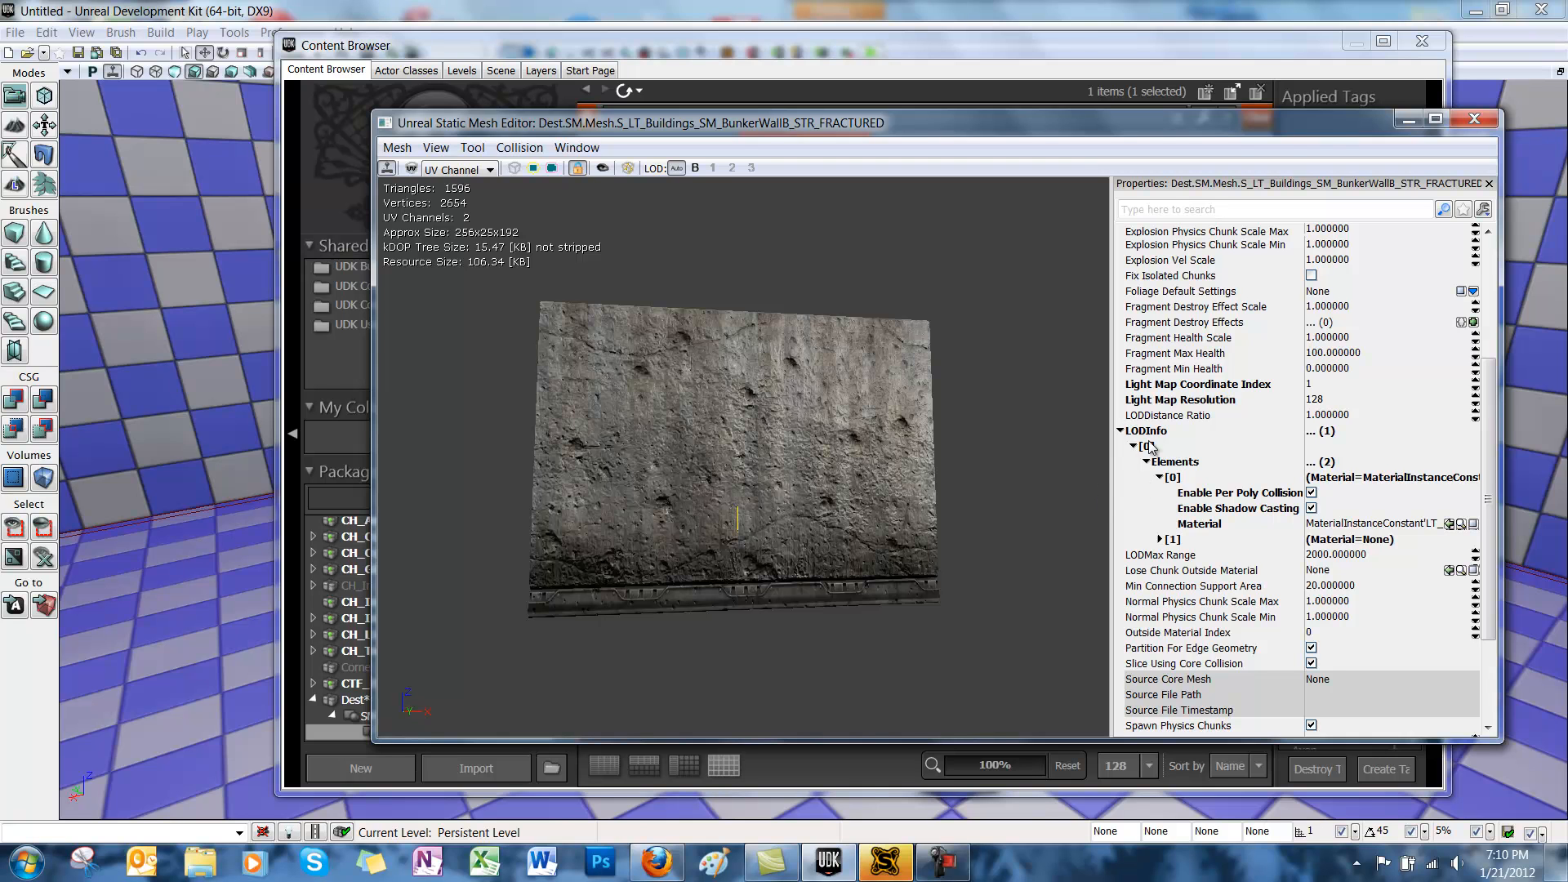
click(1160, 539)
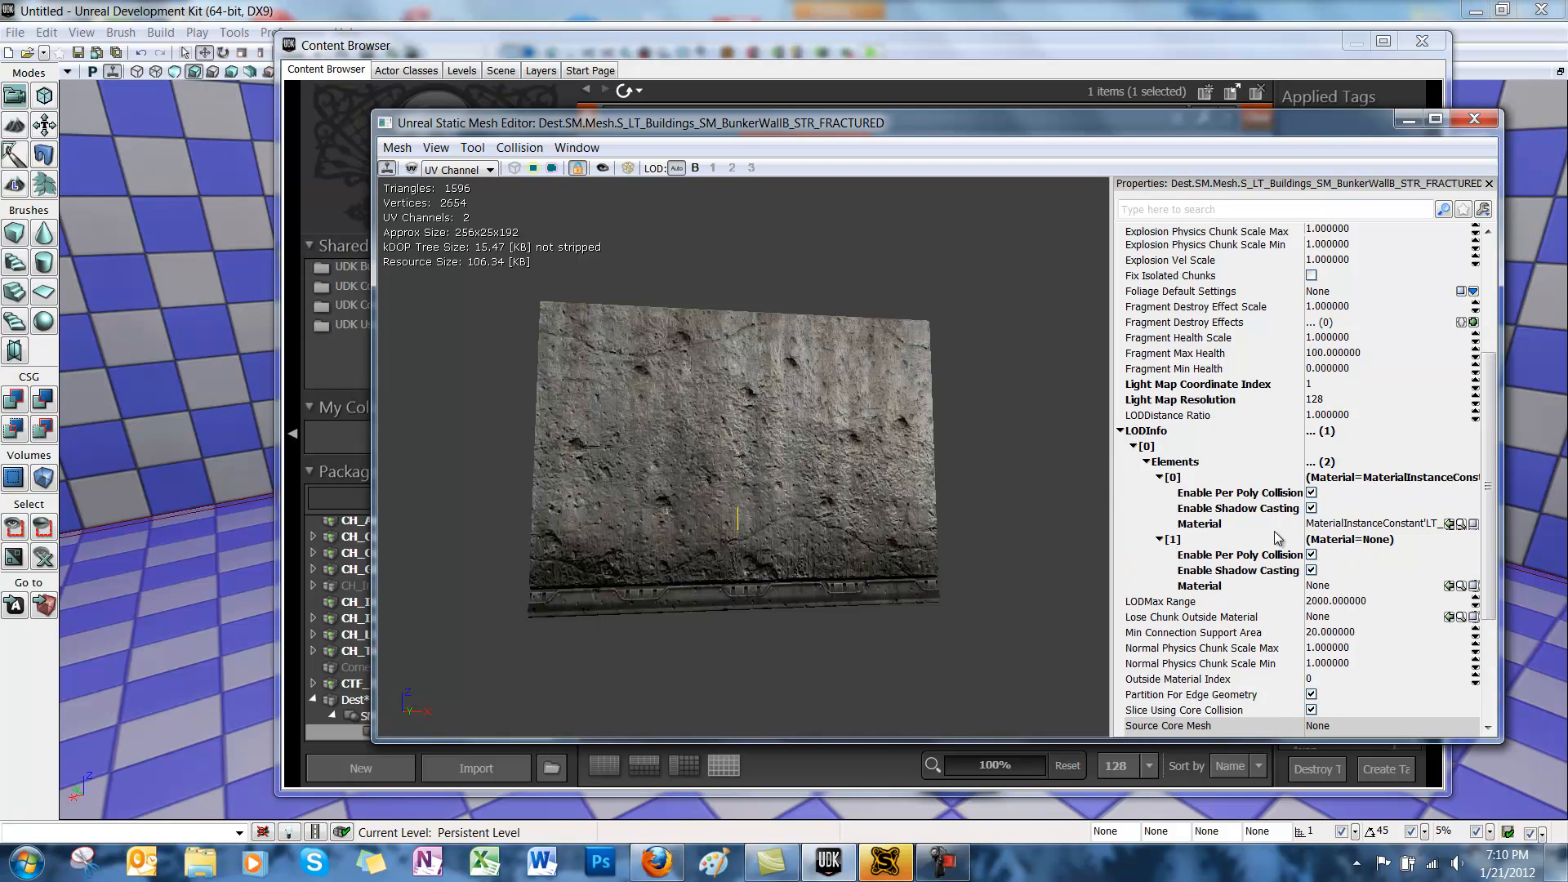
click(1380, 522)
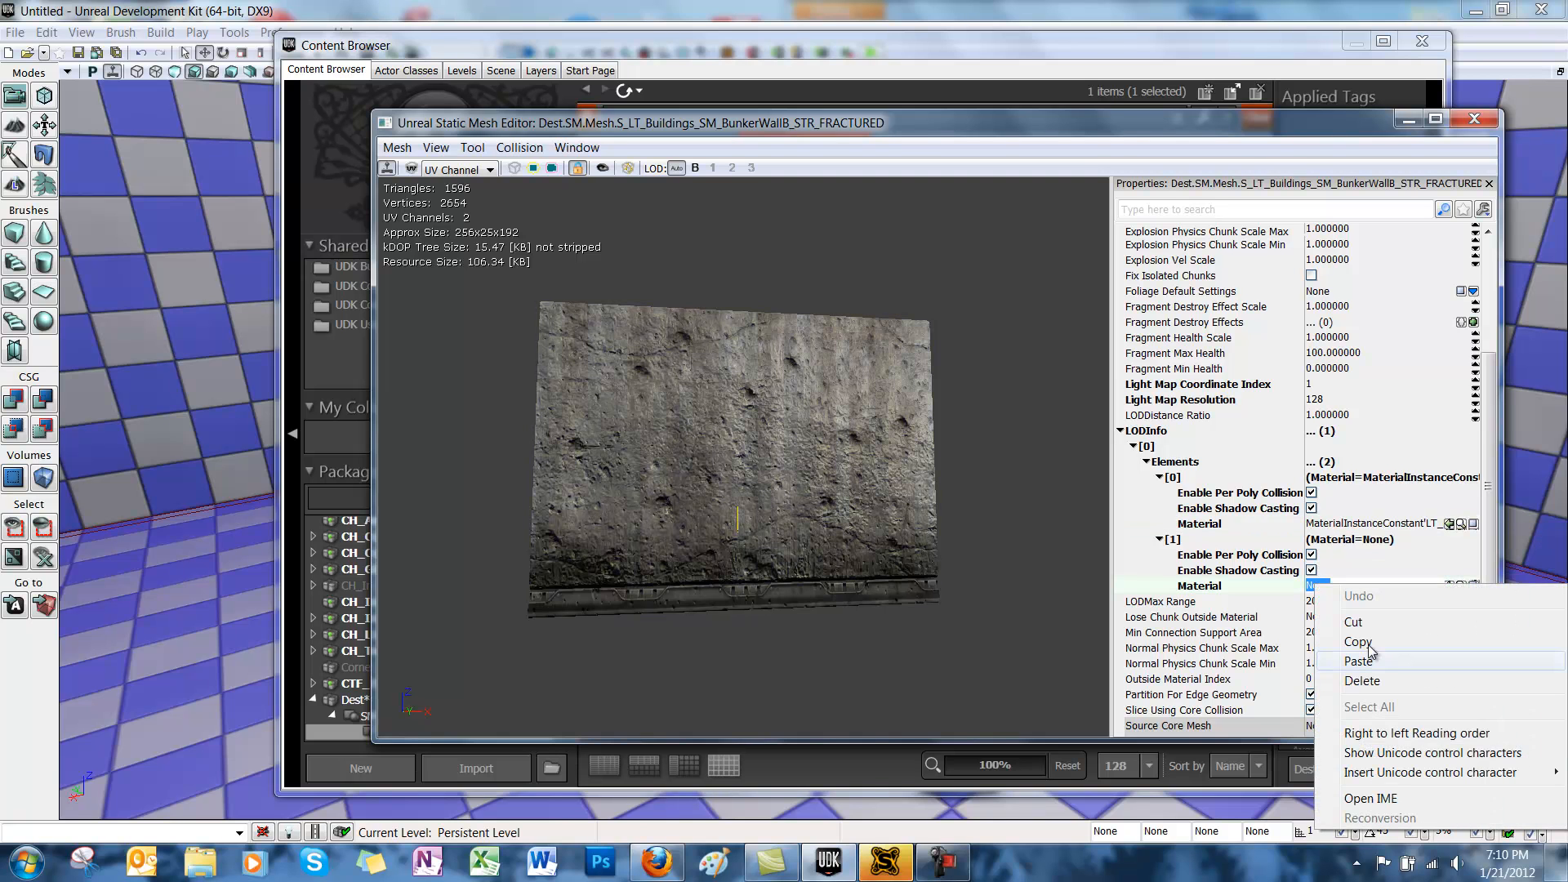
click(1361, 660)
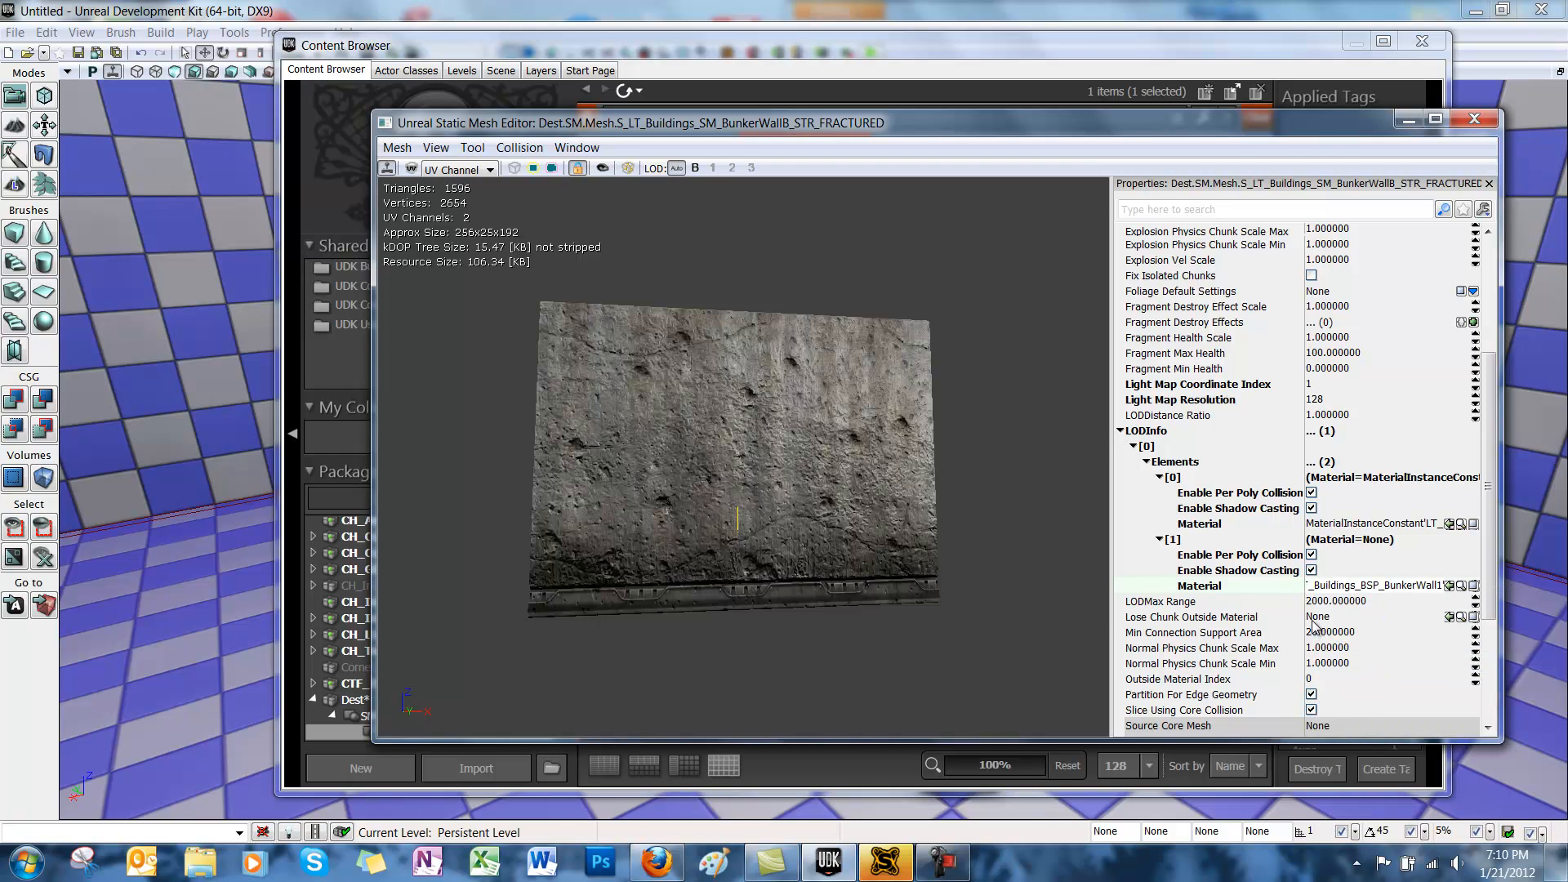
Paste the copied wall material into Lose Chunk Outside Material
right_click(1336, 616)
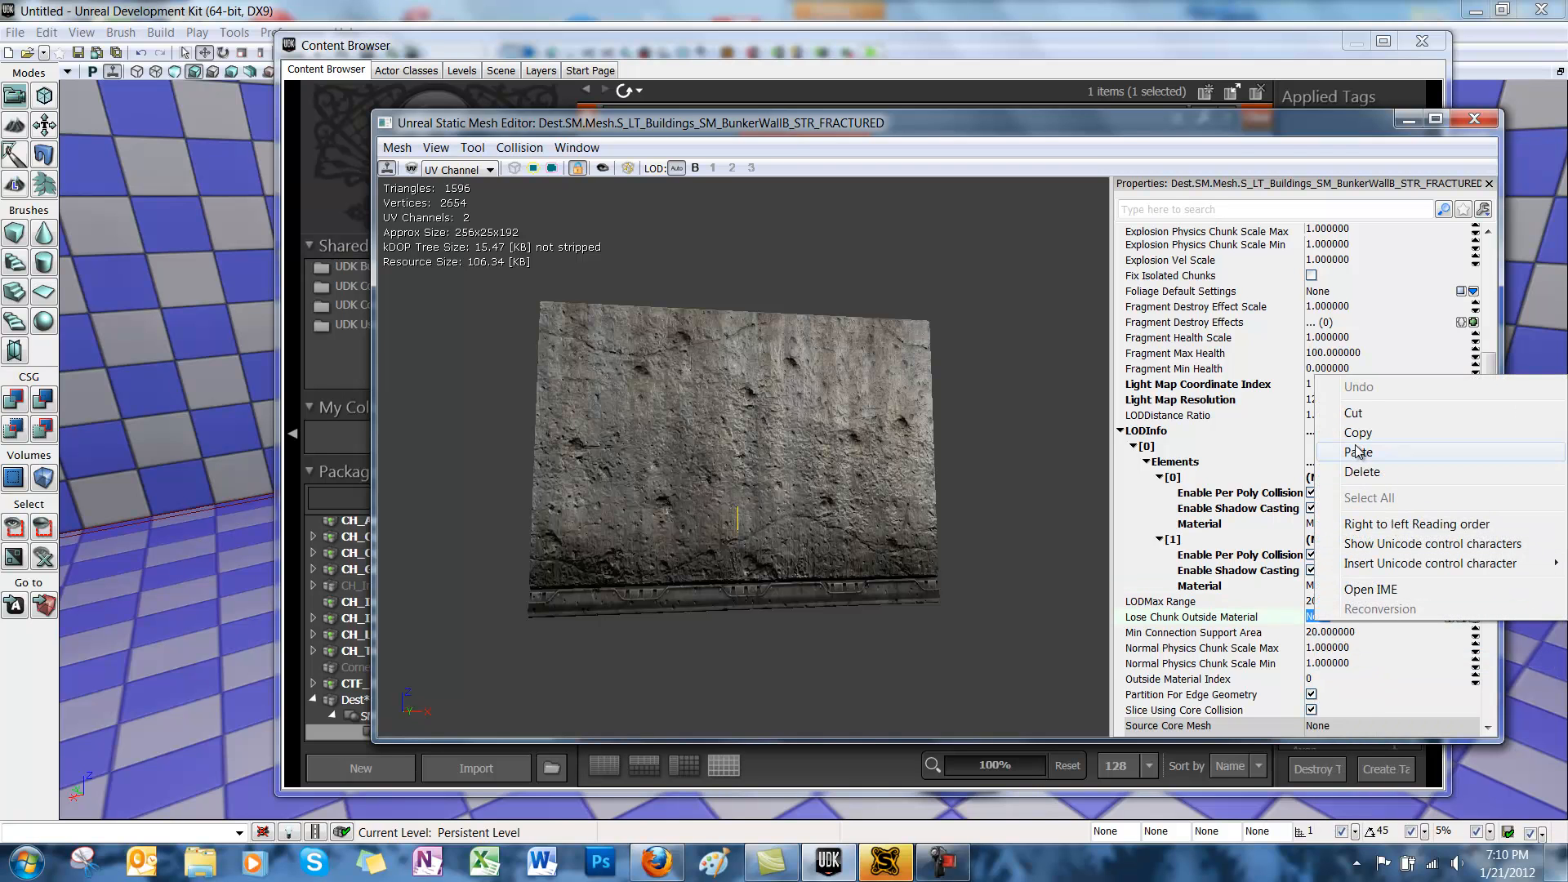
click(1358, 452)
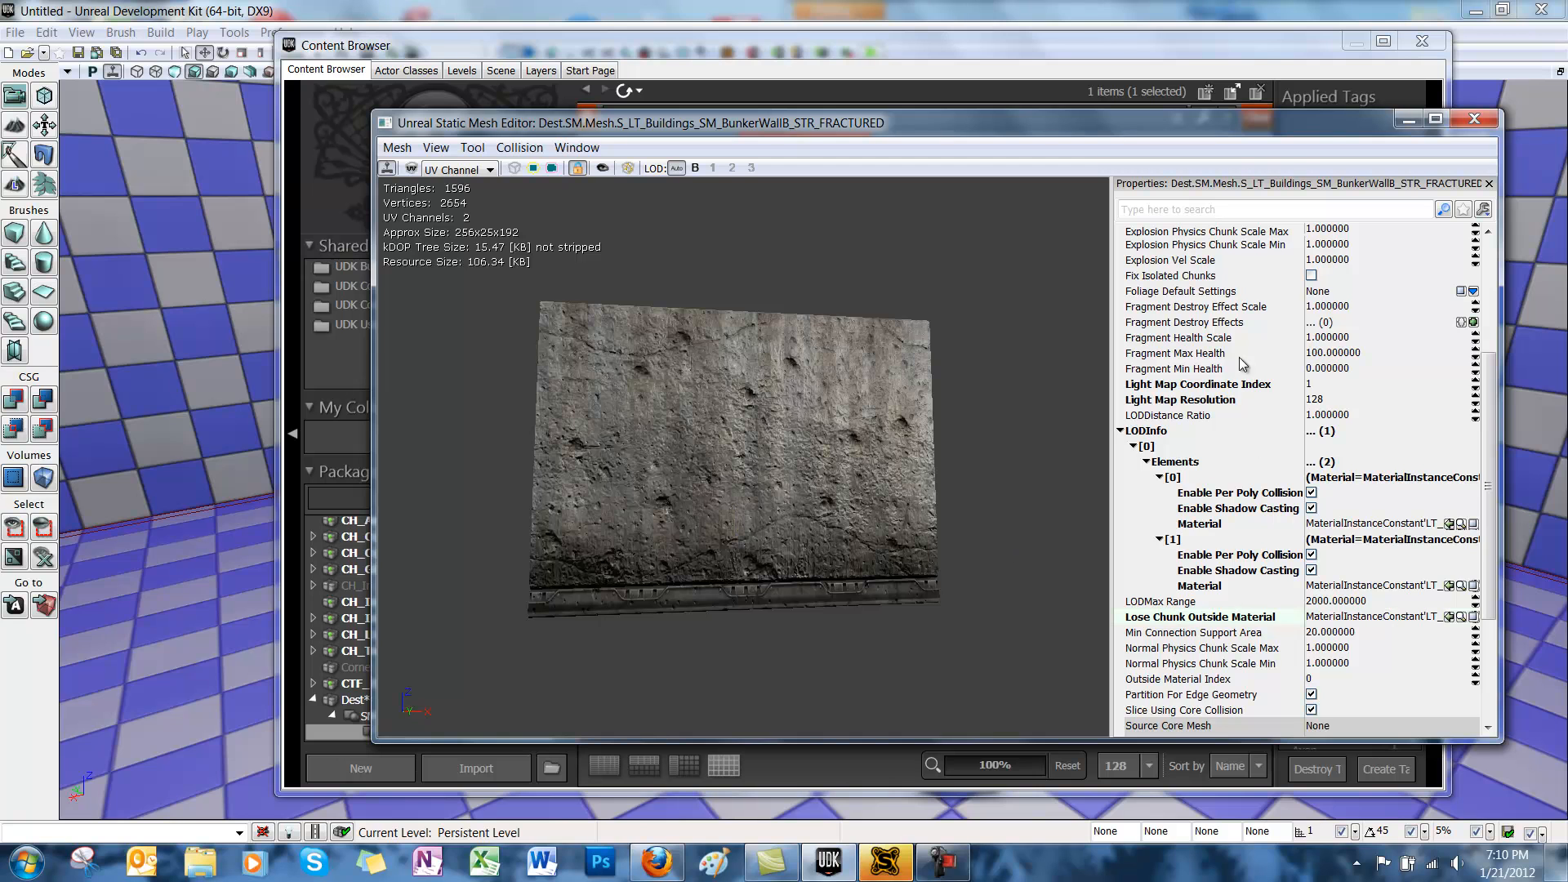
scroll(down, 3)
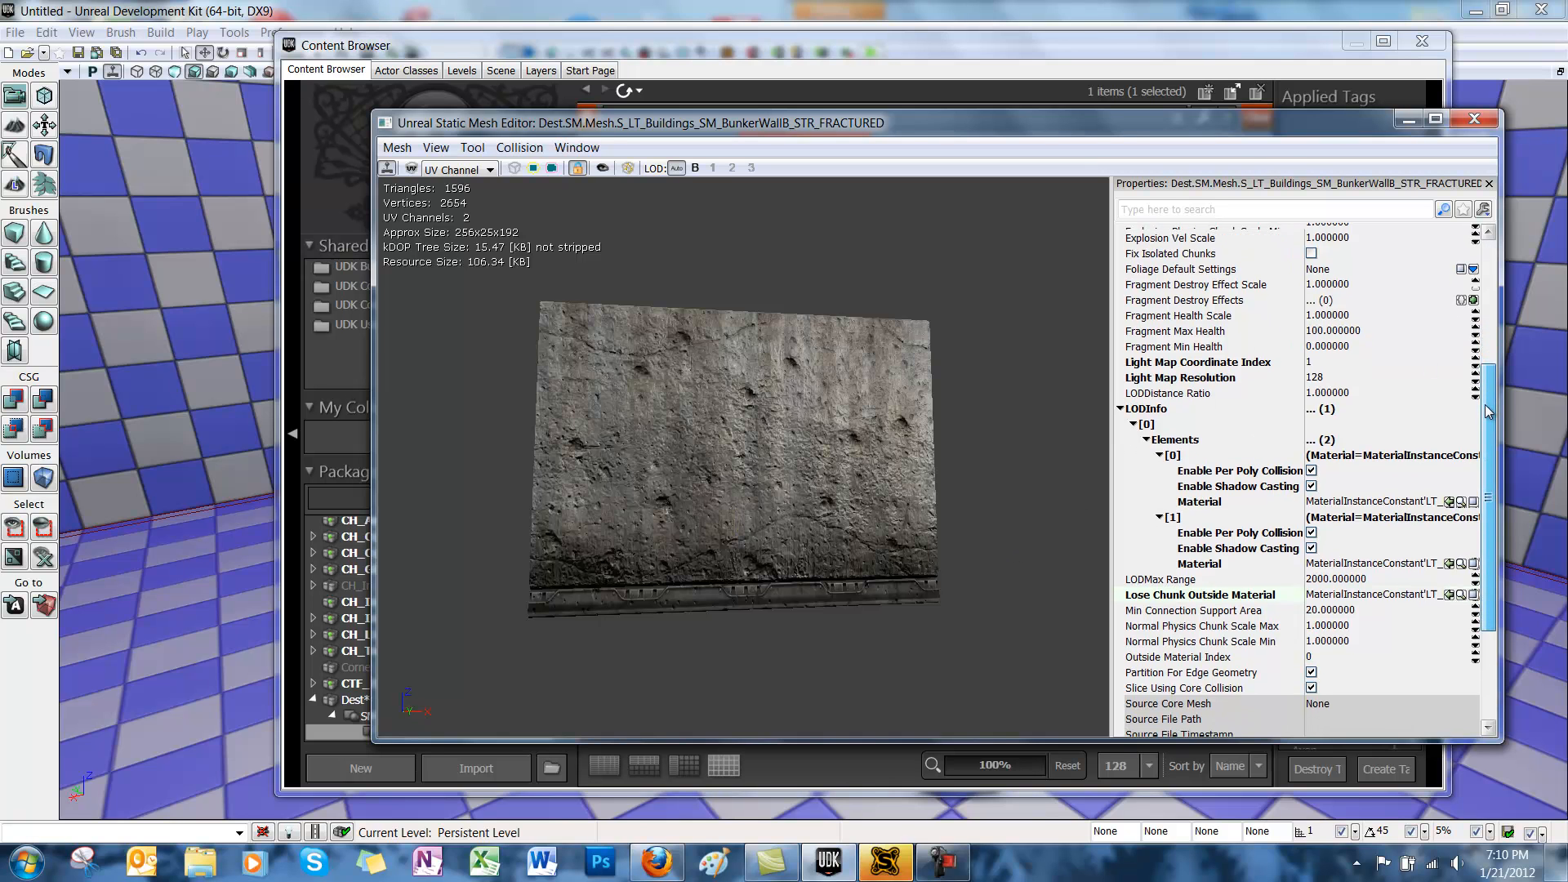
Enable Can Become Dynamic in the fractured wall's mesh properties
scroll(down, 3)
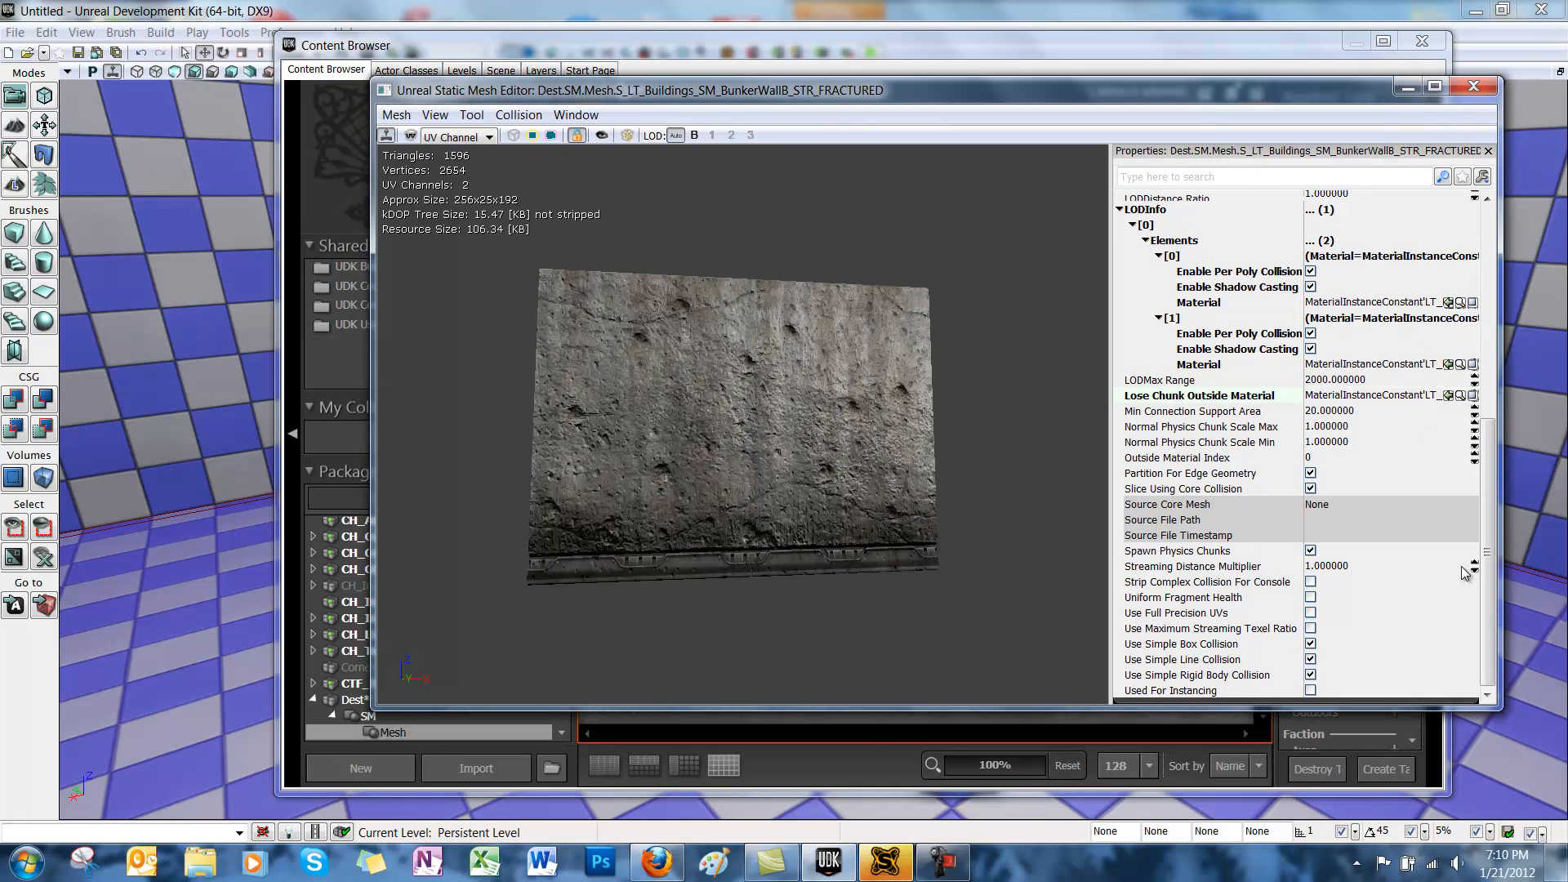
mouse_move(1462, 621)
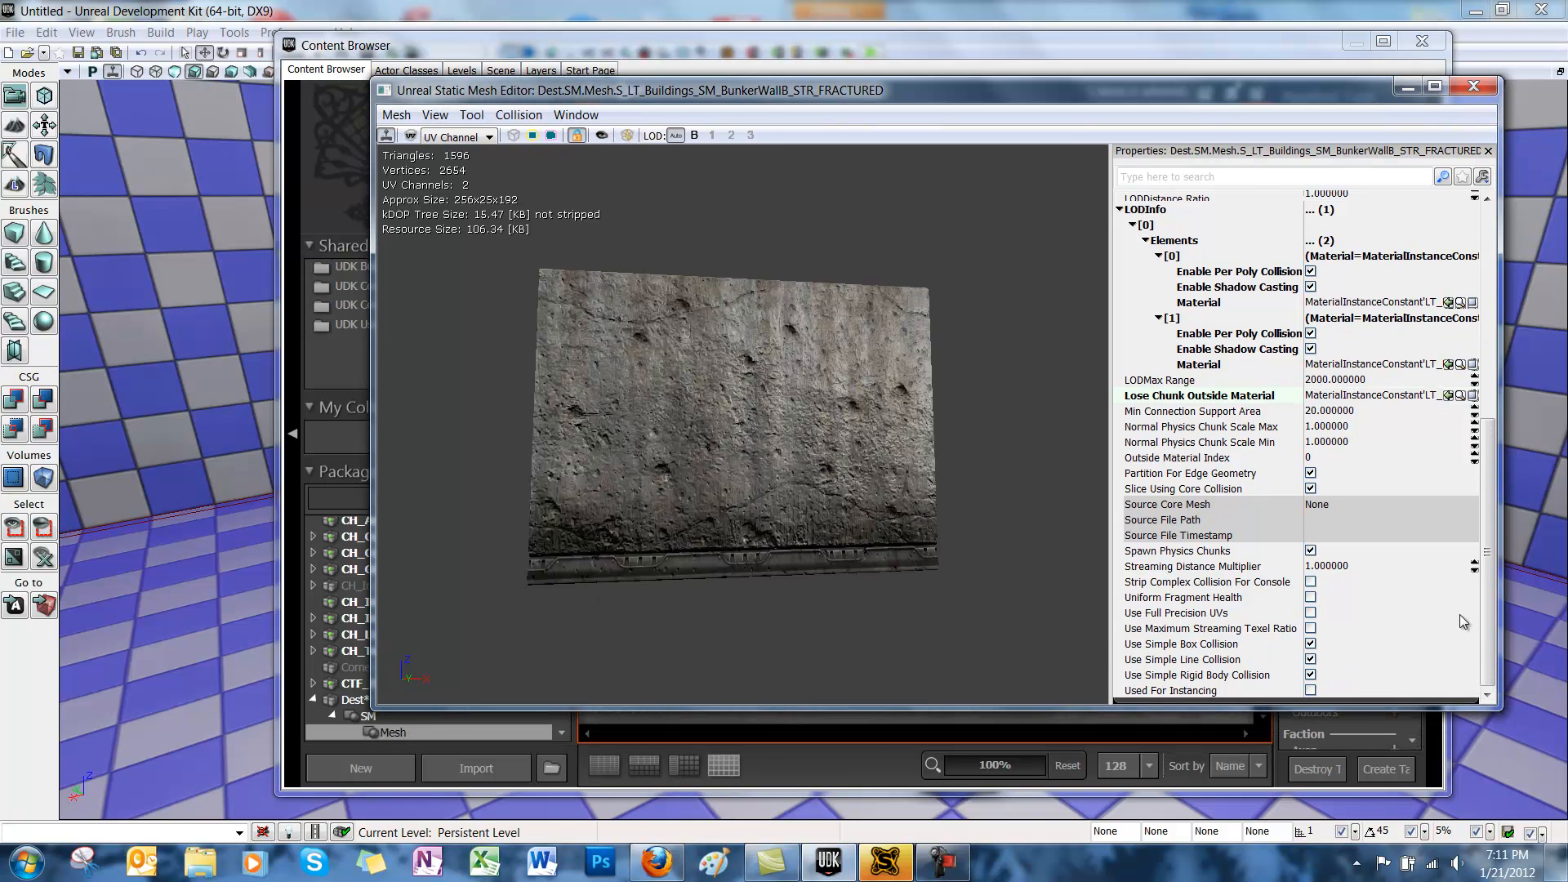
scroll(up, 3)
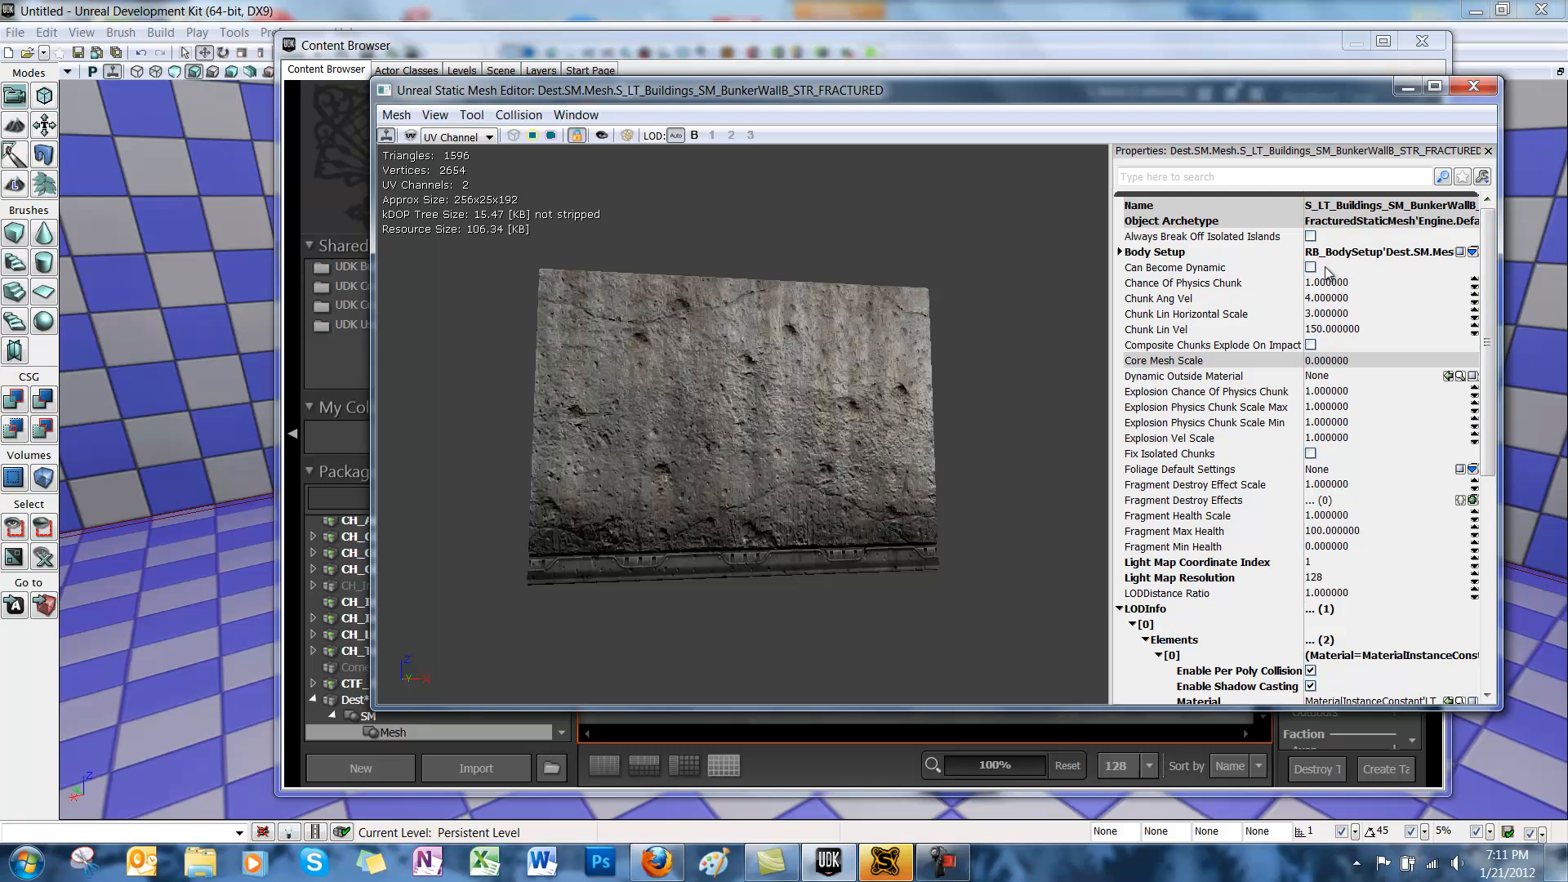
click(1311, 267)
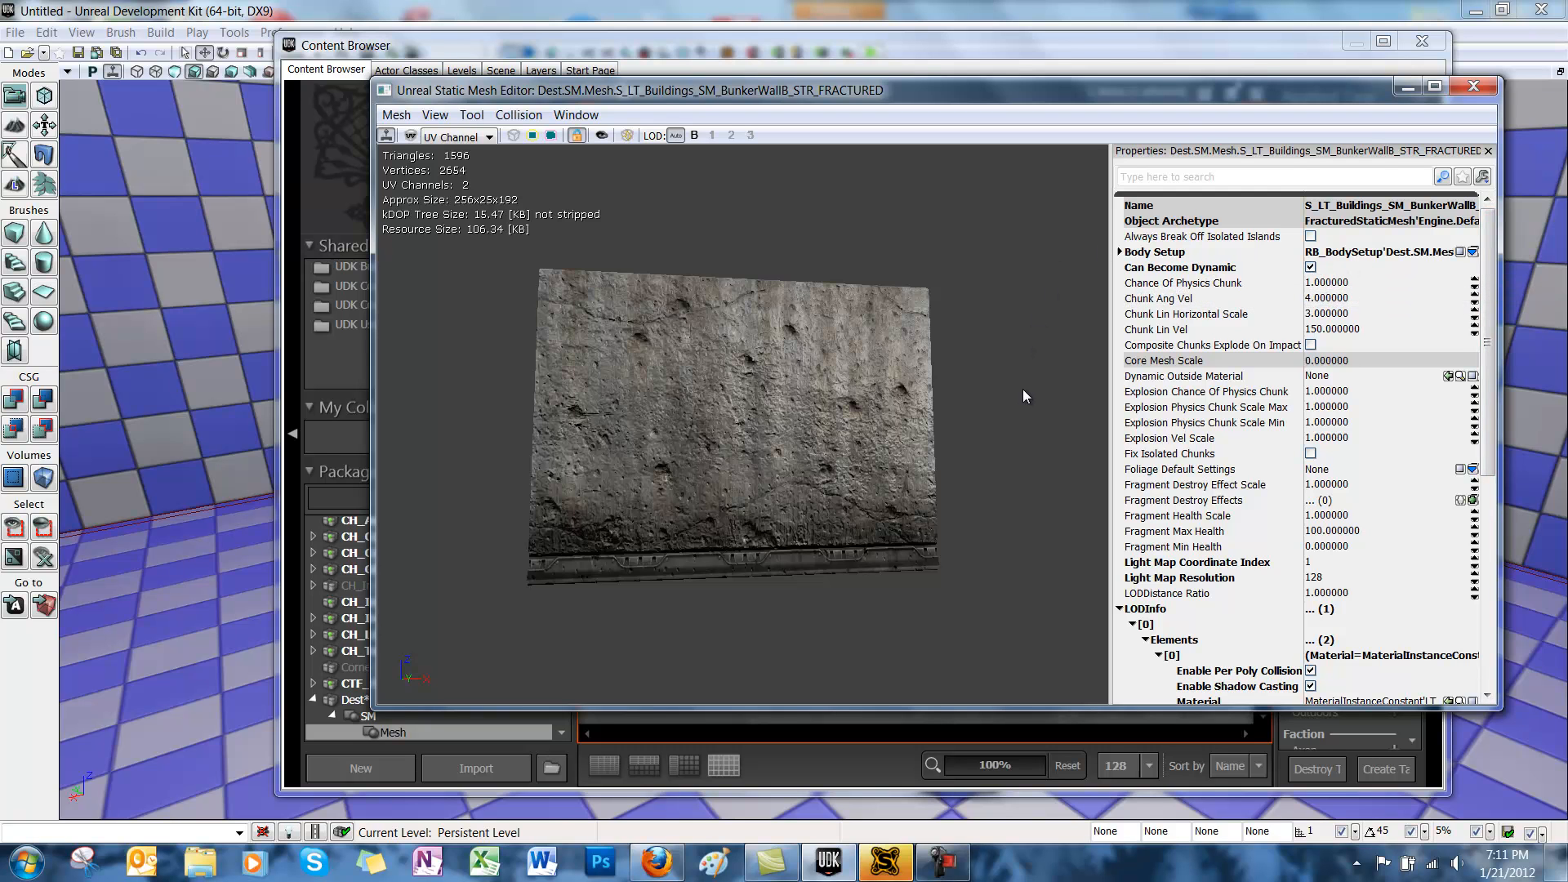
mouse_move(1279, 361)
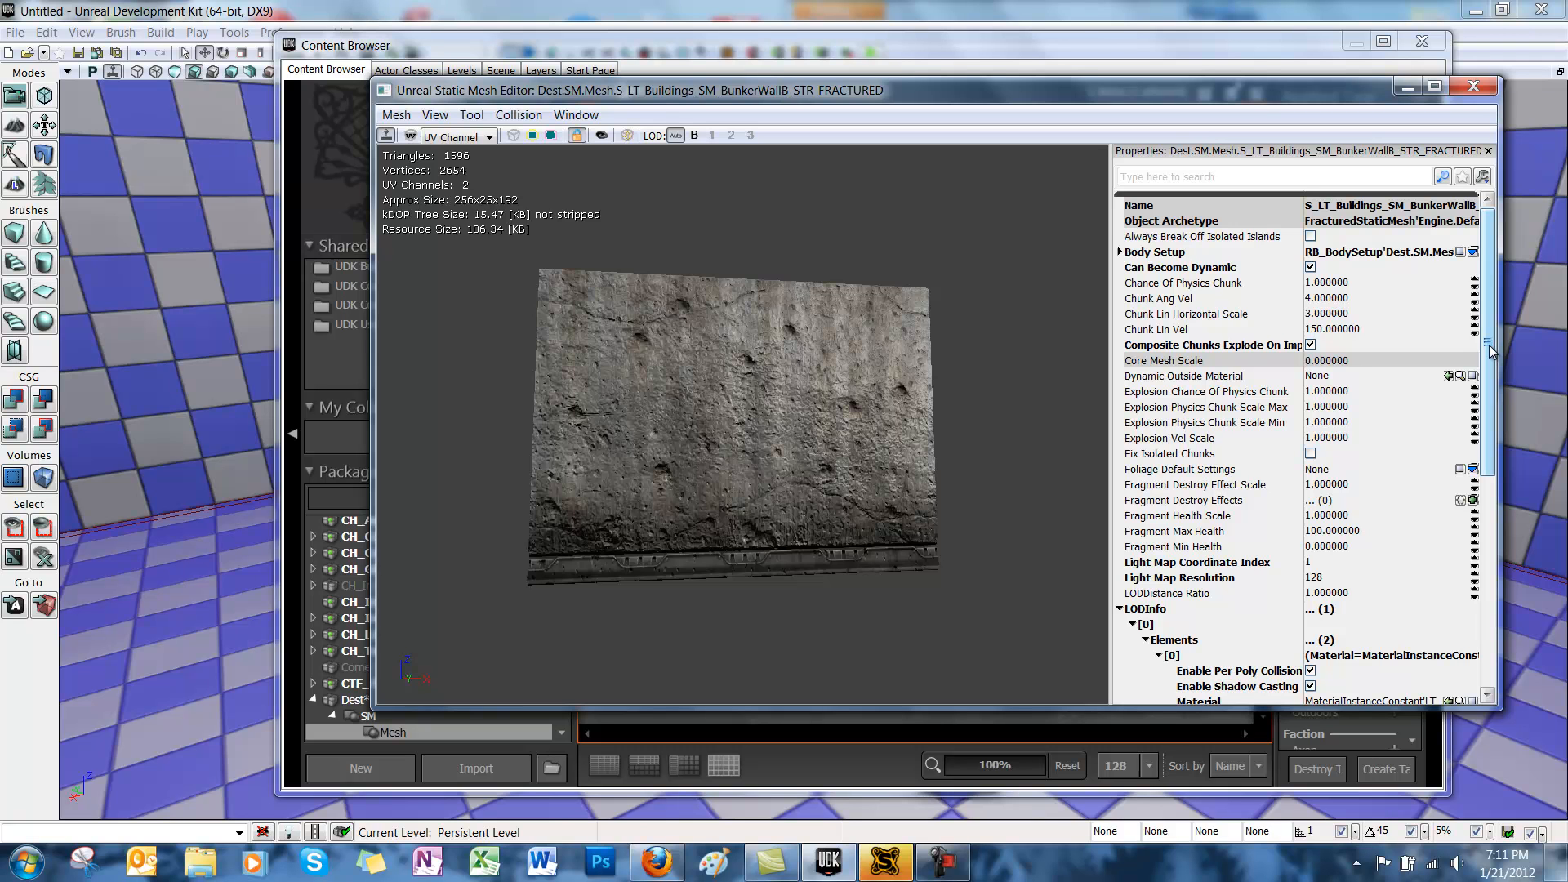
scroll(down, 3)
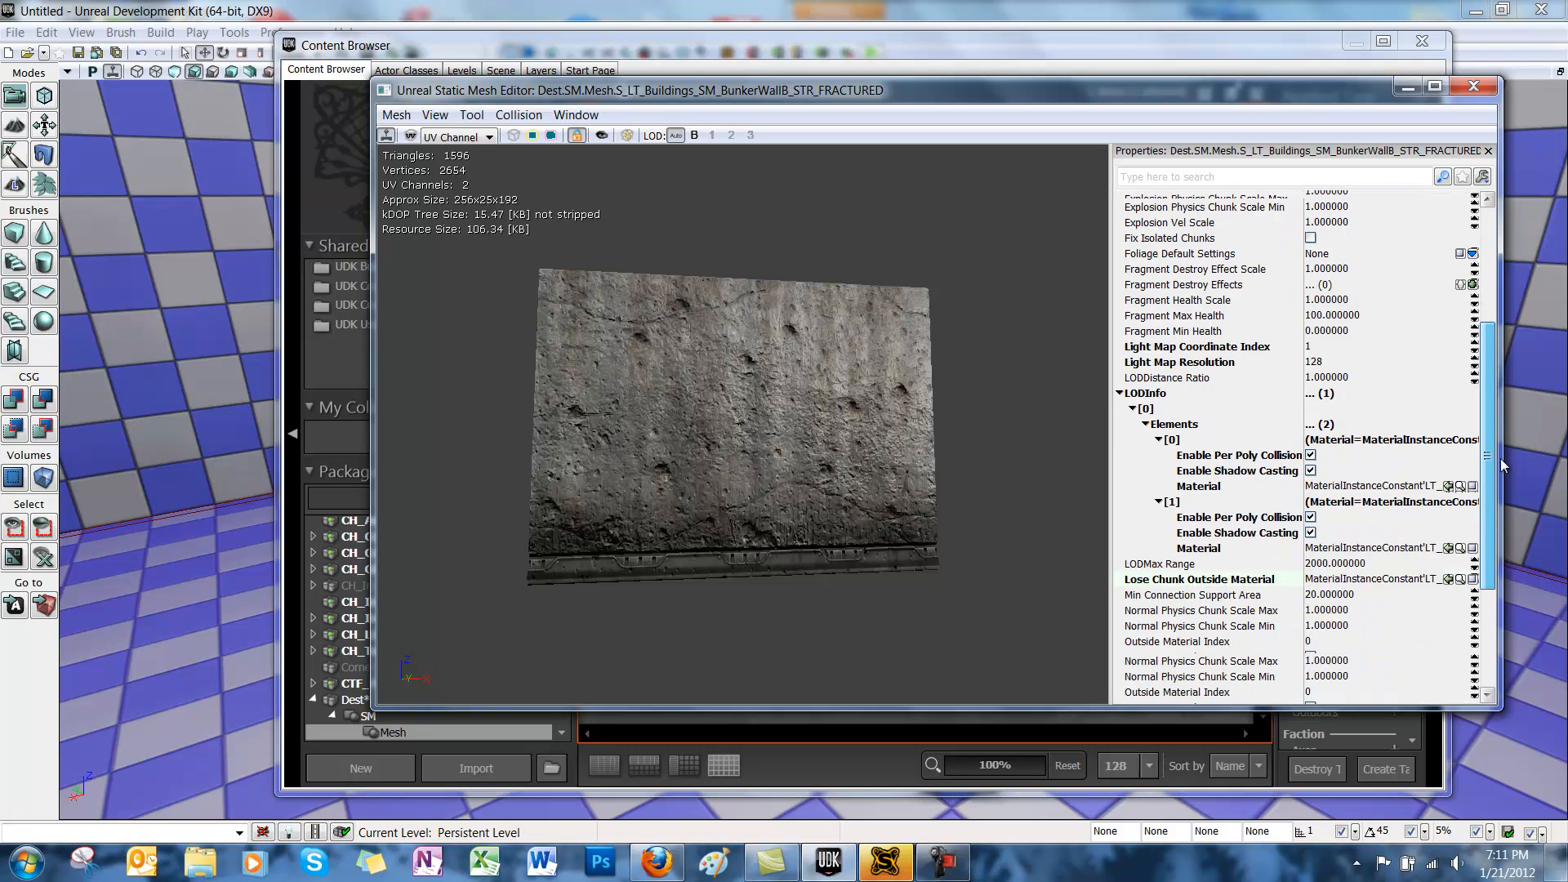
scroll(up, 3)
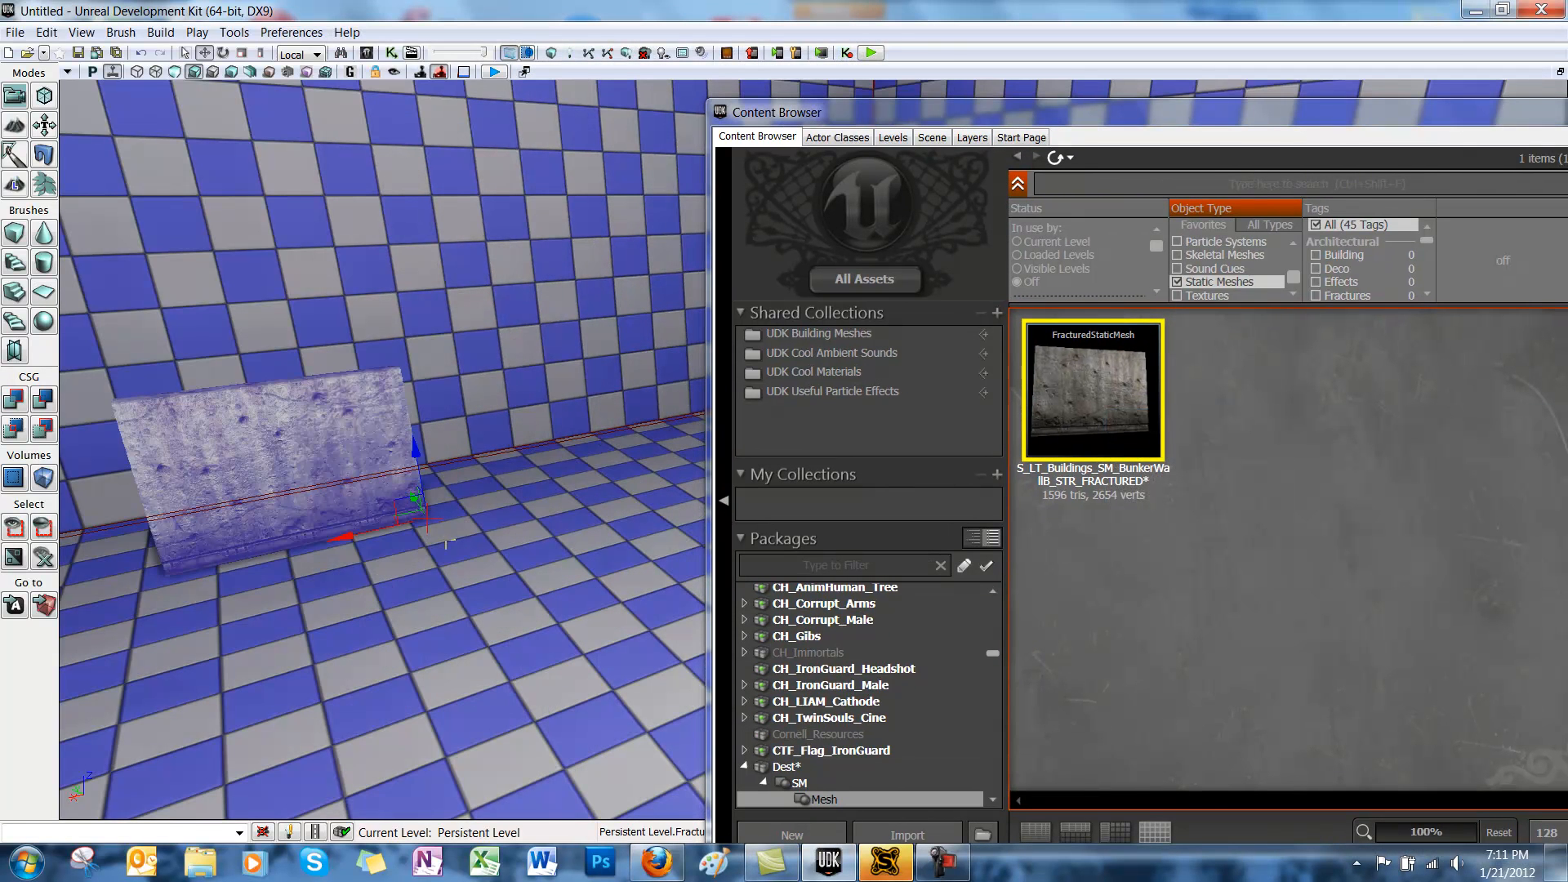
mouse_move(561, 80)
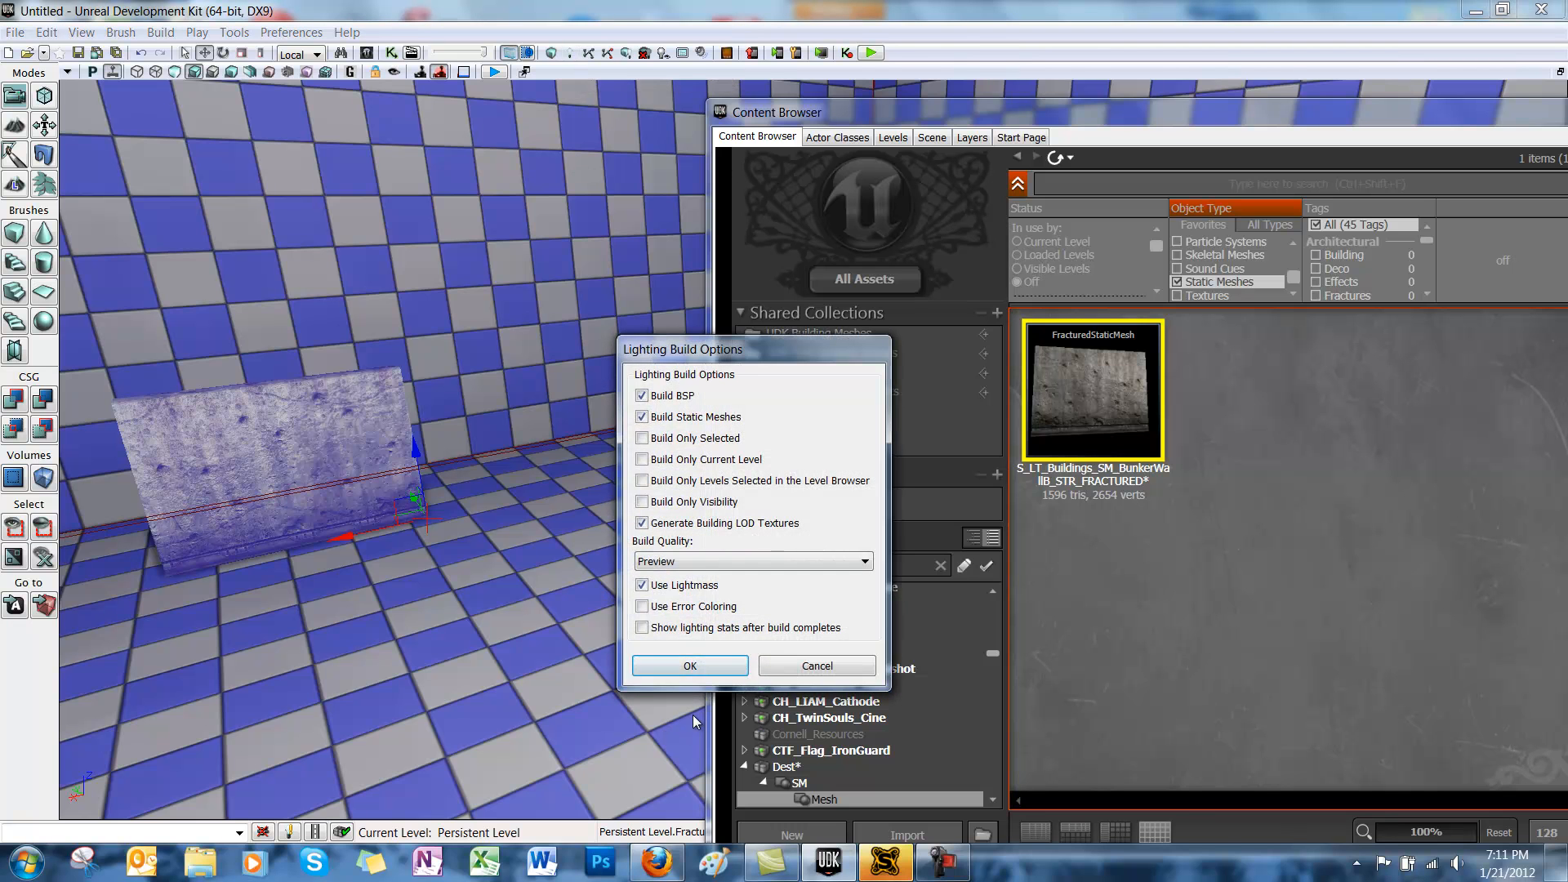
Confirm the Lighting Build Options to rebuild lighting with the fractured wall
click(687, 667)
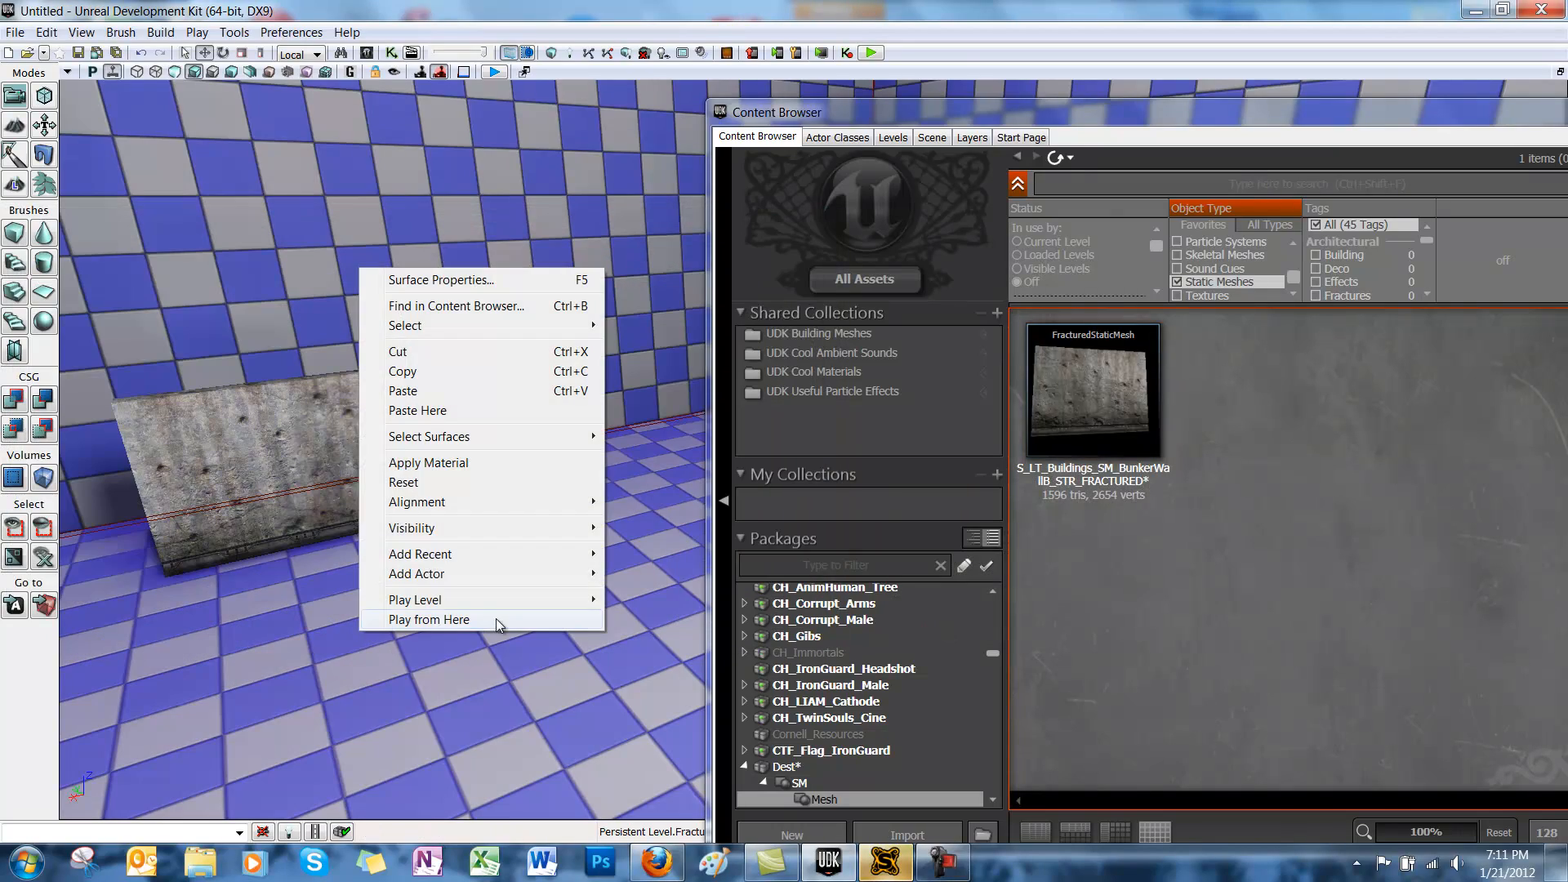
Play from the floor spot, shoot the wall into chunks, then close the preview
click(431, 619)
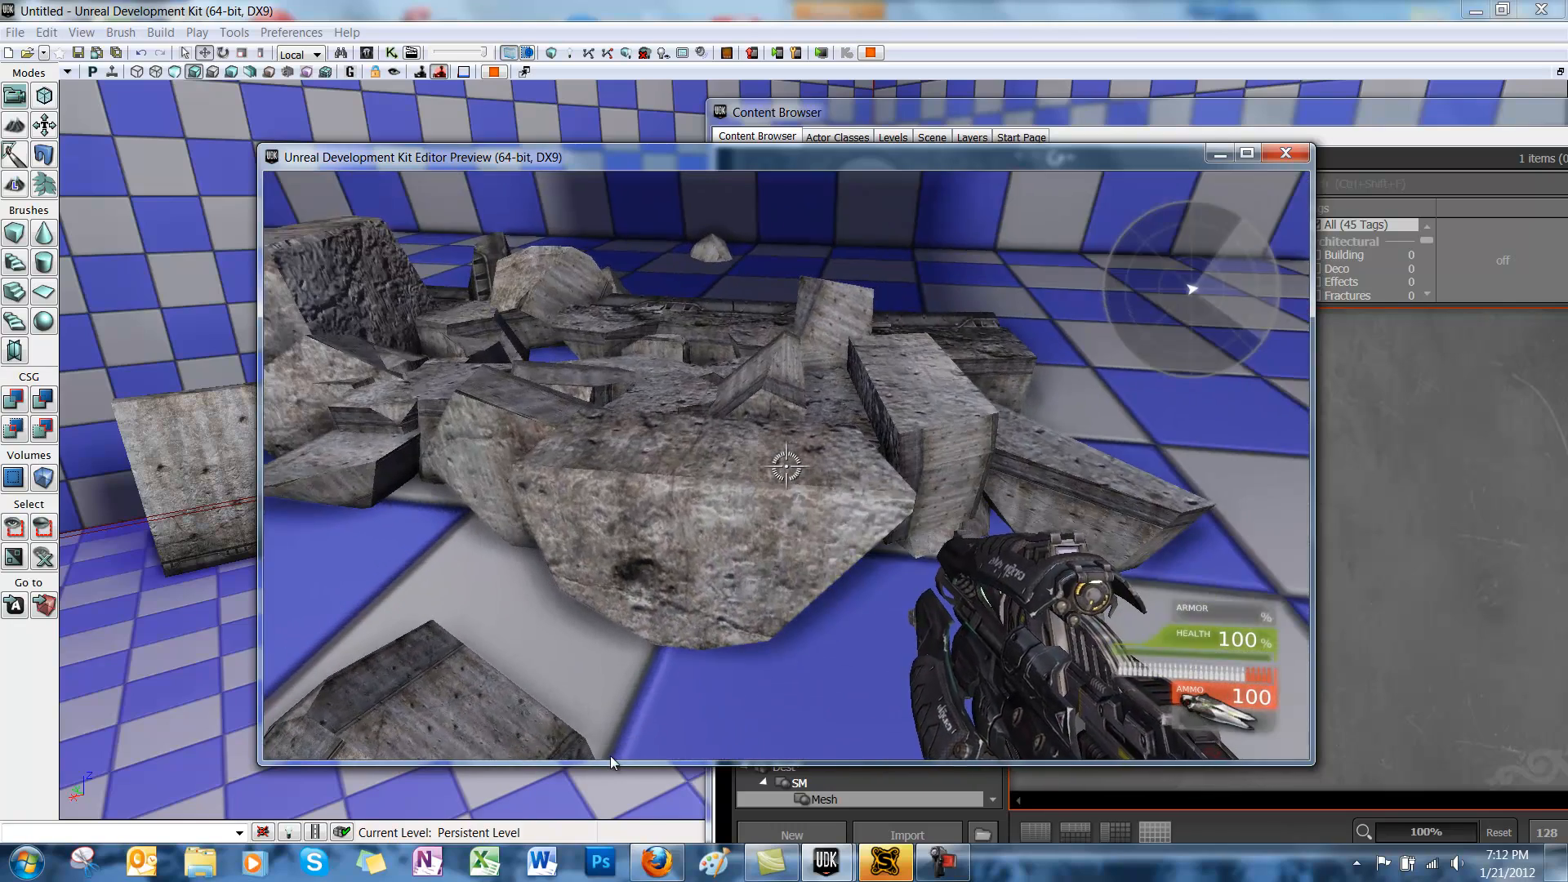
click(1284, 152)
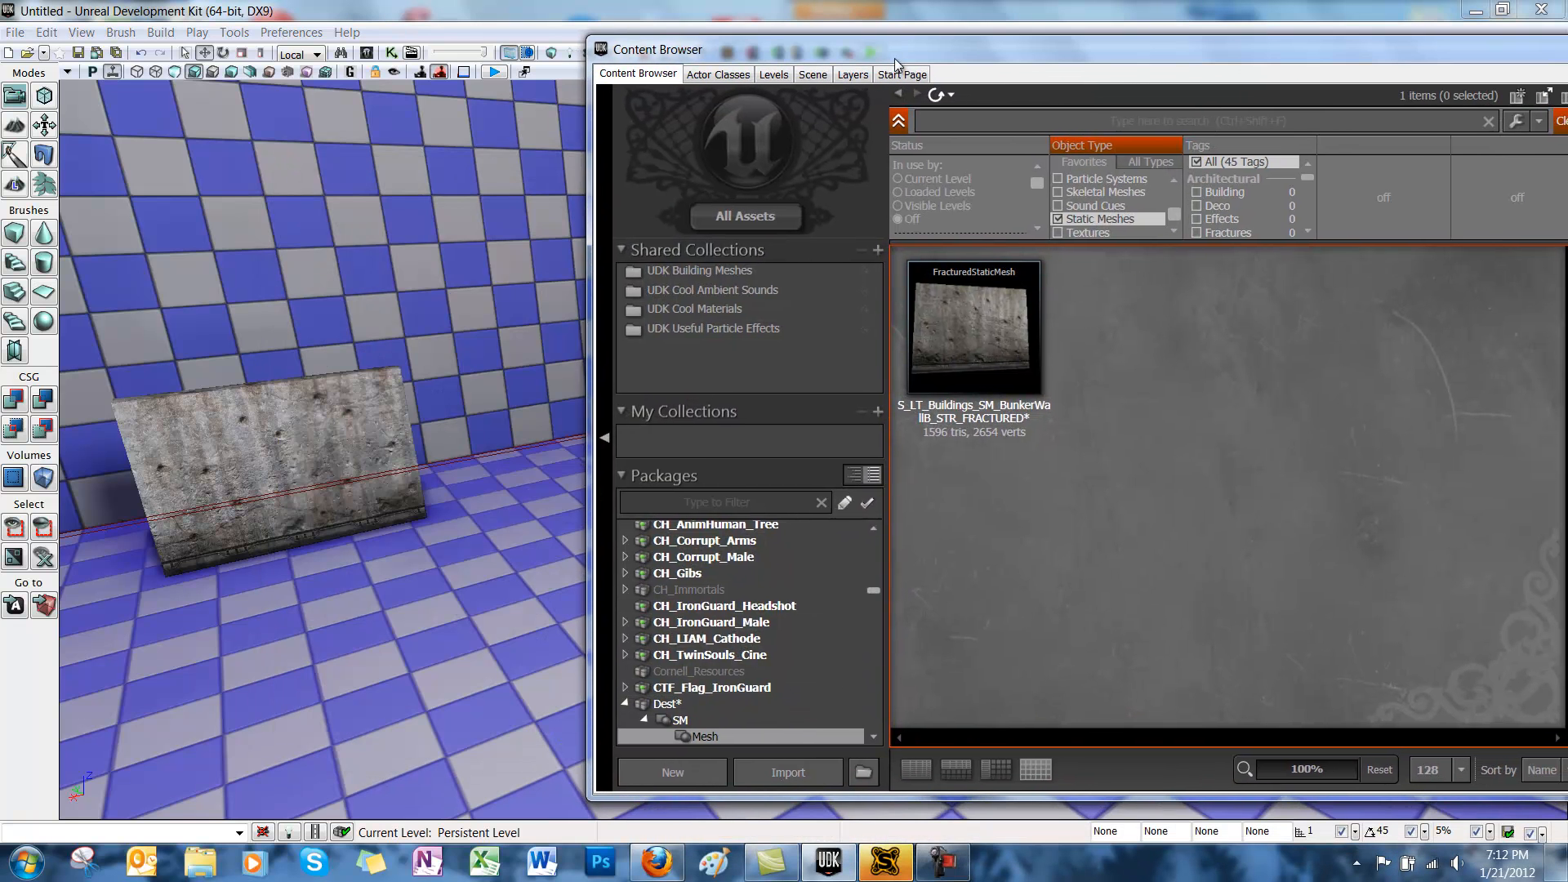
mouse_move(978, 325)
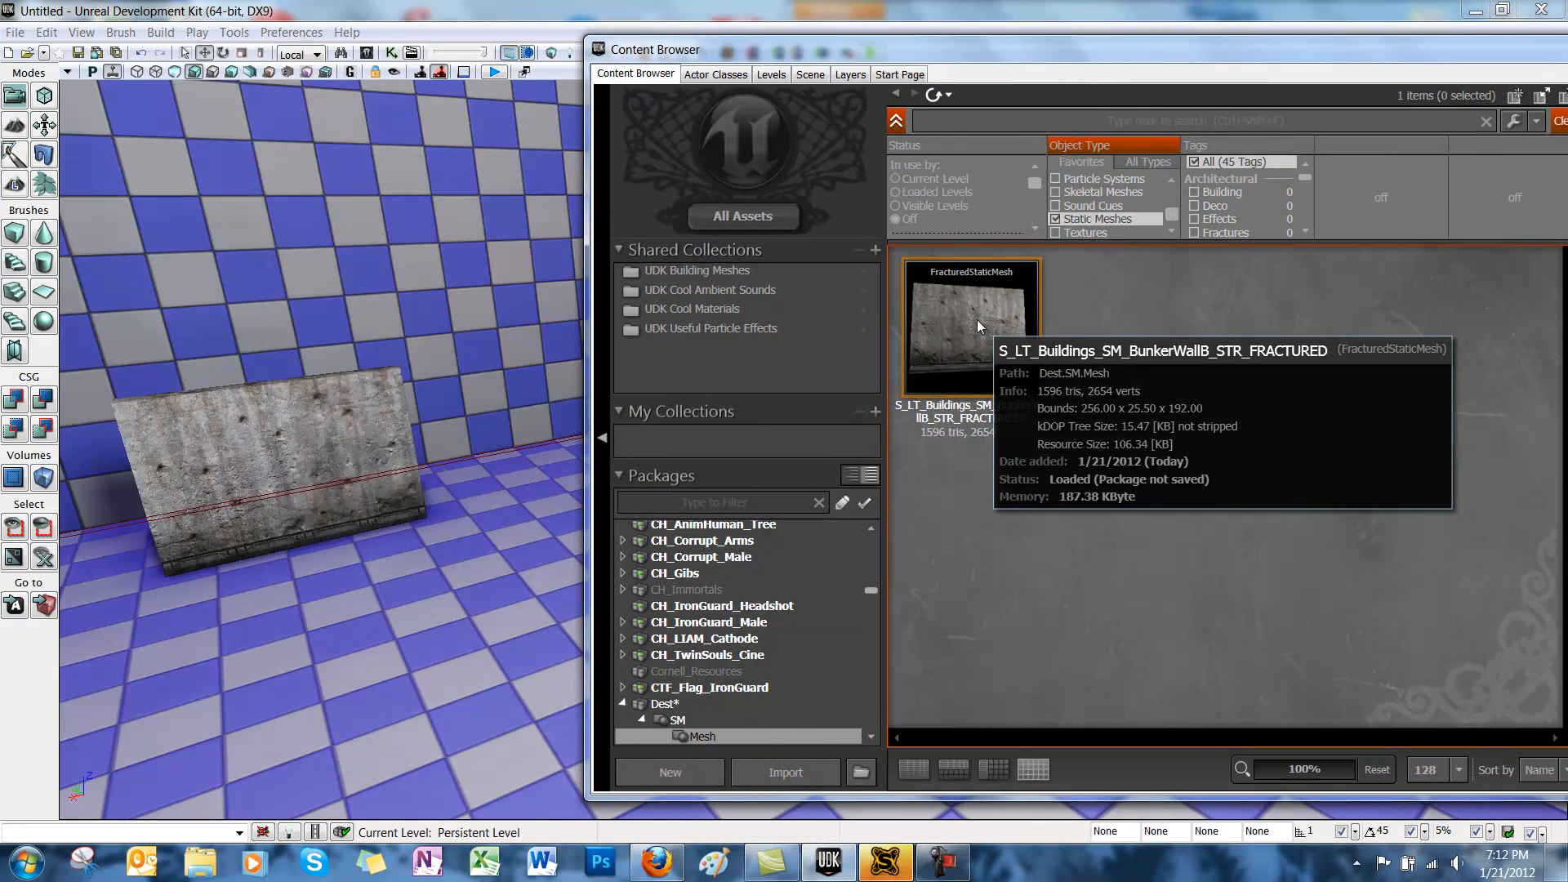
Reopen the fractured wall mesh and untick Composite Chunks Explode On Impact
double_click(970, 325)
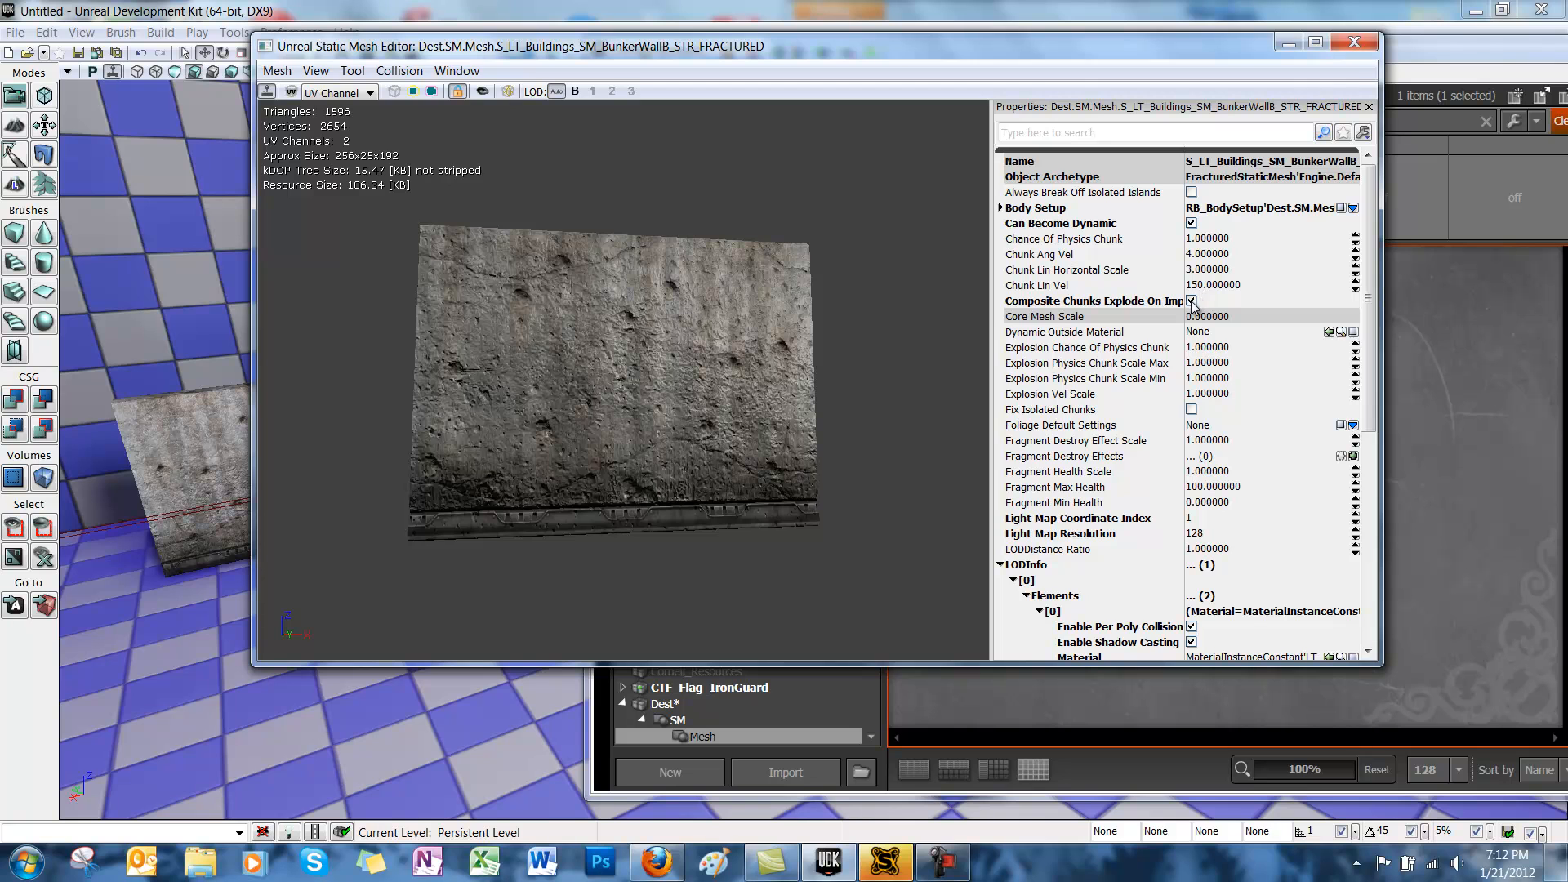
scroll(down, 3)
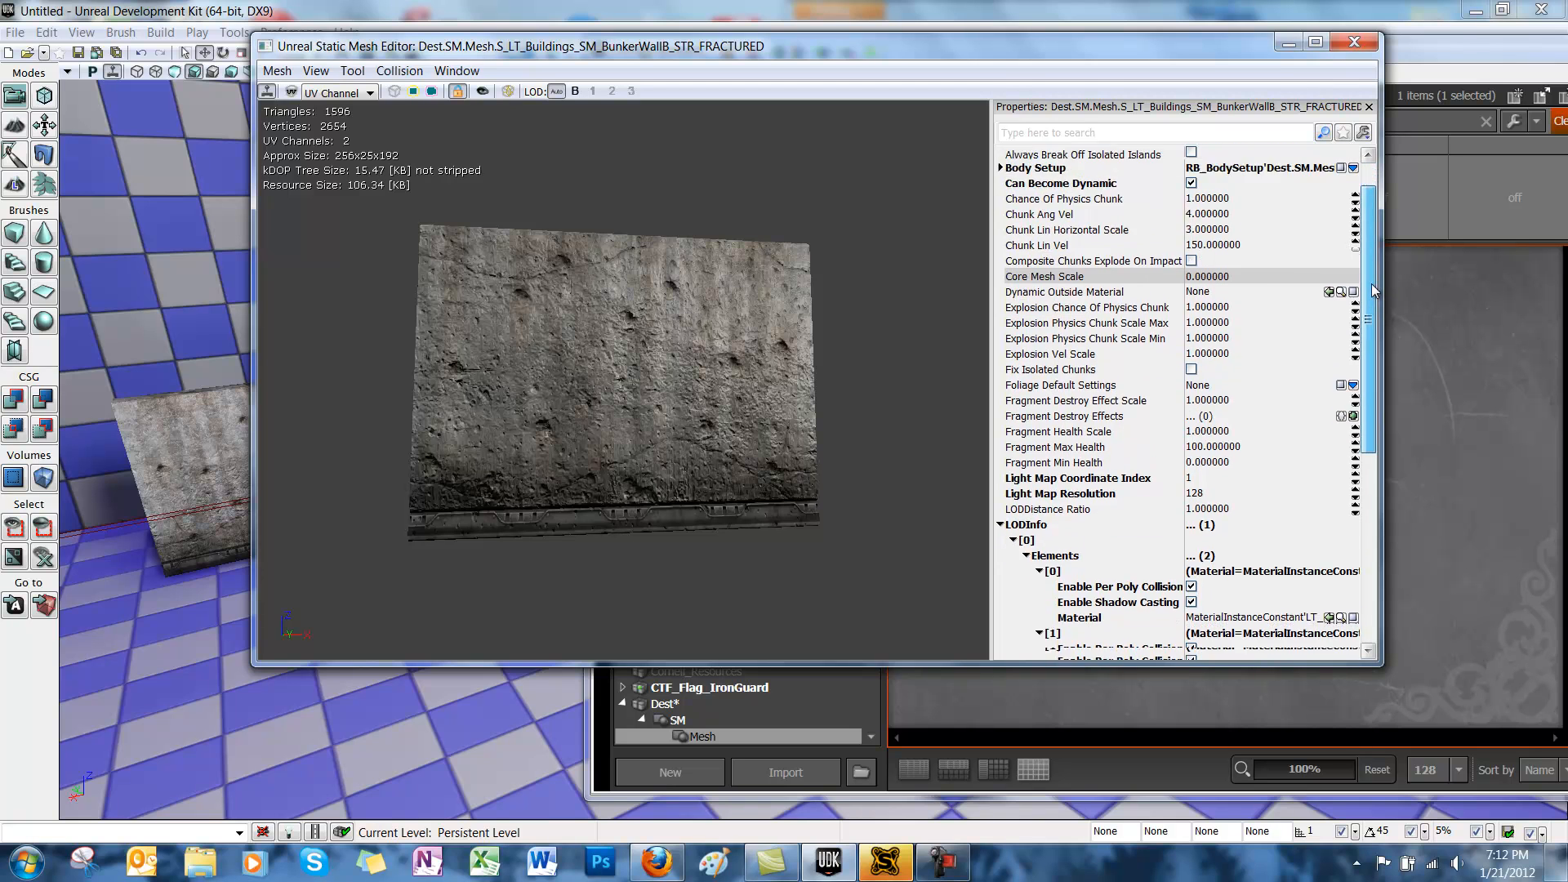
scroll(down, 3)
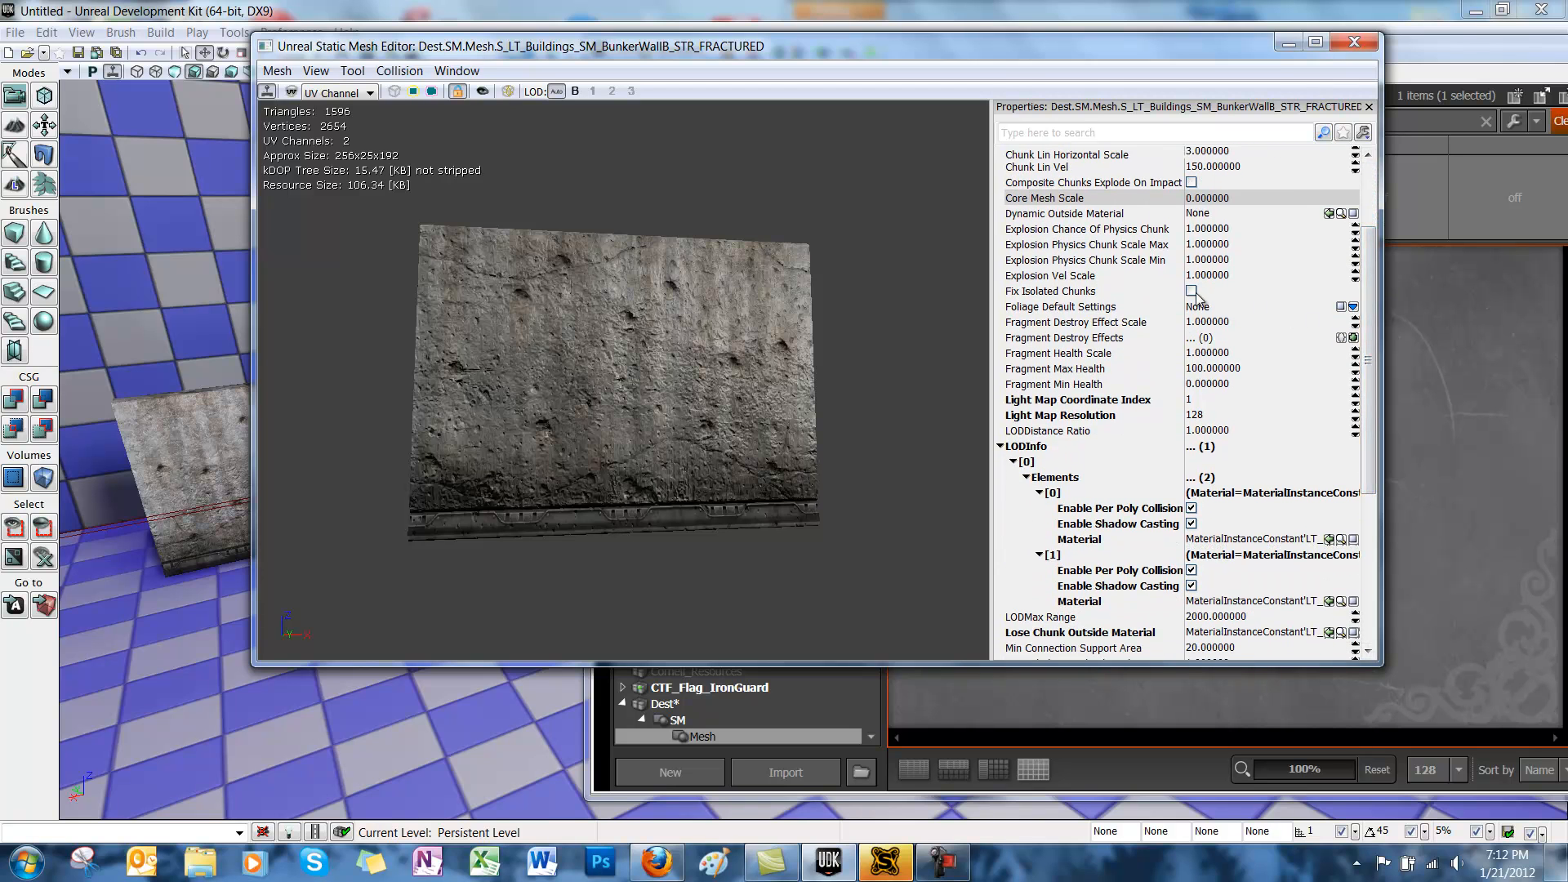
click(1189, 291)
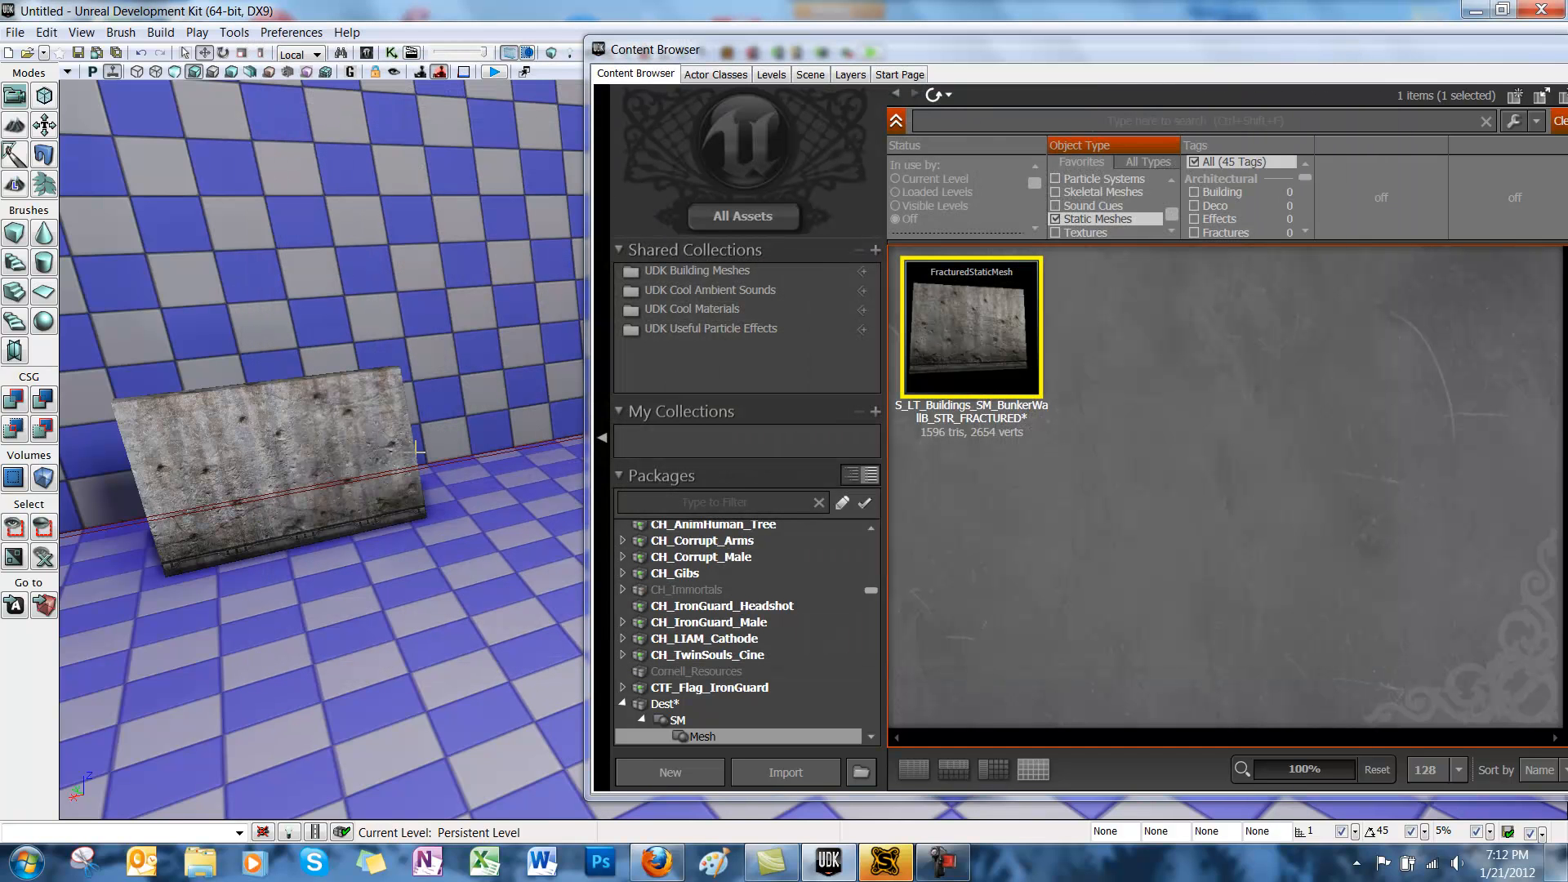
mouse_move(382, 591)
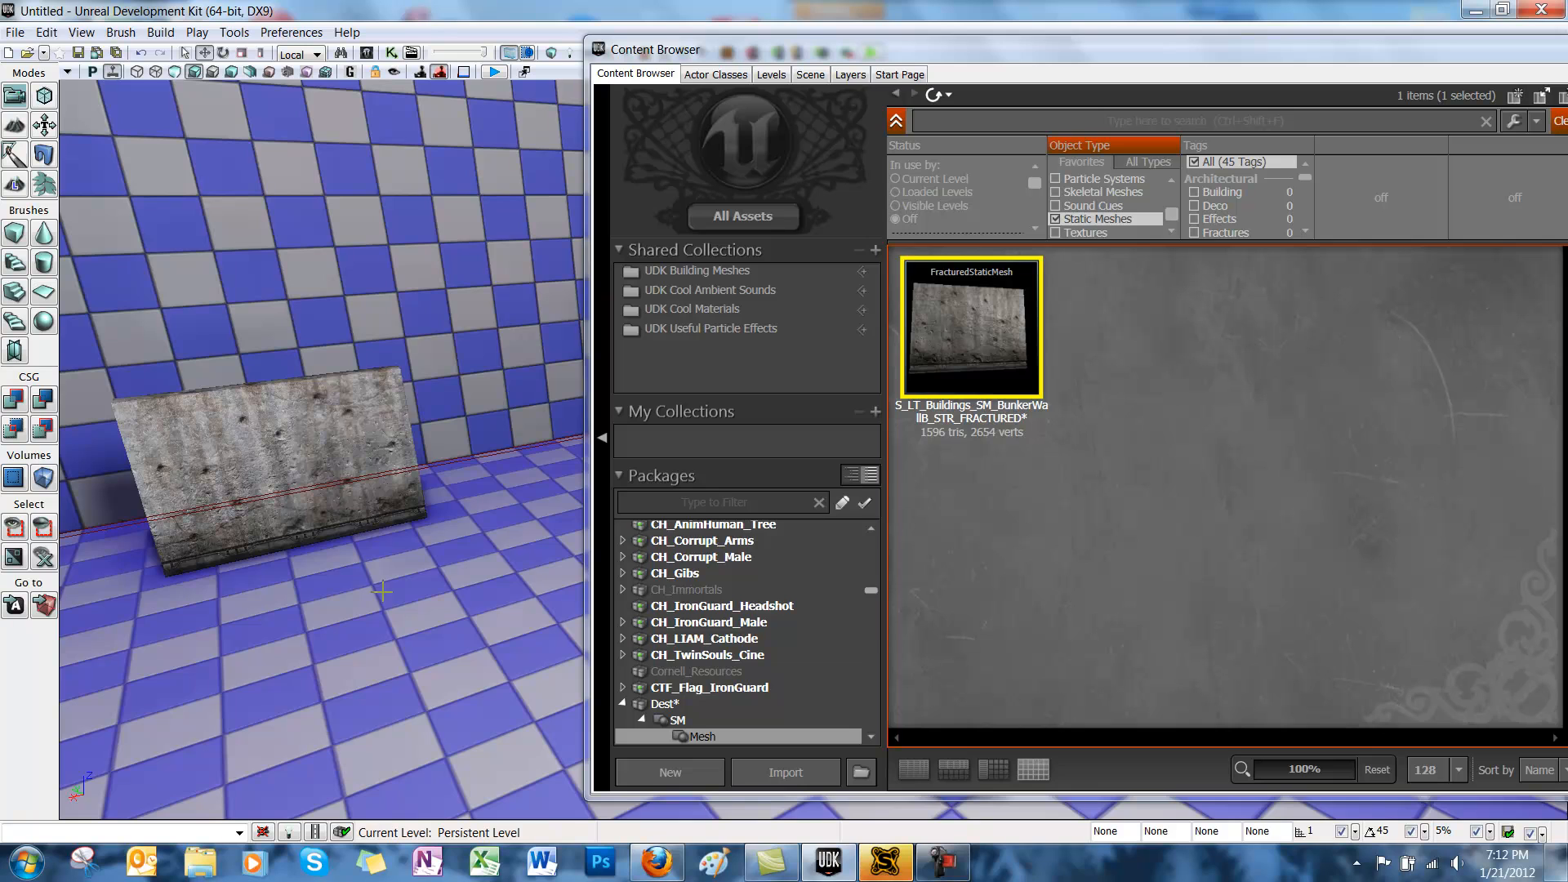
Play from Here again, blast holes through the wall, and close the preview
right_click(379, 590)
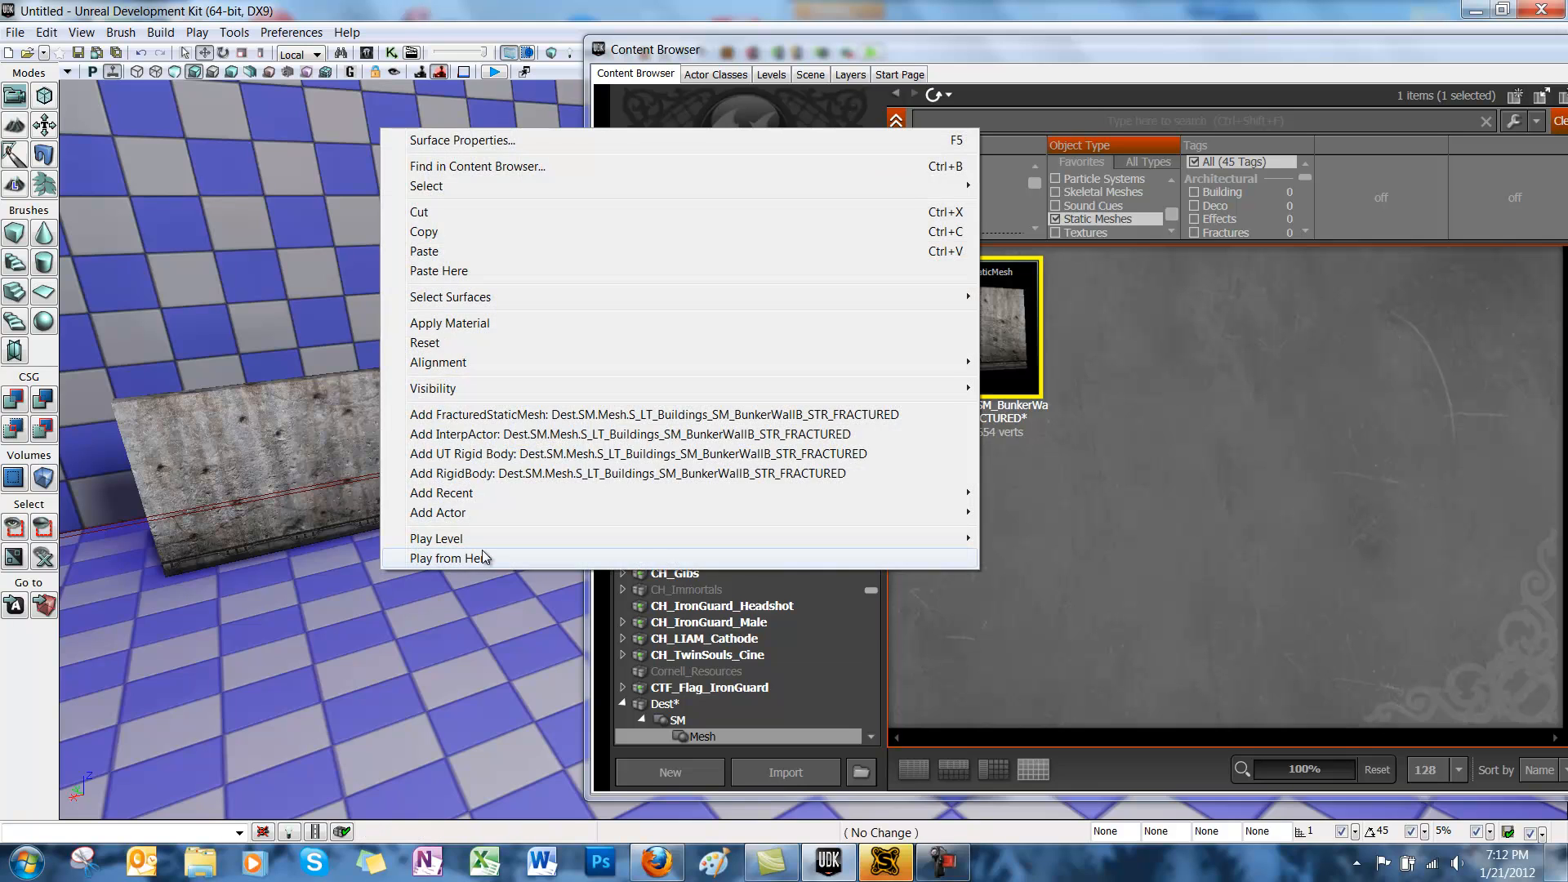
click(451, 557)
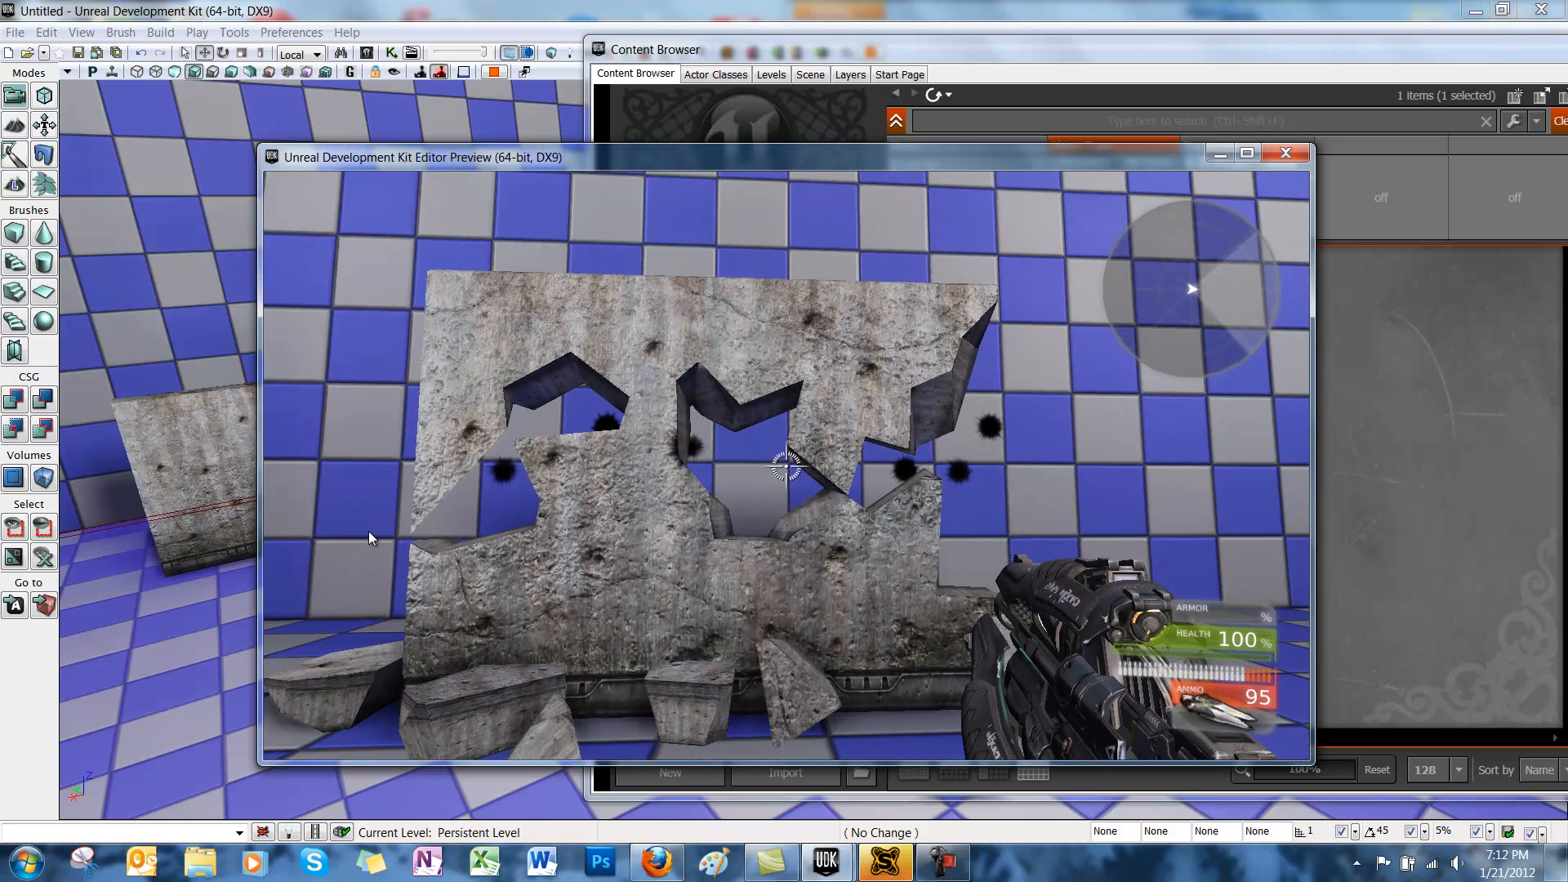
click(1285, 152)
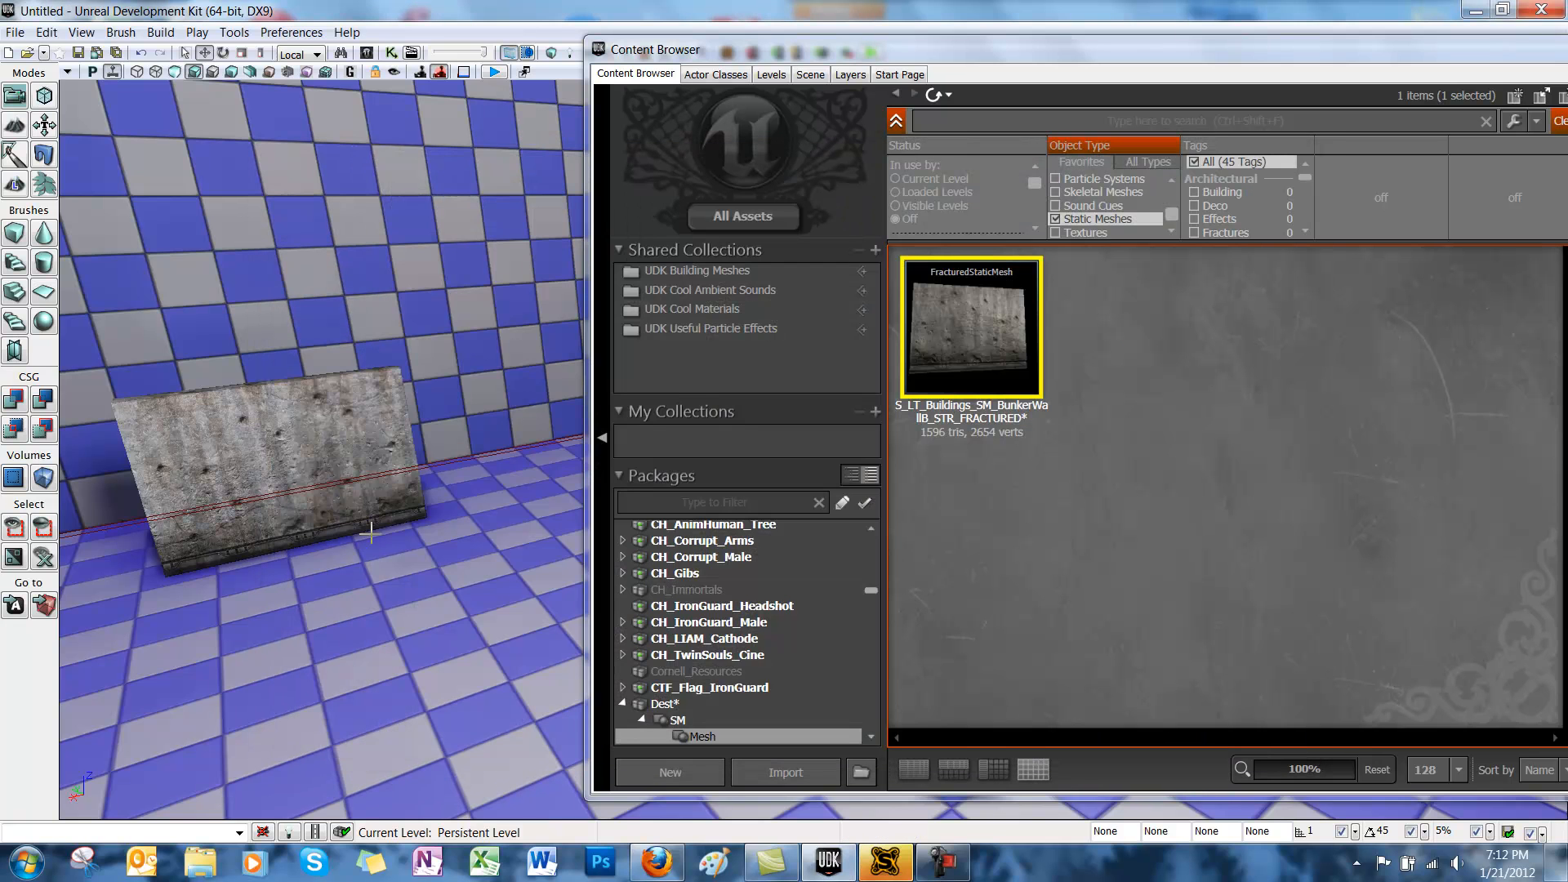